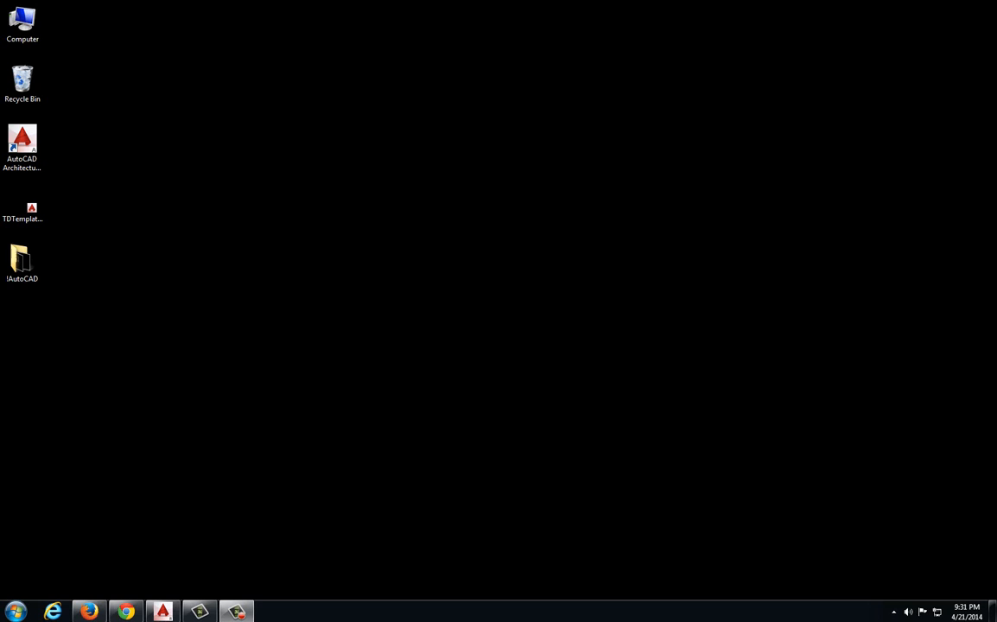
mouse_move(580, 394)
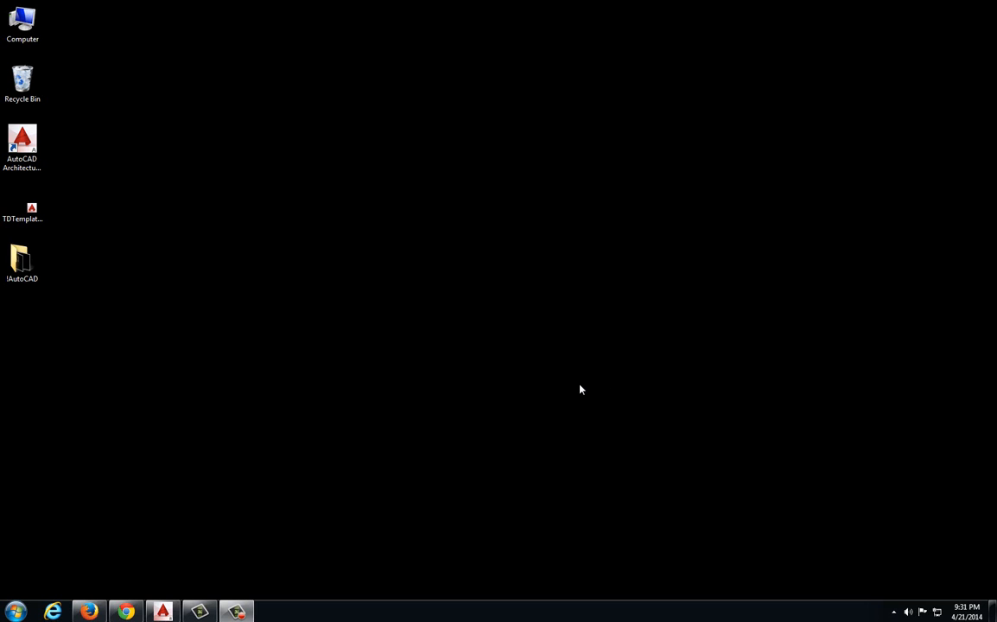
mouse_move(135, 596)
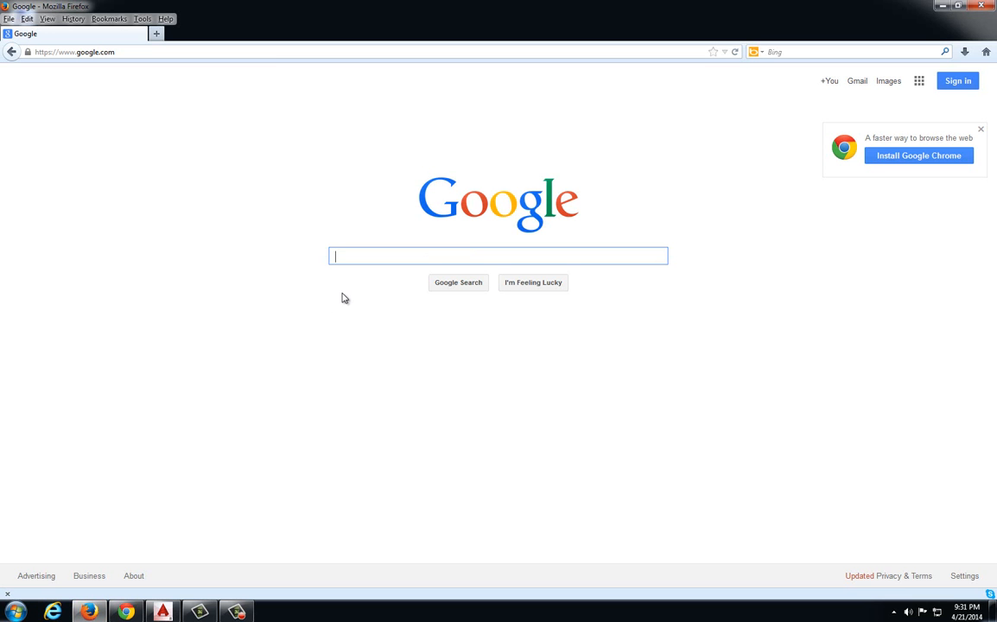
- Search Google for 'What is the diameter of the earth in feet' and minimise the browser
text(What is the)
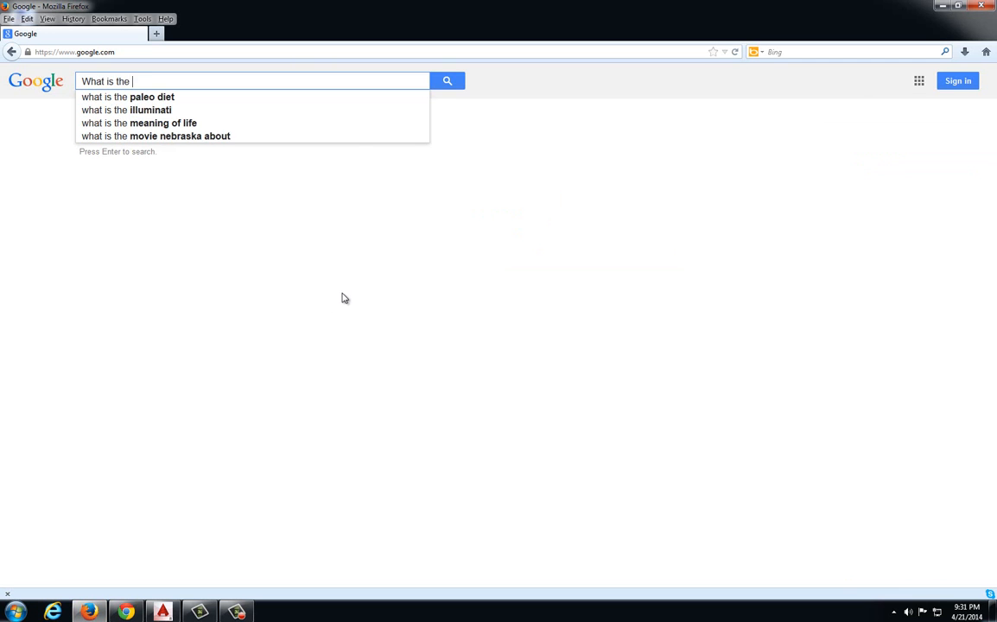
text(diameter of the earth in feet)
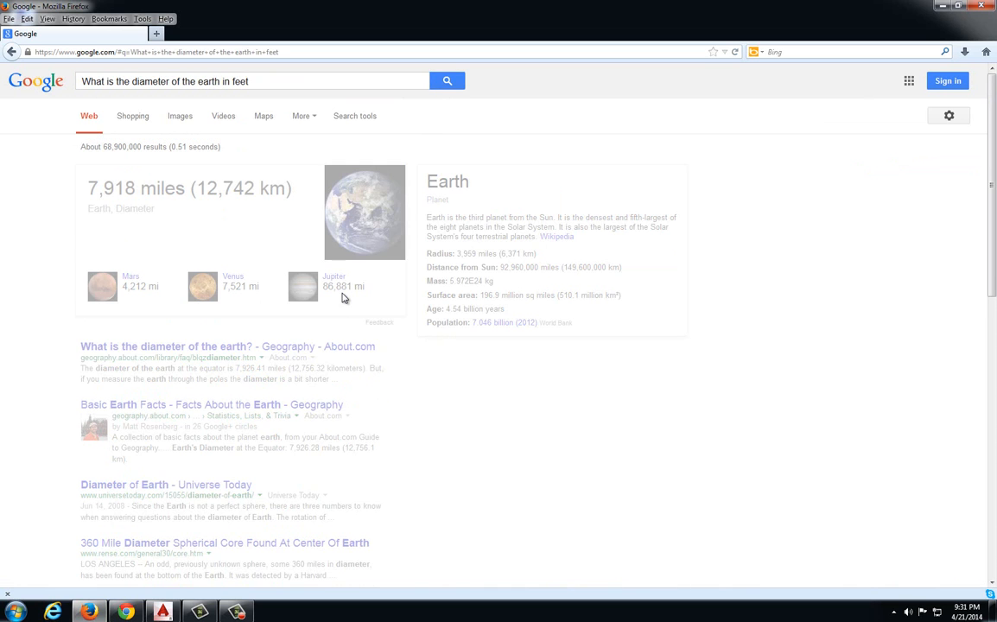
click(447, 81)
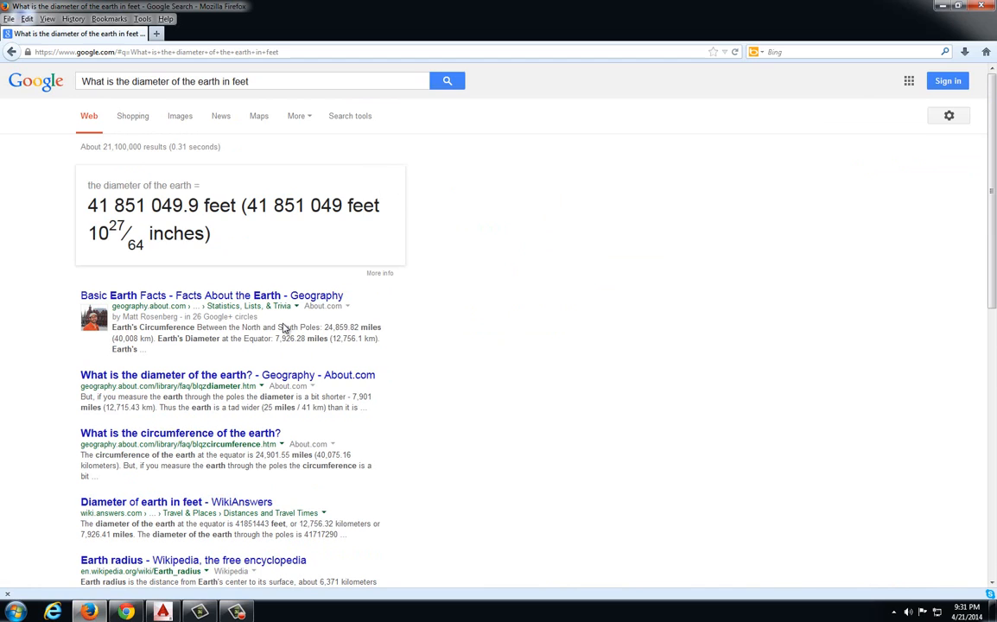
mouse_move(159, 178)
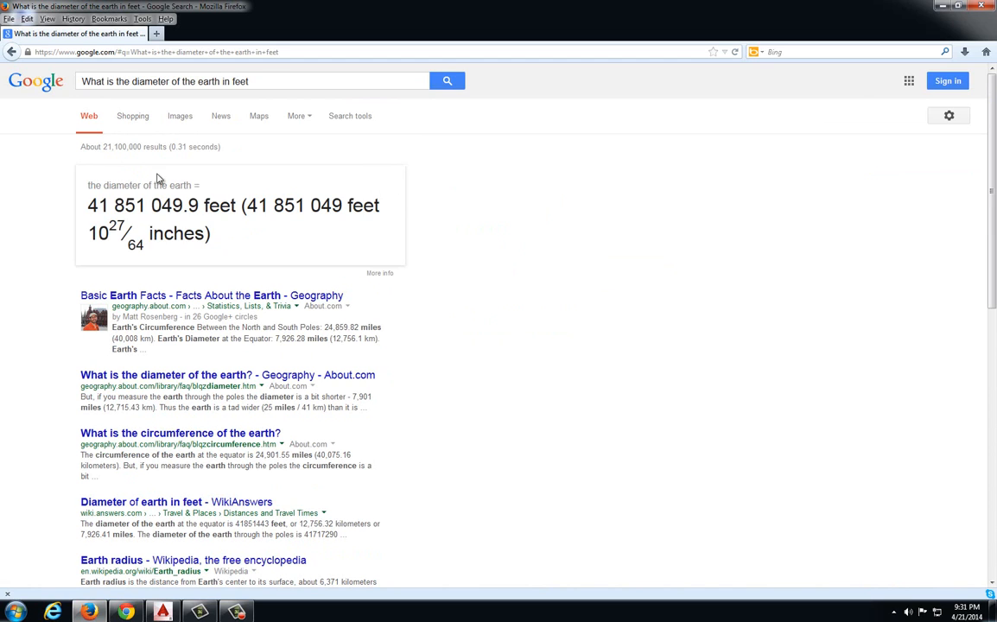
click(957, 7)
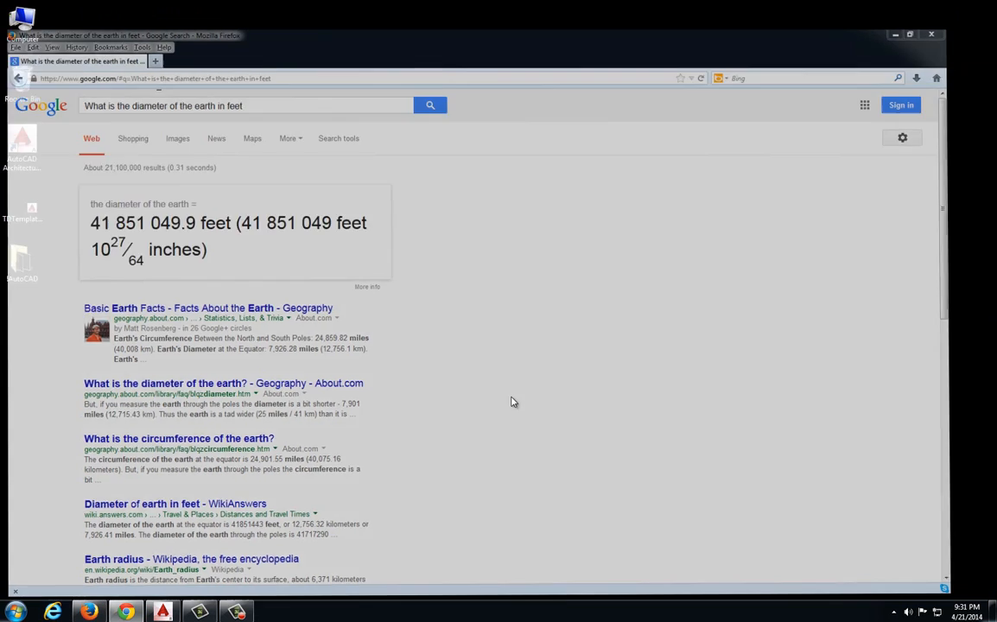
- Start a new drawing in AutoCAD from the TDTemplate.dwt template on the Desktop
click(161, 612)
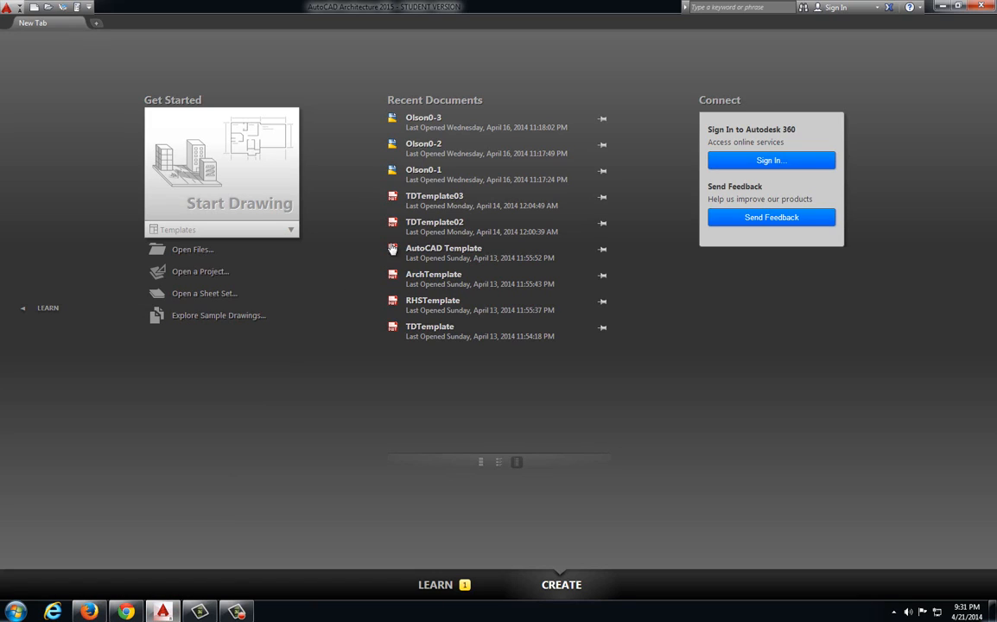
mouse_move(326, 164)
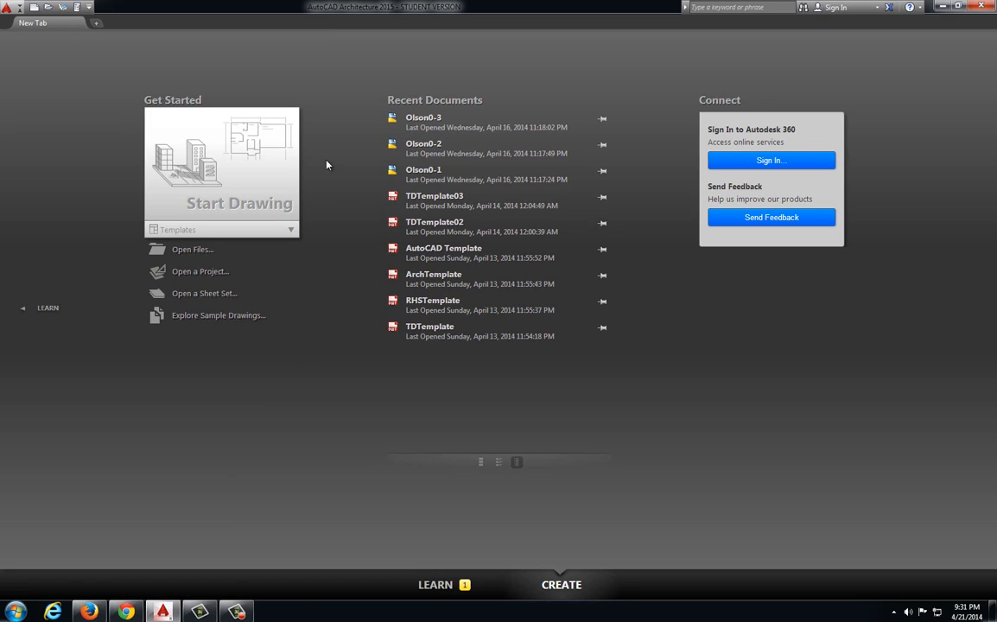
click(9, 7)
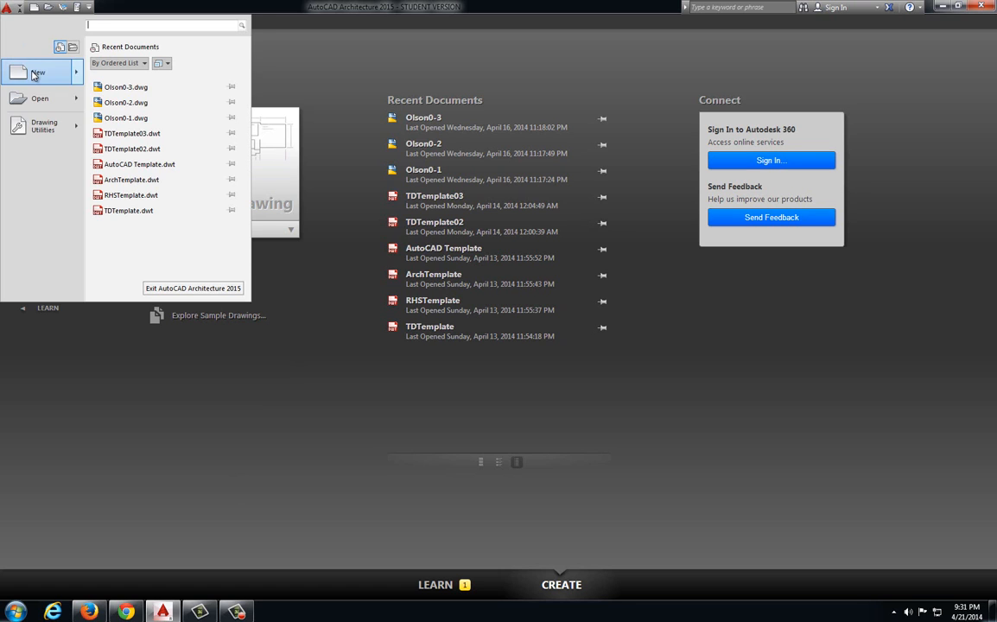
click(38, 72)
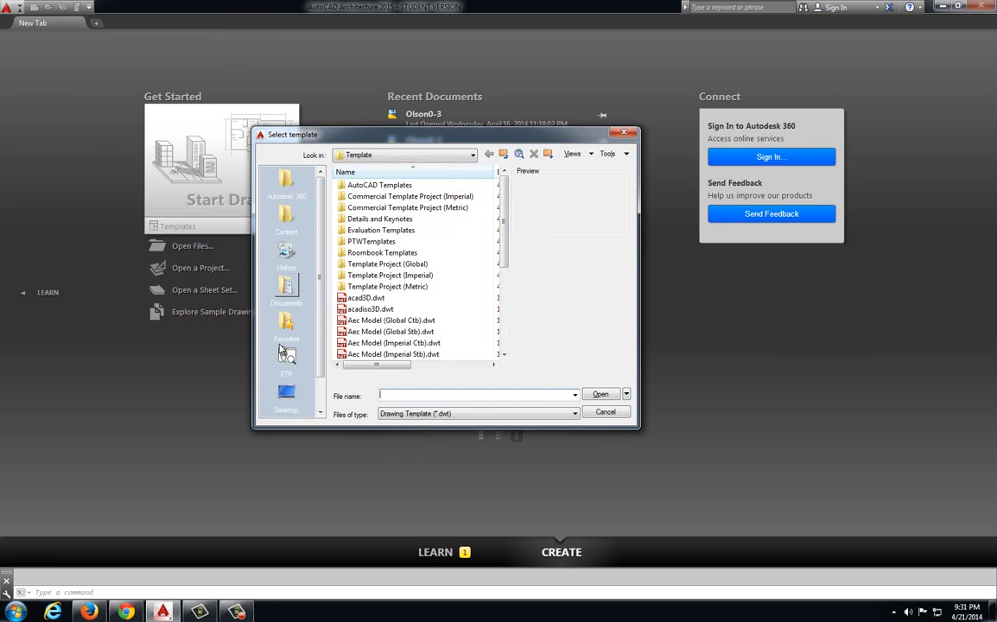
click(287, 394)
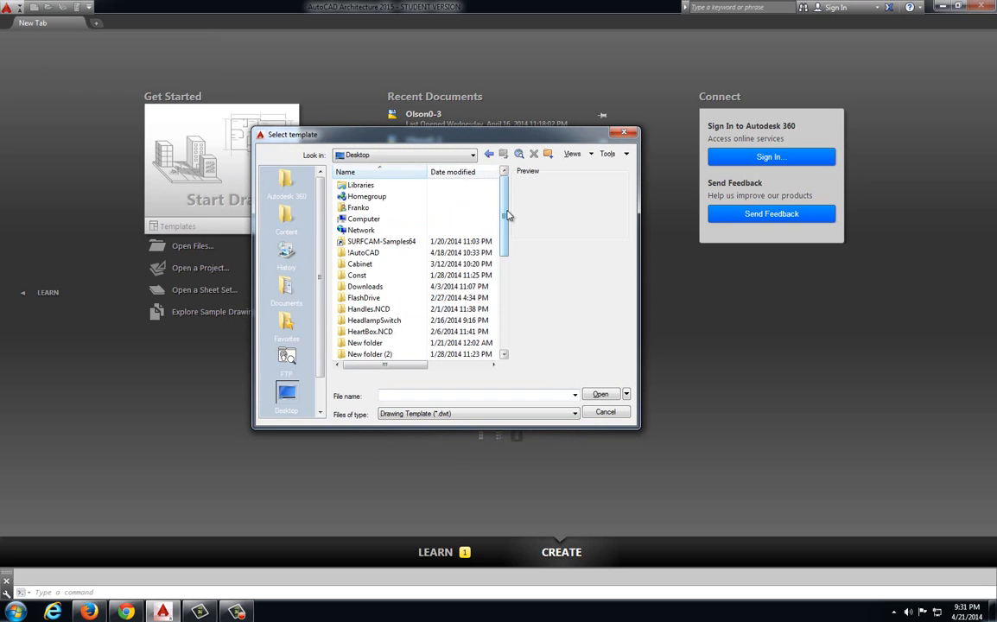
scroll(down, 3)
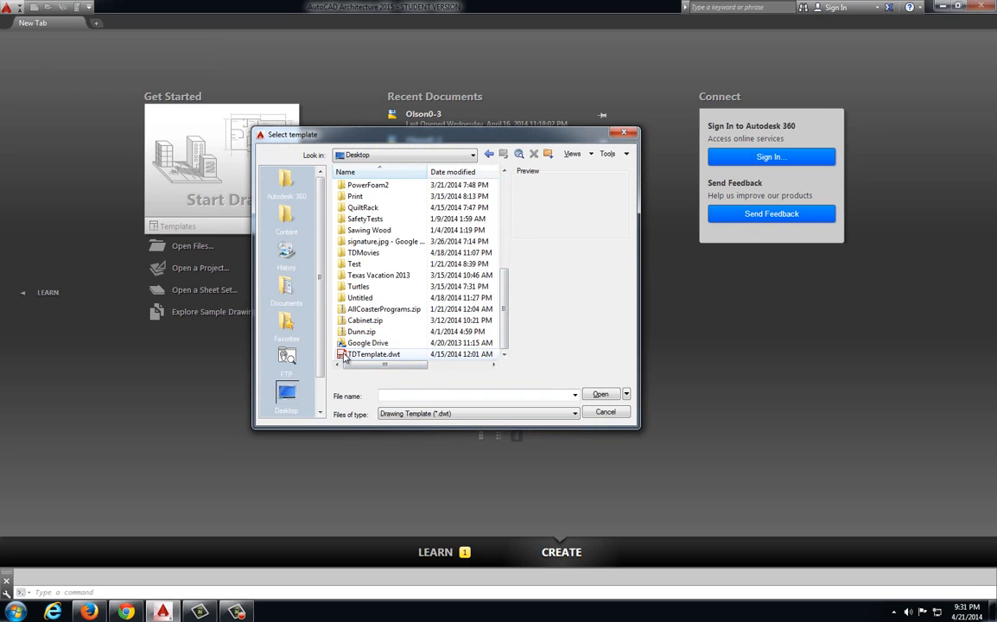
click(599, 394)
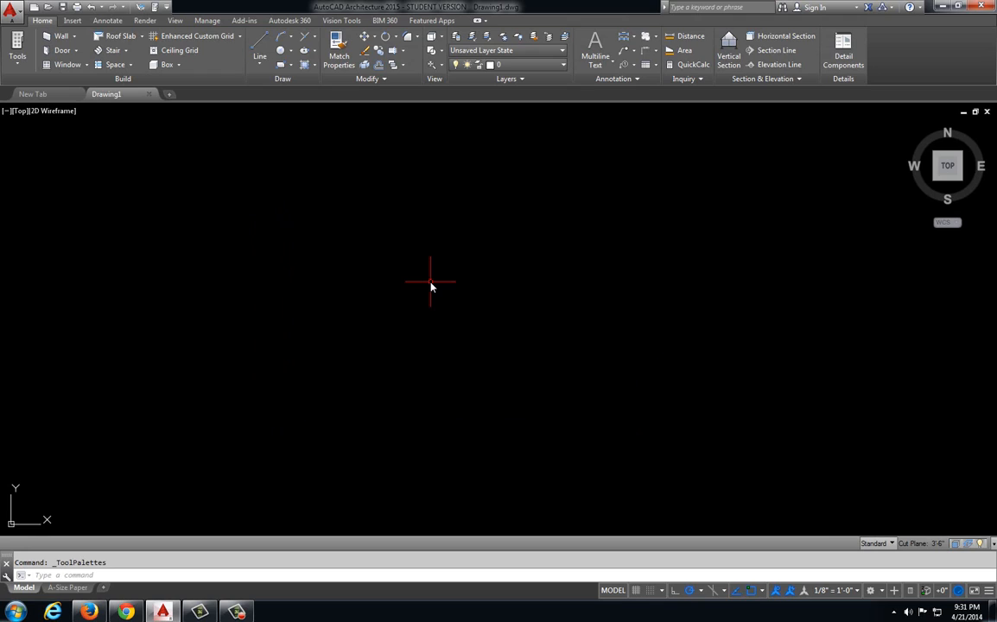
mouse_move(367, 226)
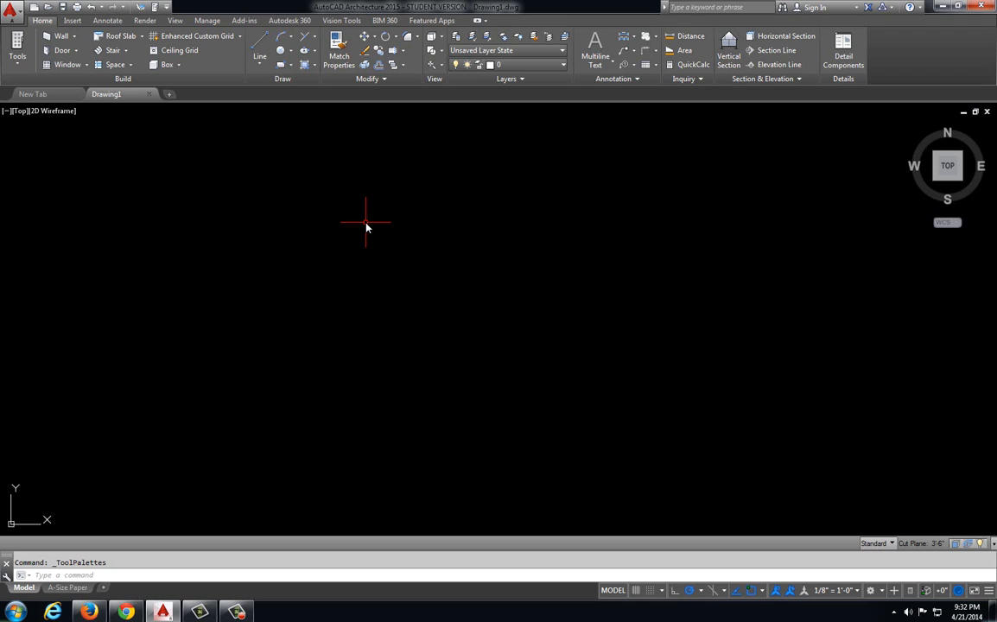
mouse_move(366, 207)
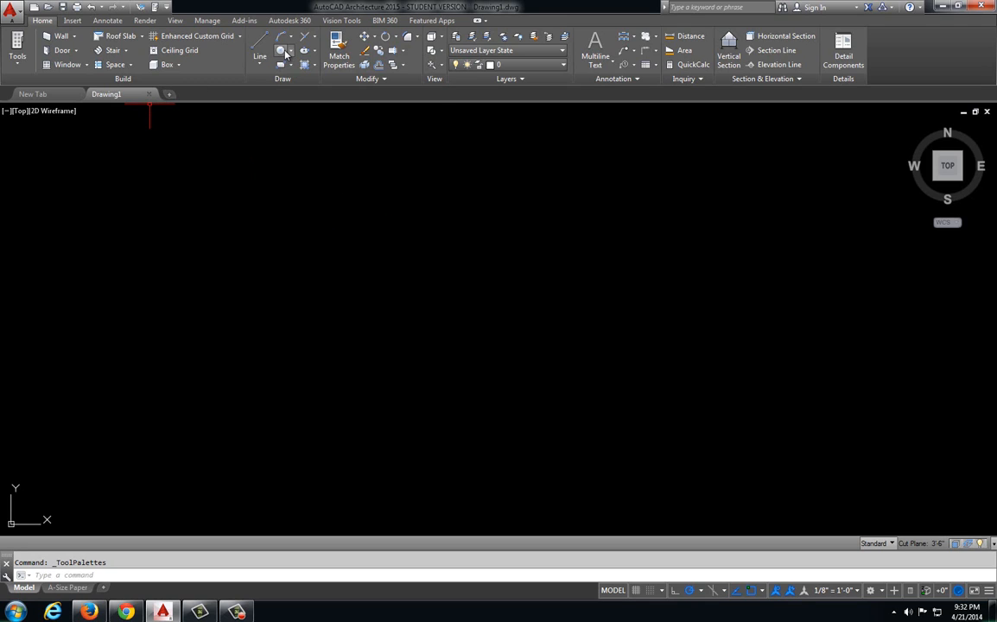
mouse_move(259, 48)
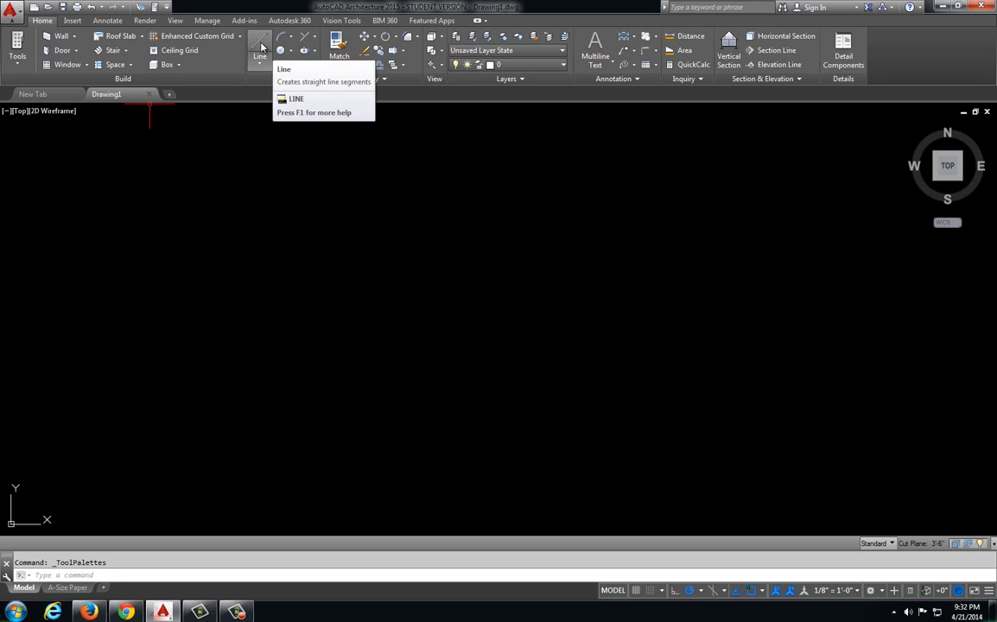
- Draw a vertical 4-foot line and turn the UCS icon off with UCSICON
click(259, 49)
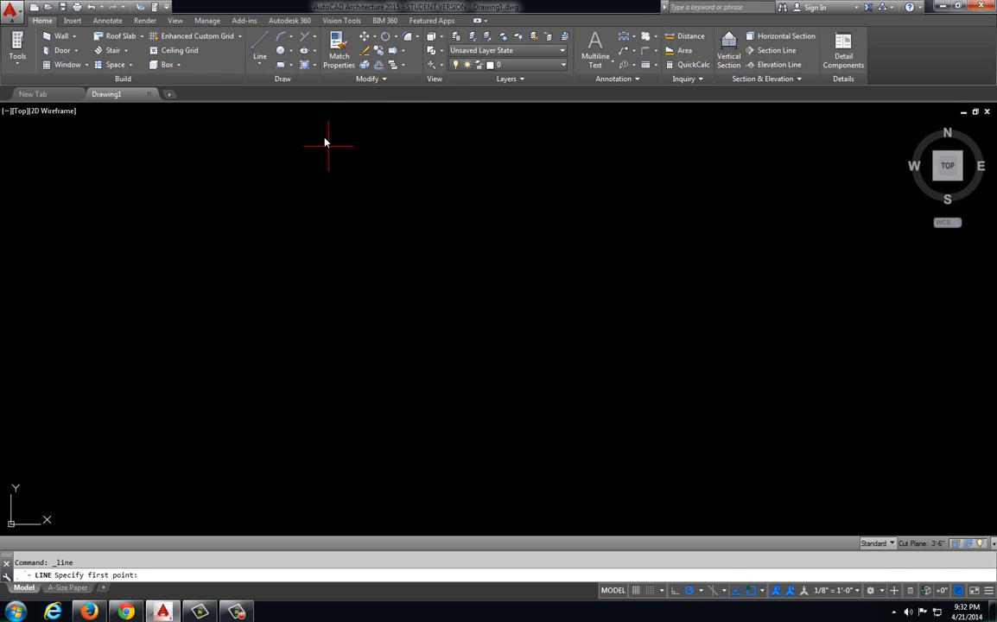
mouse_move(259, 45)
text(6')
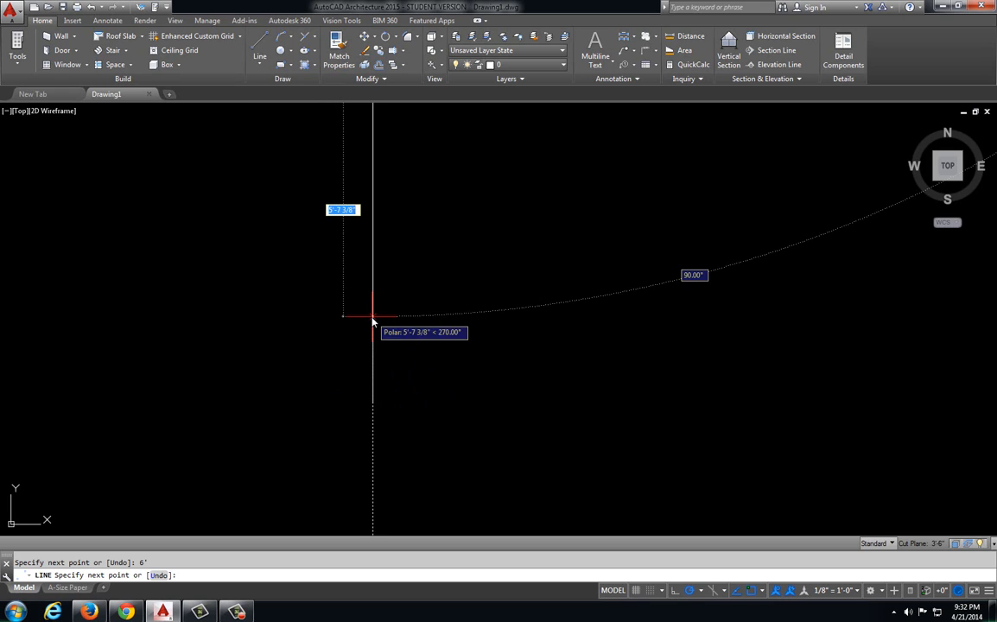
key(Escape)
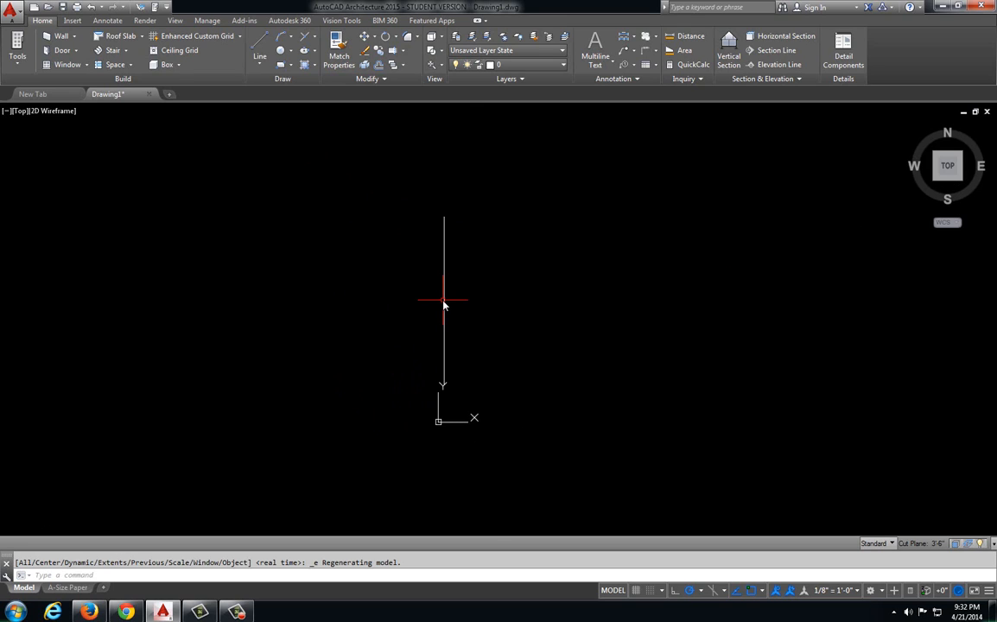
text(ucsicon)
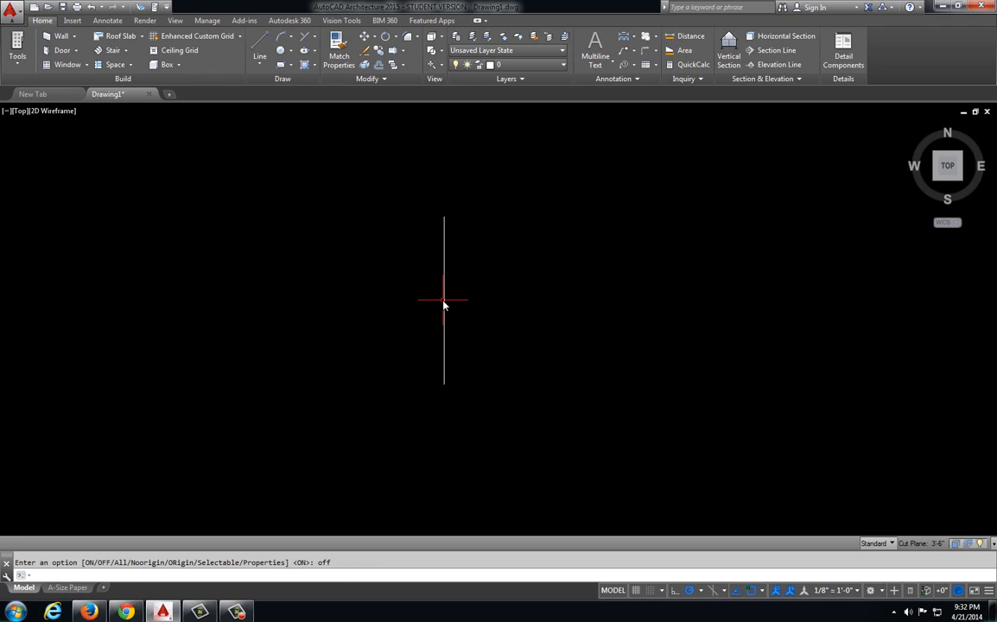
mouse_move(472, 382)
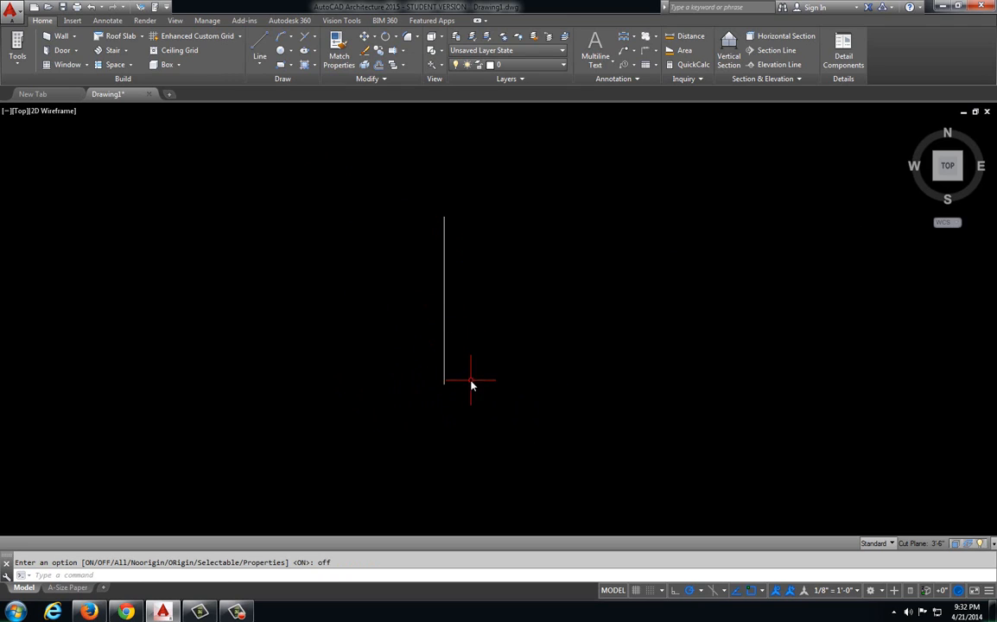
click(259, 55)
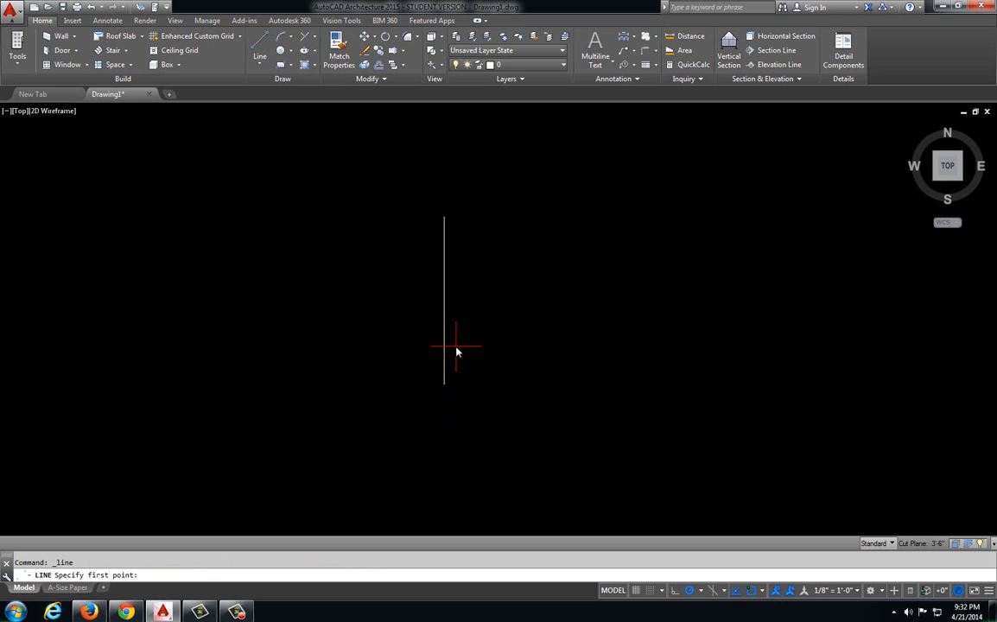
- Draw the stick figure's legs, body and head beside the line, then begin an arm at the body
click(446, 347)
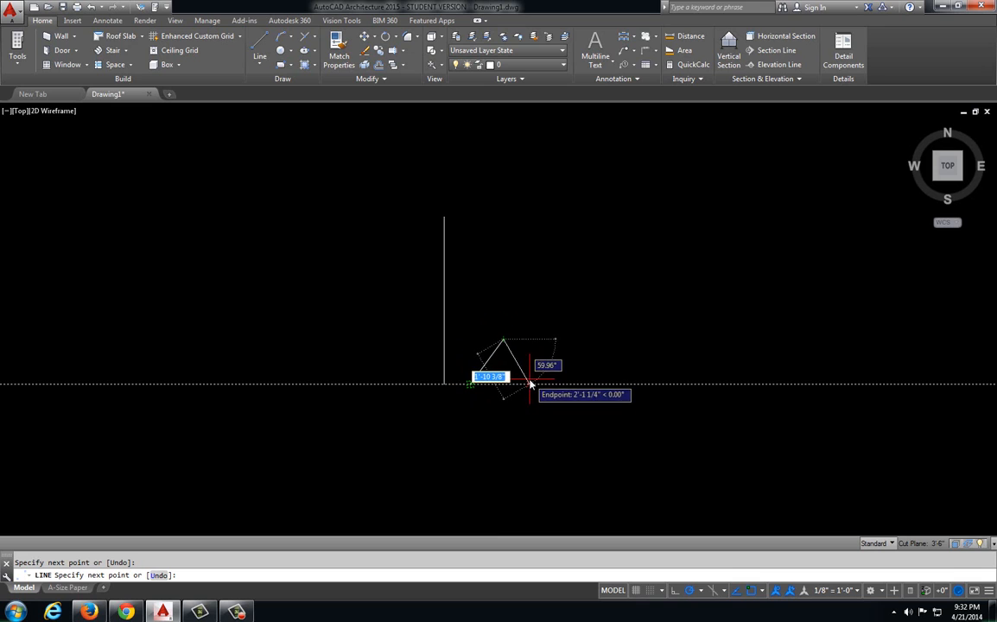
click(522, 335)
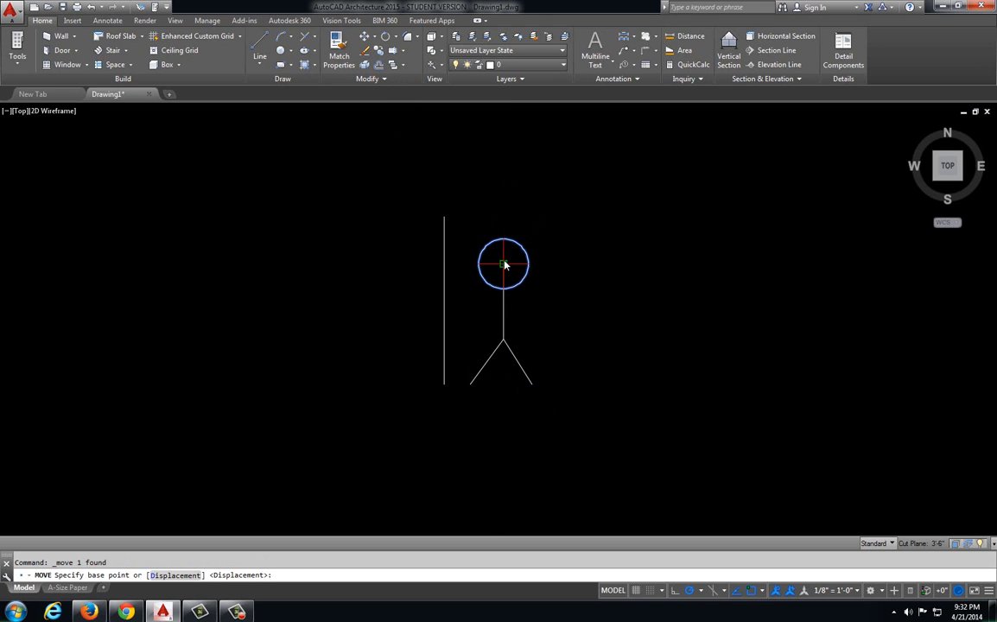
click(505, 263)
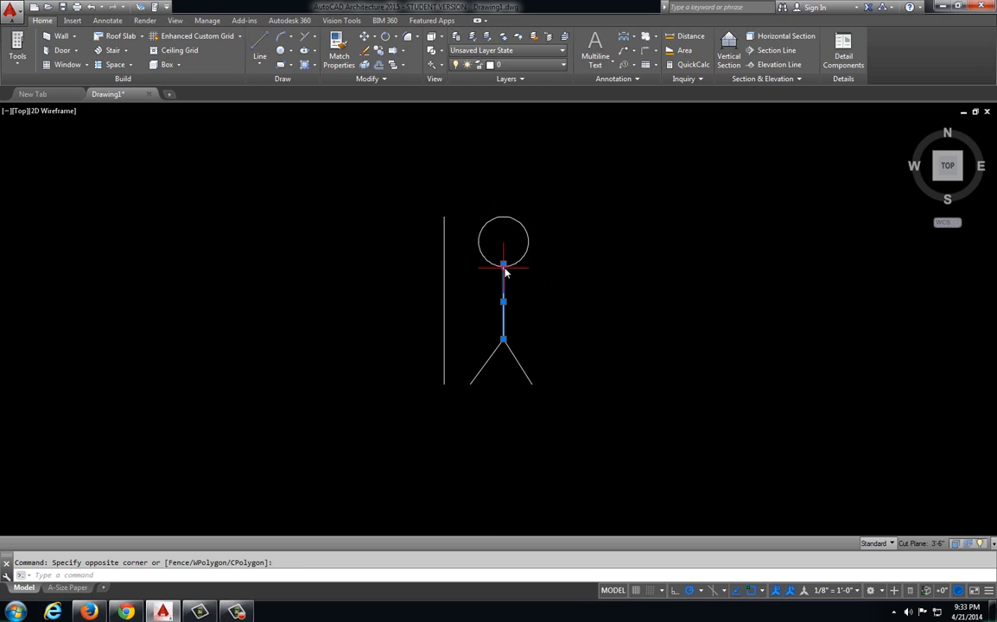
key(Escape)
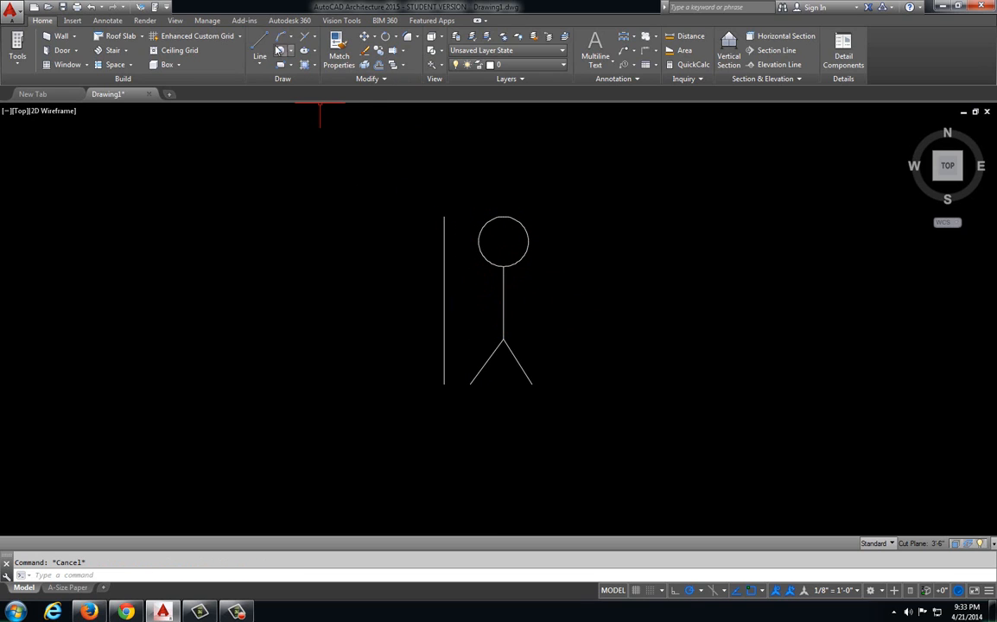
click(260, 49)
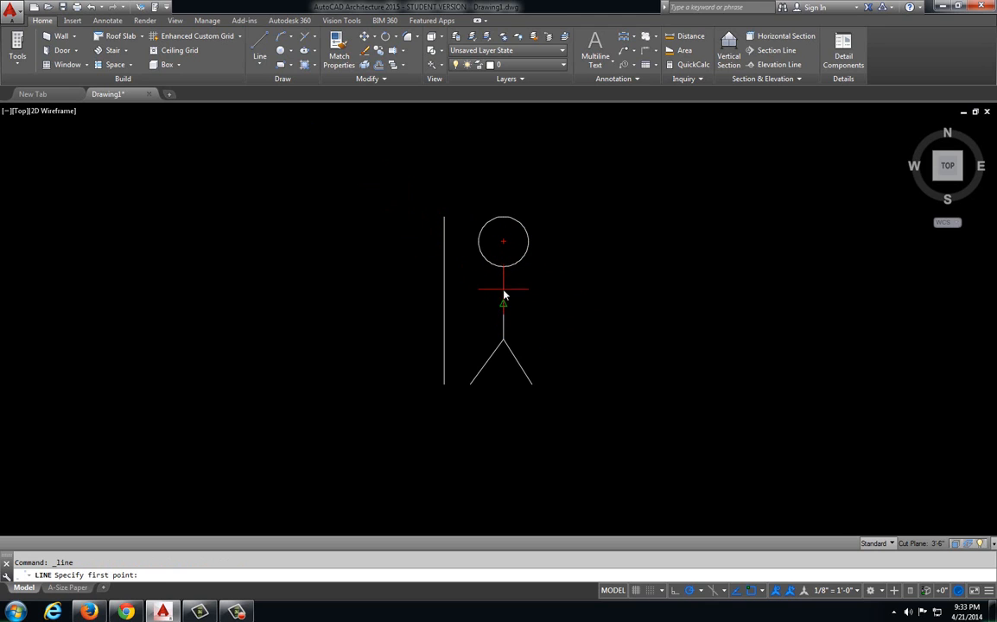
click(505, 287)
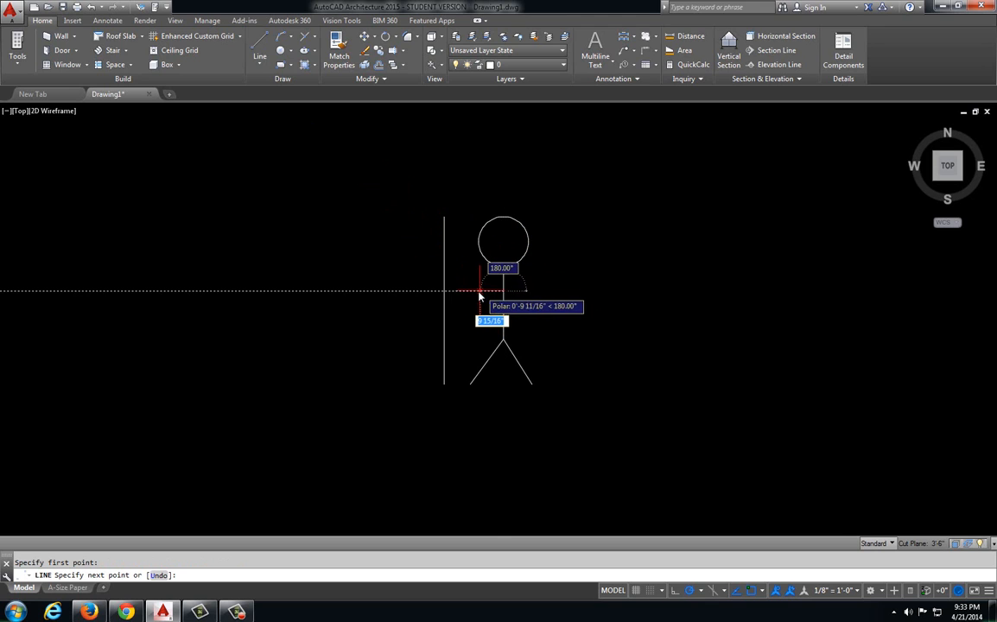
mouse_move(527, 294)
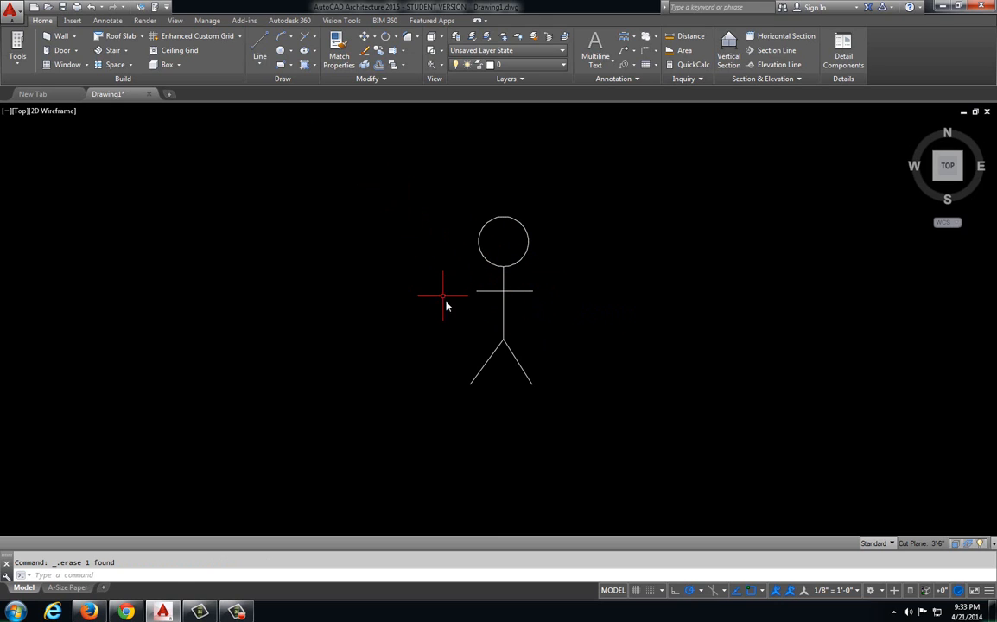
mouse_move(593, 280)
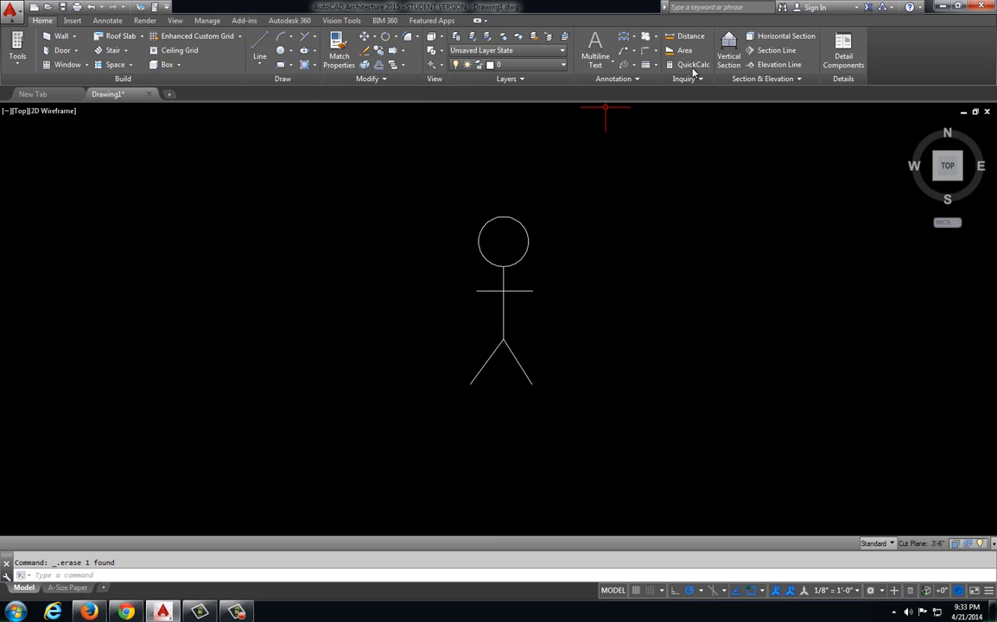
click(691, 34)
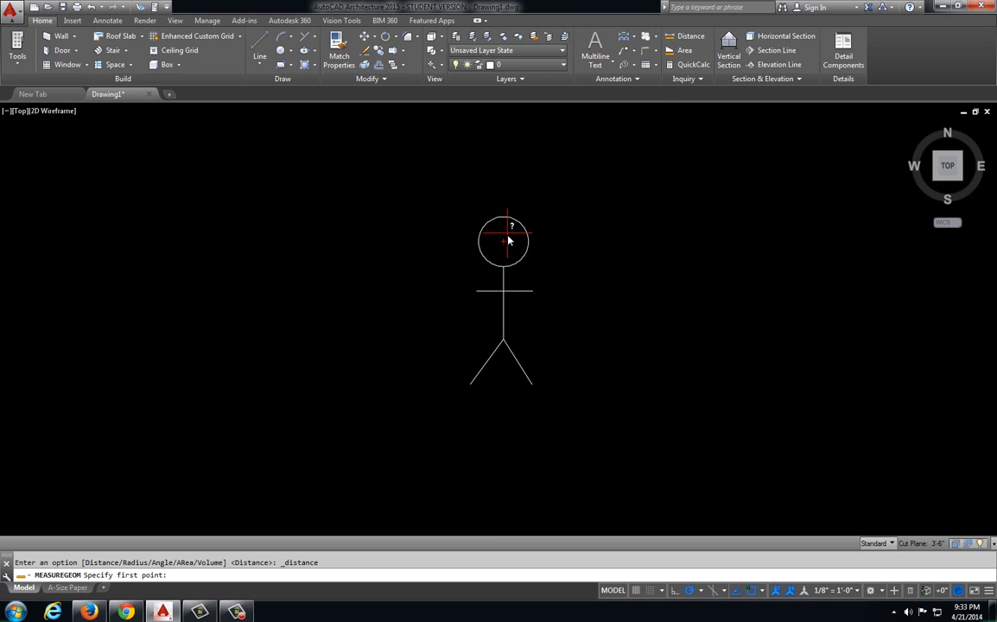
key(Escape)
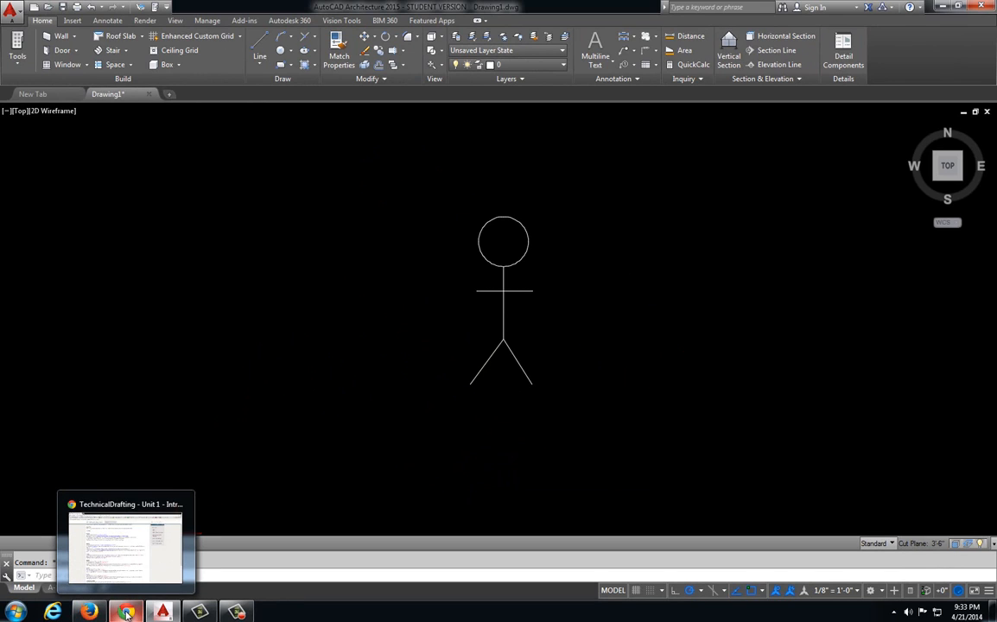
- Open the downloaded SolarSystemToScale drawing as a second file tab
click(124, 544)
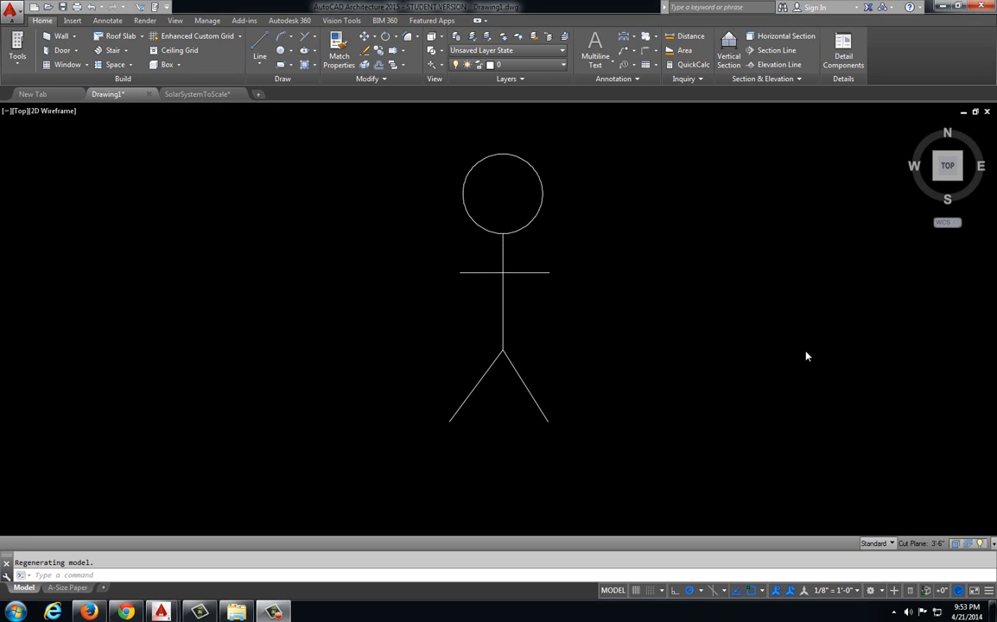
mouse_move(632, 301)
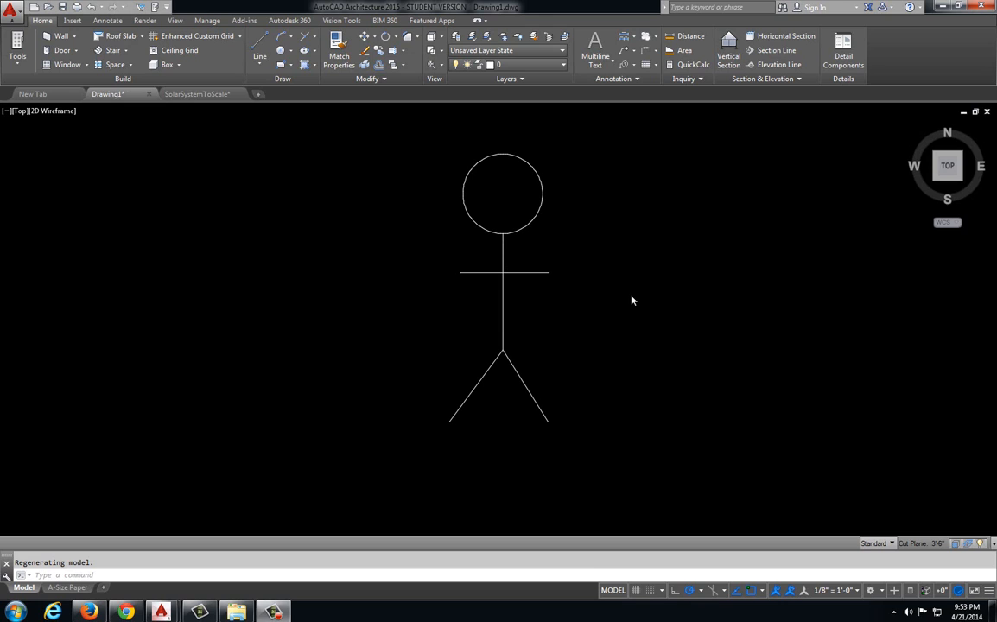
mouse_move(297, 93)
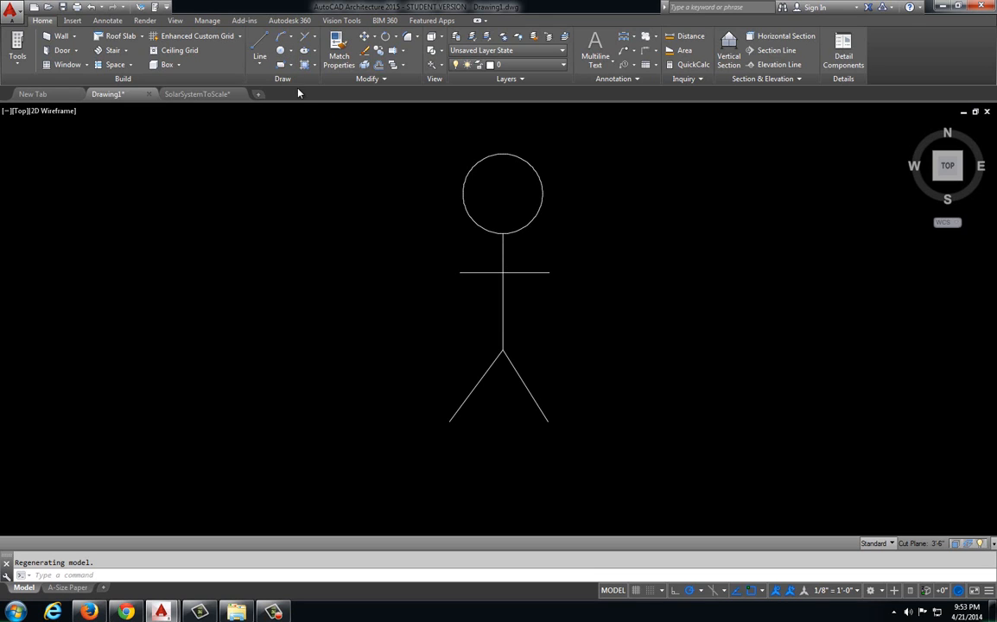
- Draw a Center-Diameter circle of diameter 41851049 centred on the figure's chest
click(287, 50)
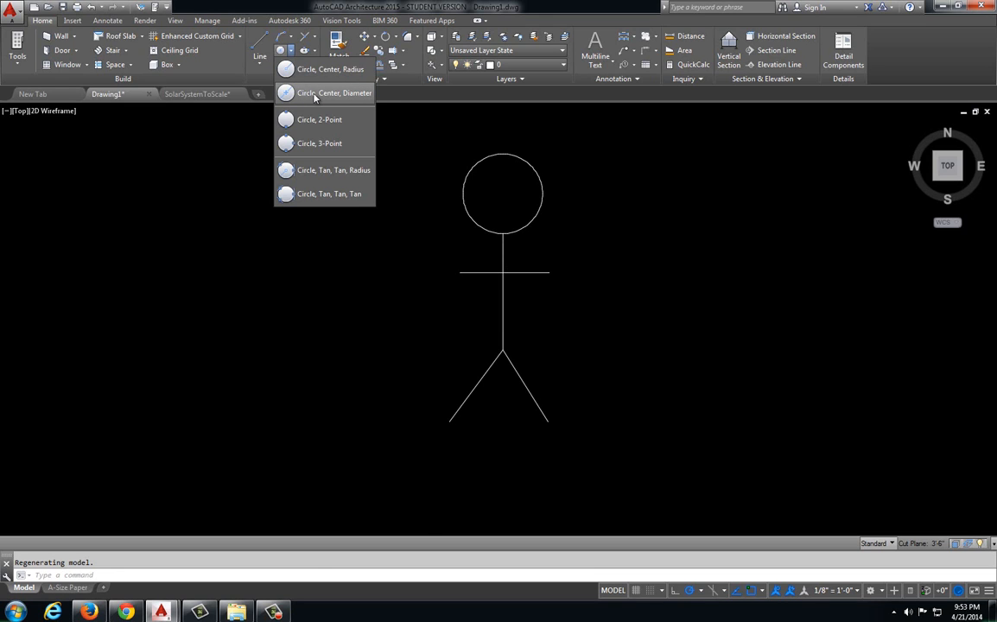
click(336, 93)
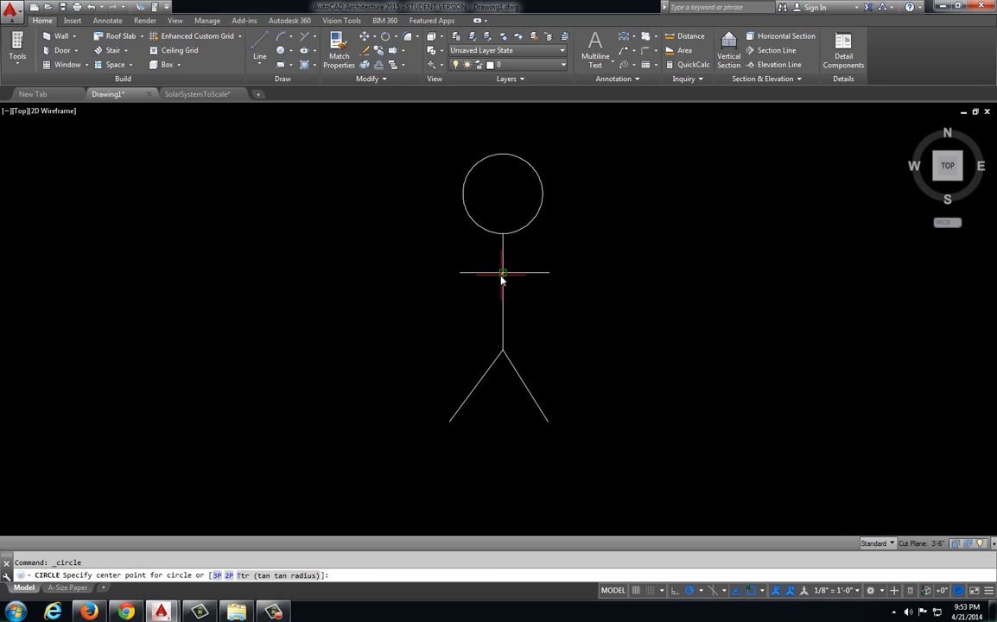
click(502, 273)
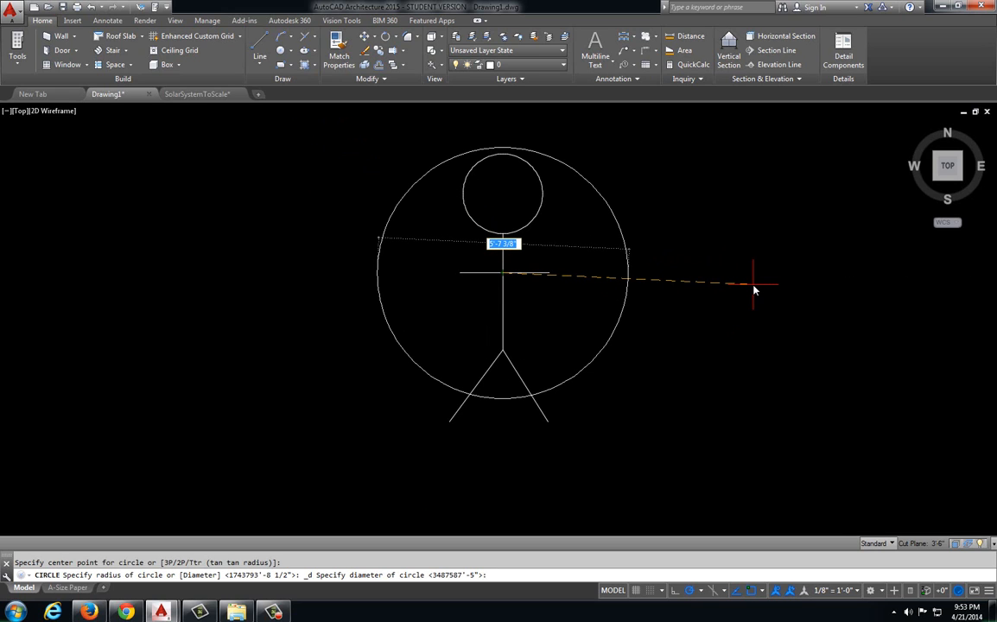
text(4185)
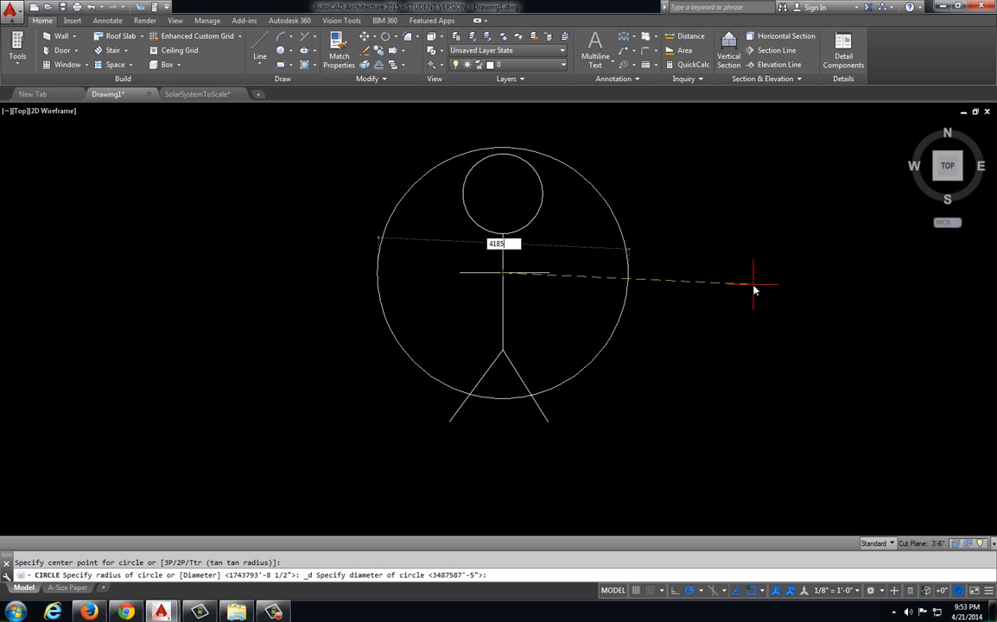
text(1049)
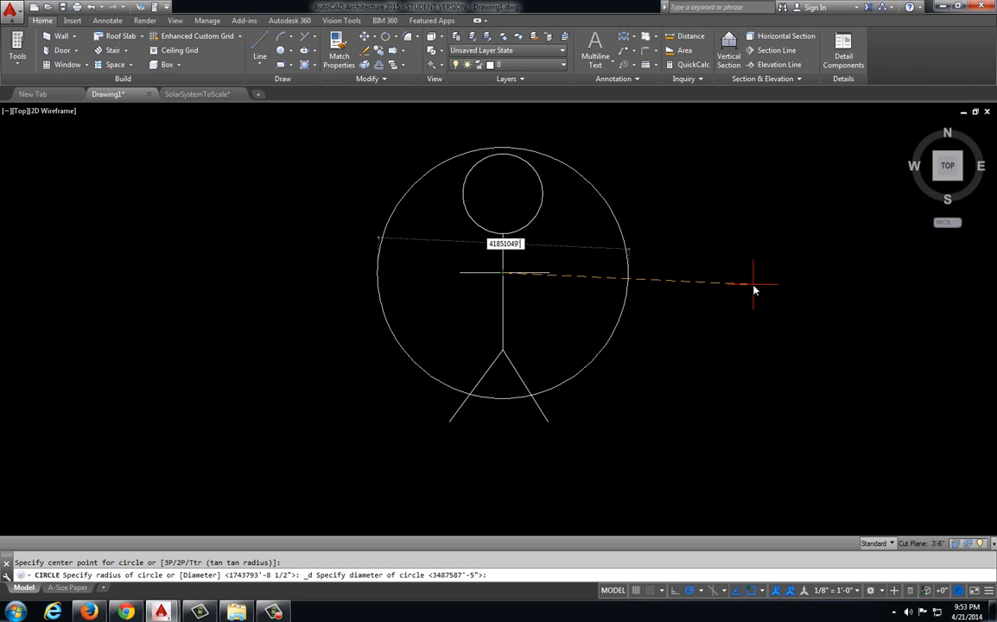
key(Return)
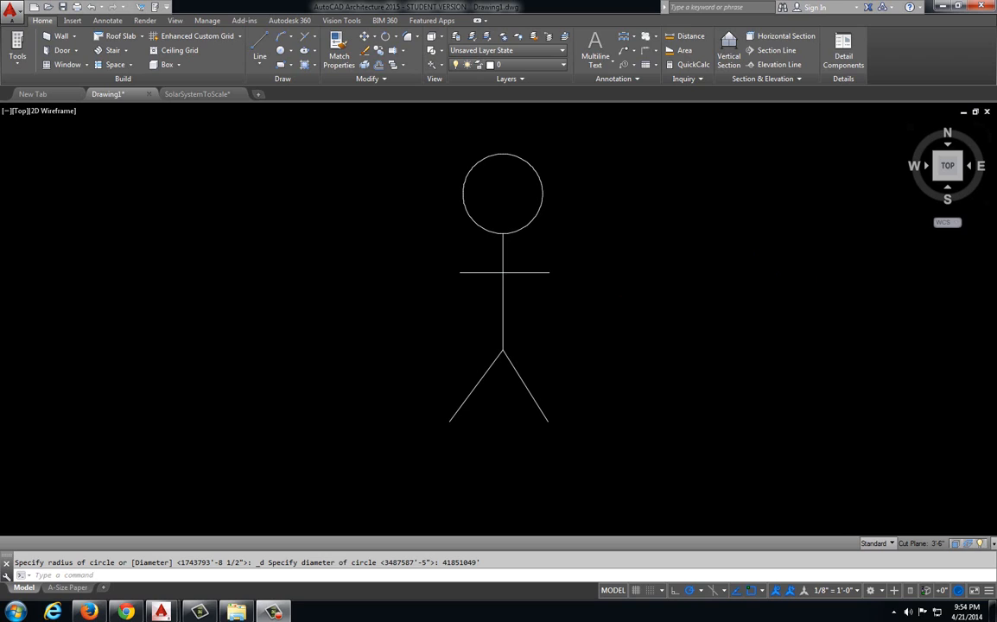
mouse_move(815, 372)
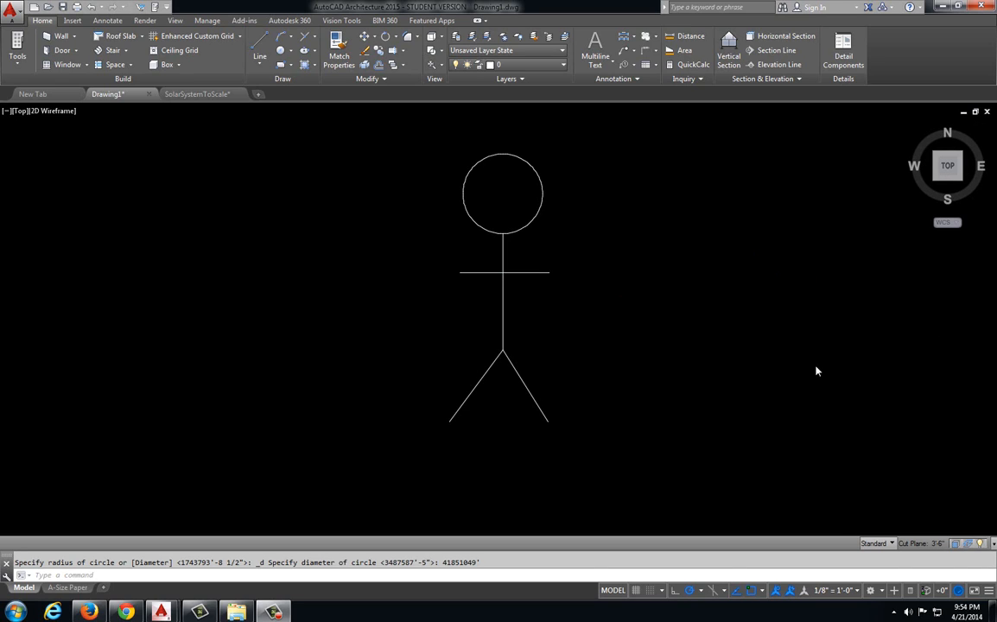
mouse_move(656, 367)
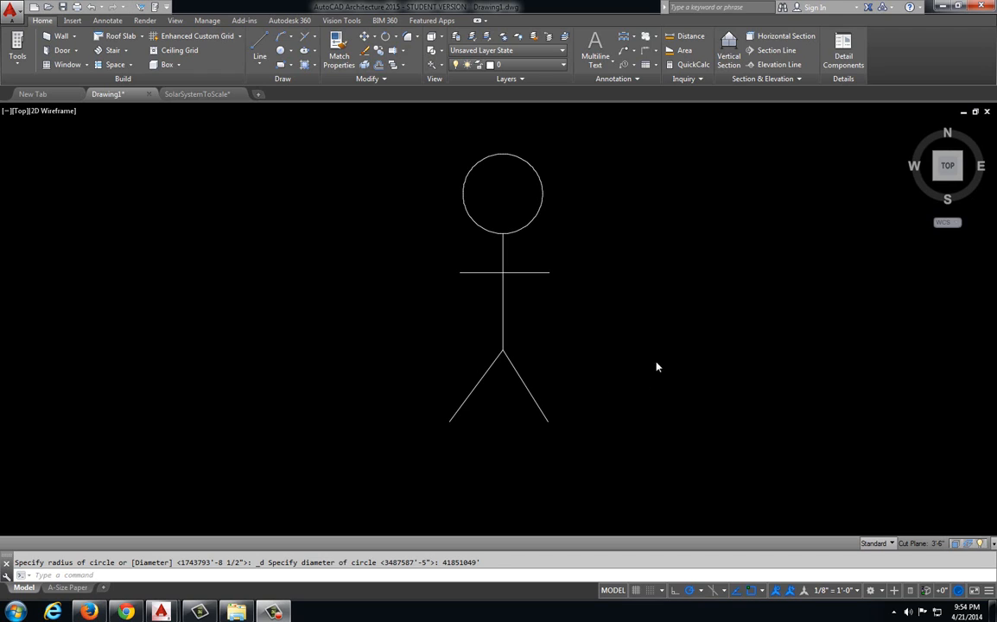
mouse_move(569, 328)
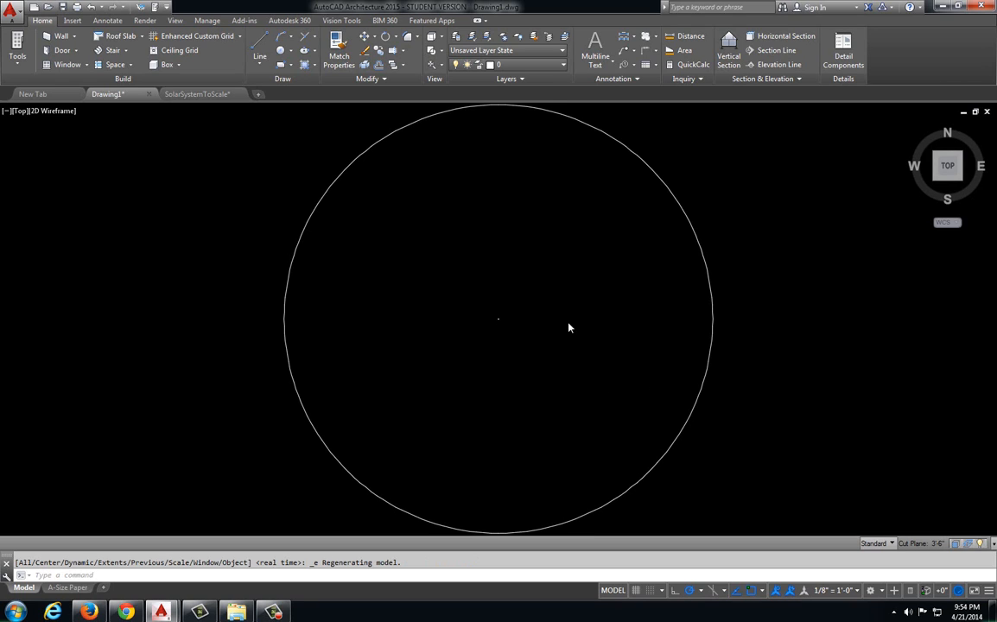
mouse_move(576, 325)
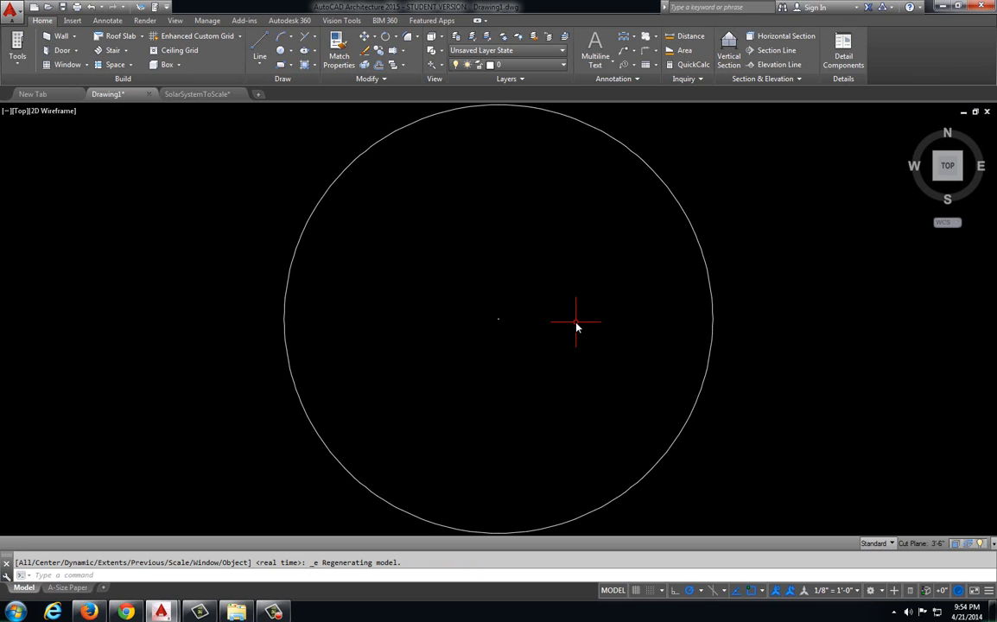
mouse_move(780, 246)
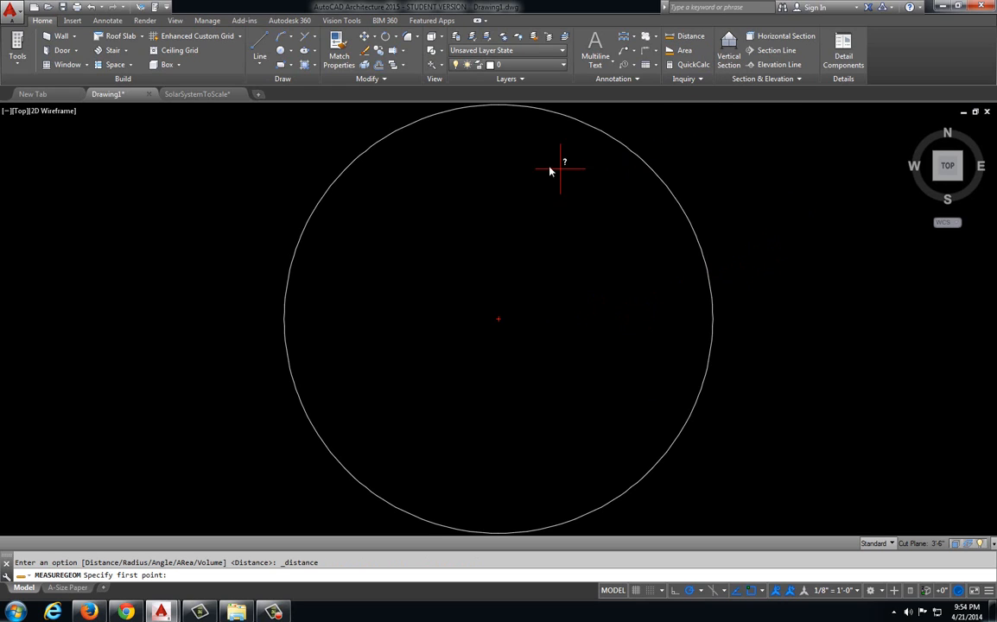
mouse_move(500, 320)
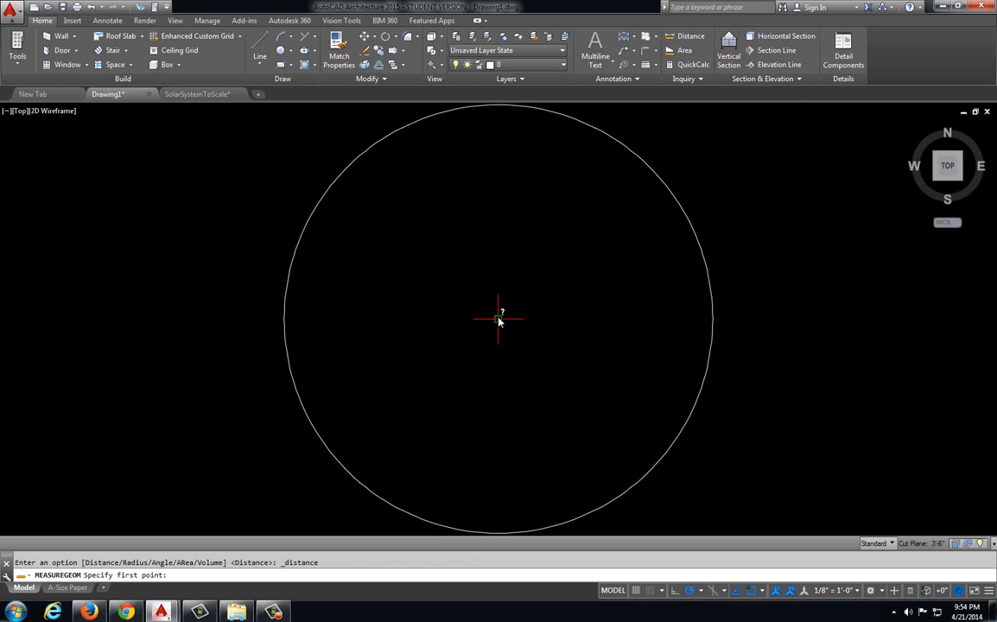
- Measure the distance across the circle to confirm its 41851049 diameter
click(497, 320)
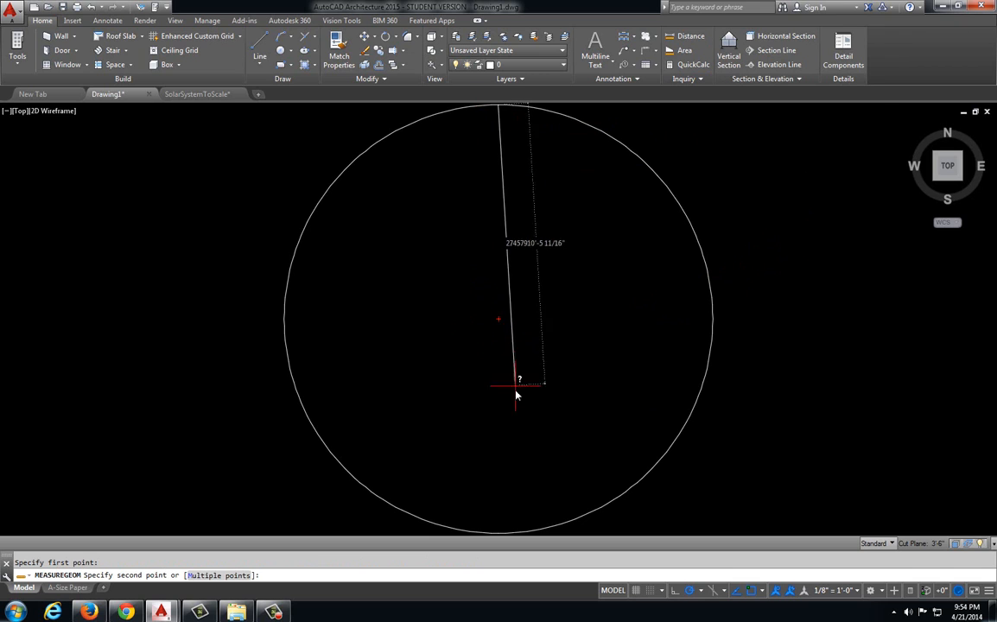
mouse_move(501, 533)
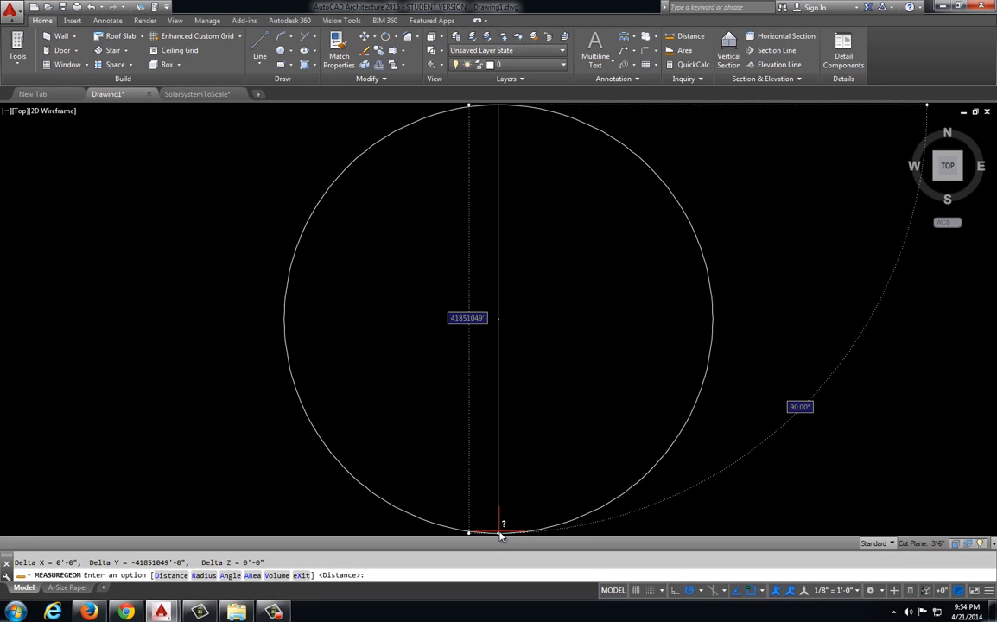
key(Escape)
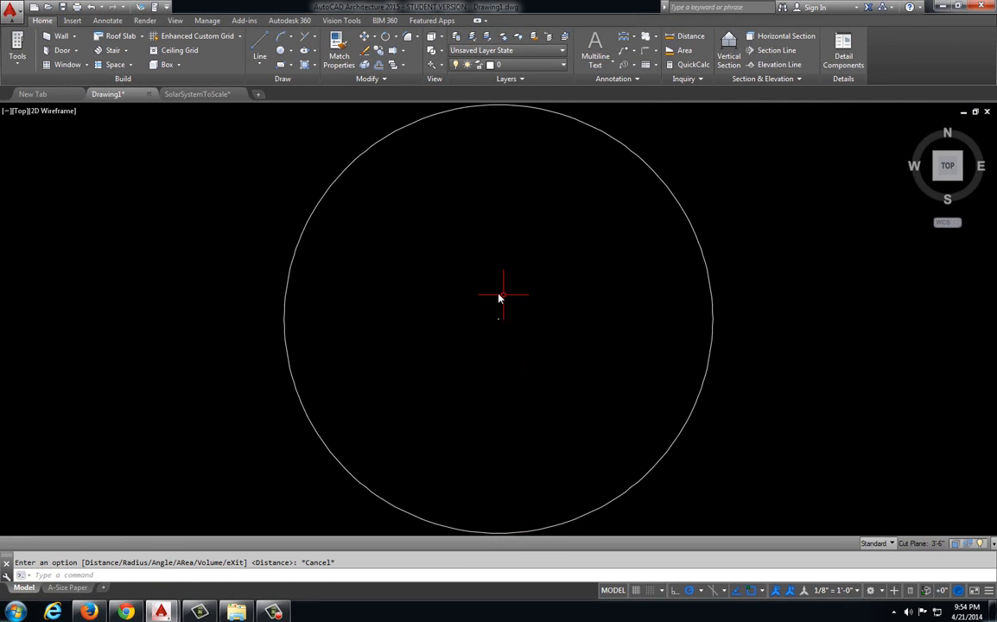
mouse_move(484, 329)
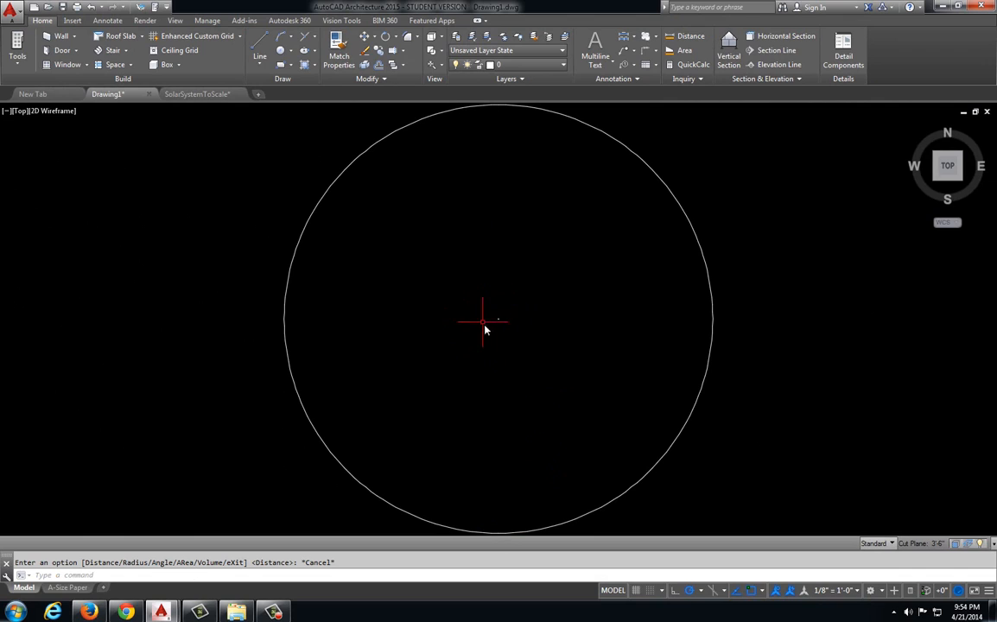
mouse_move(497, 327)
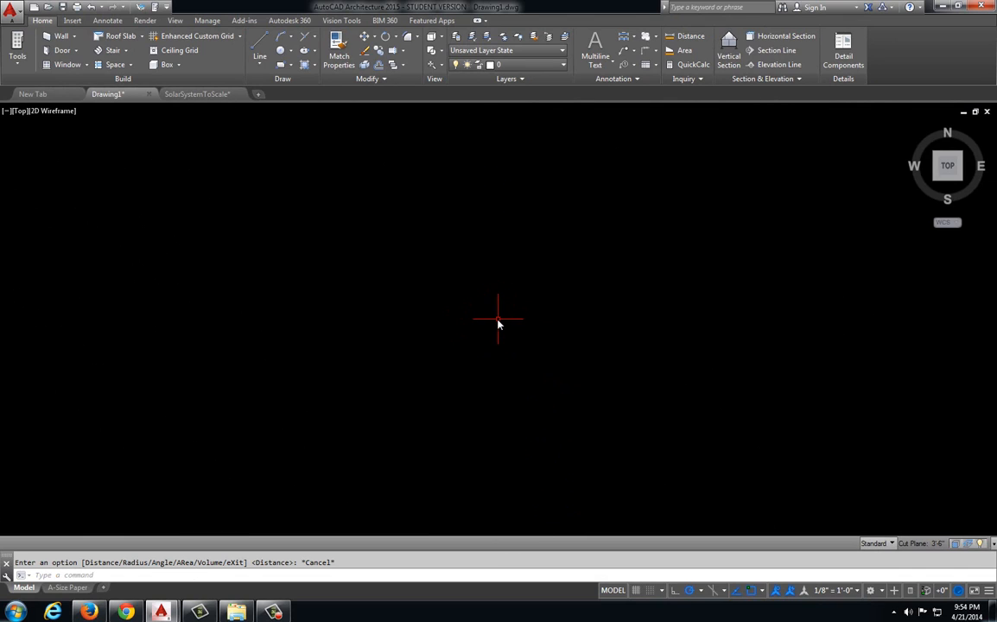
mouse_move(491, 318)
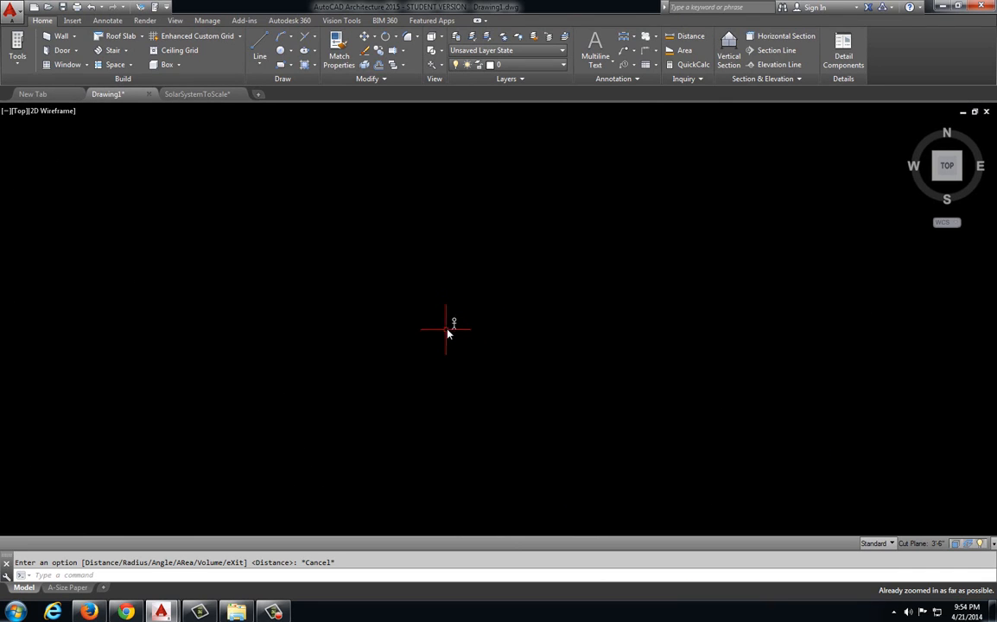
mouse_move(415, 377)
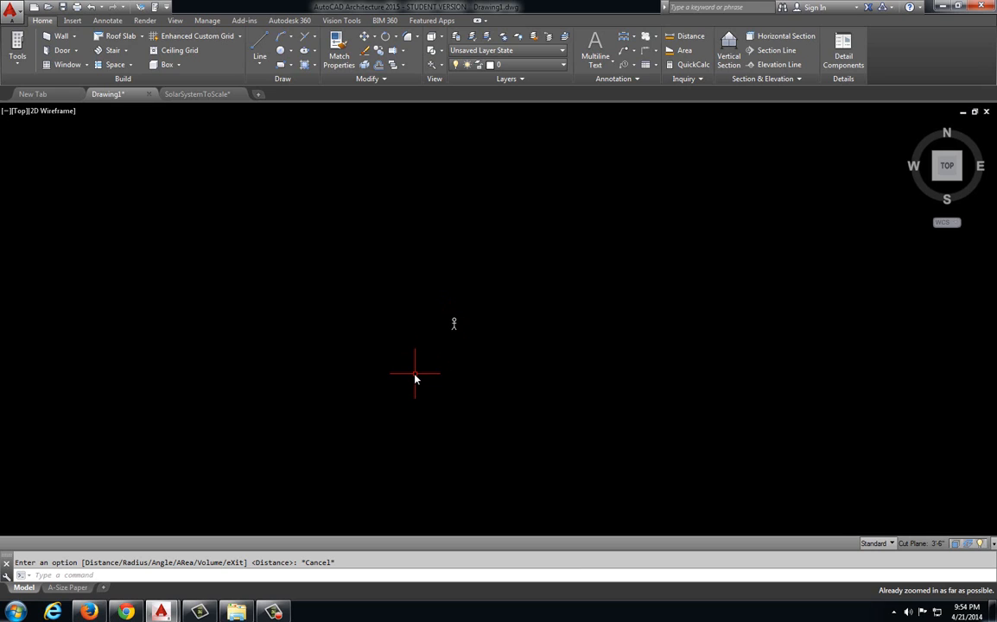
mouse_move(422, 263)
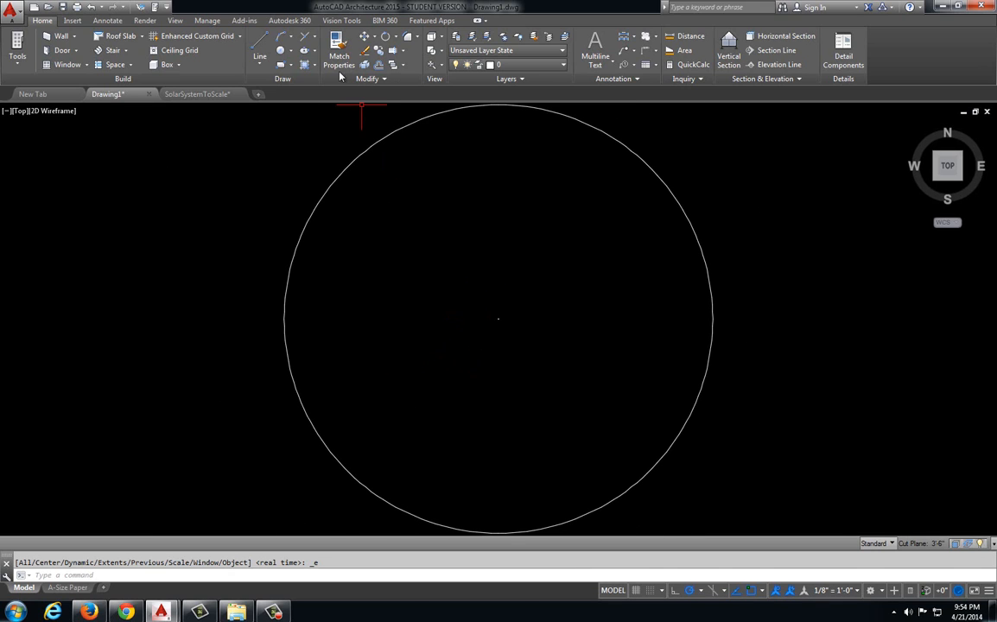
- Move the tiny stick figure from the circle's centre to stand on its top edge, then zoom out to the whole circle
click(498, 318)
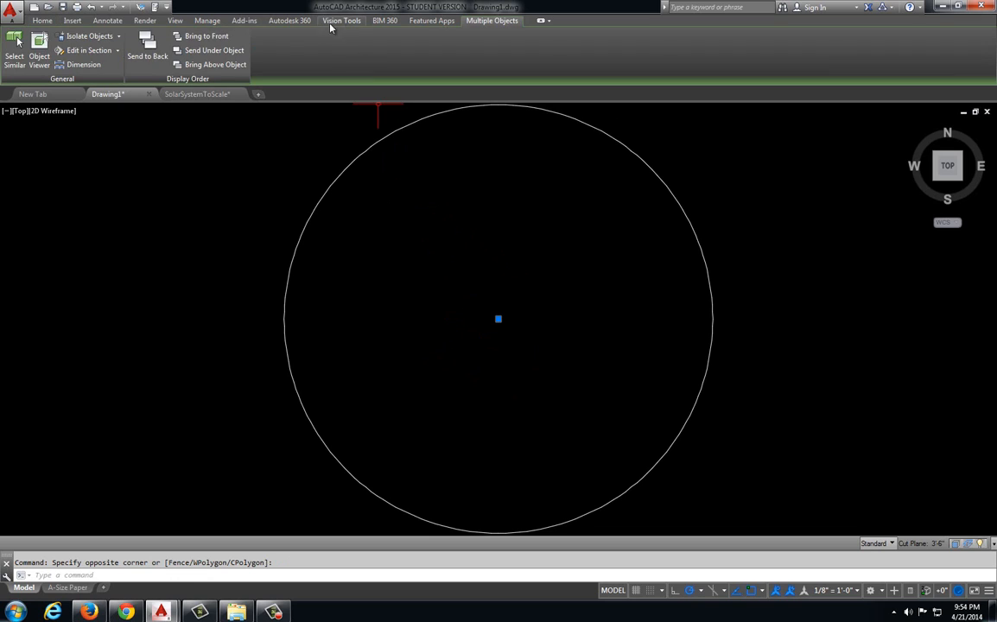
click(41, 21)
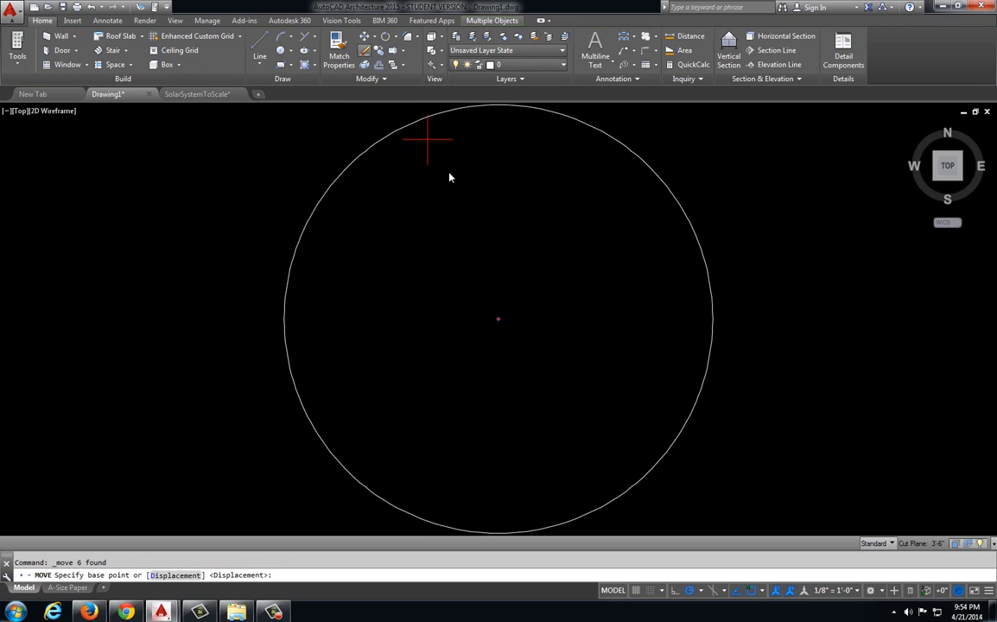
click(426, 138)
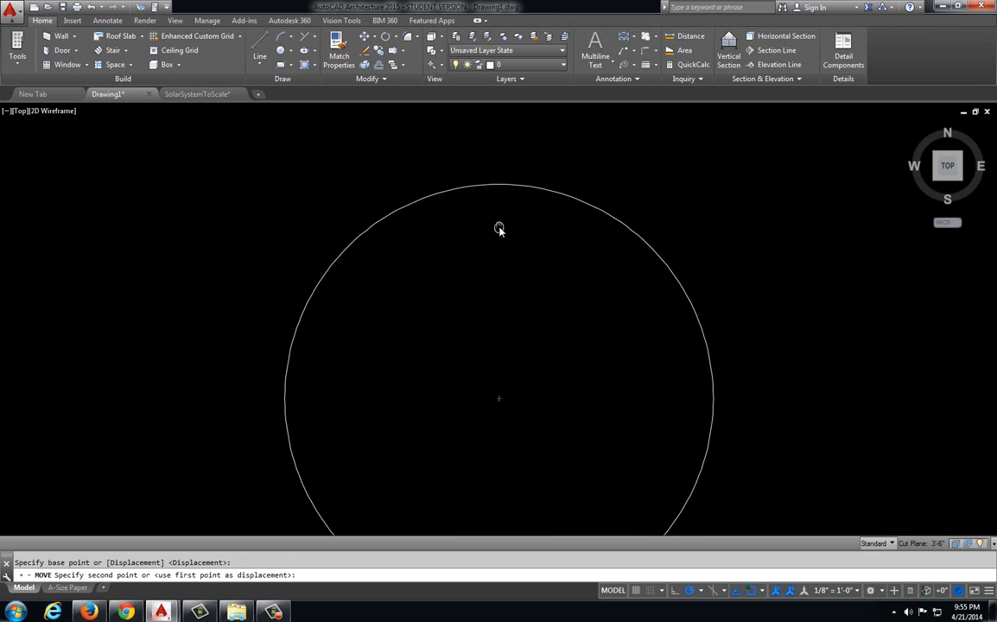
click(499, 193)
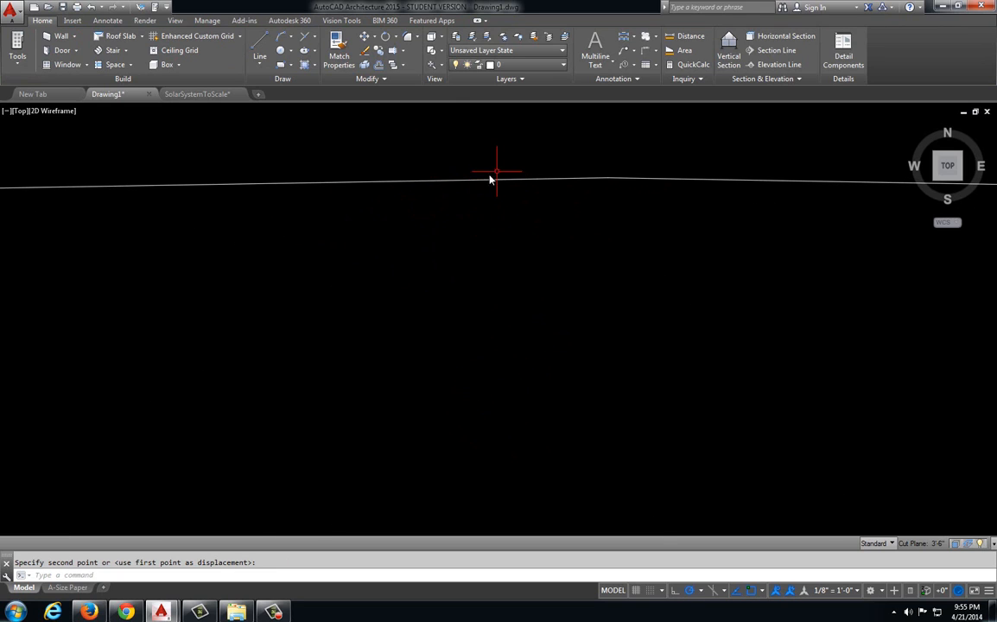
click(498, 179)
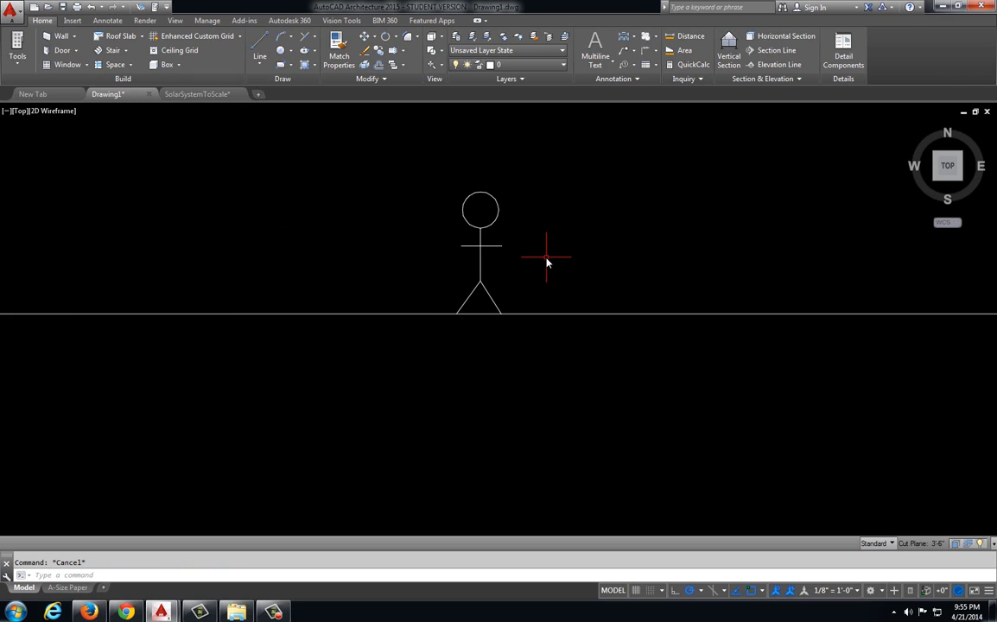
mouse_move(546, 263)
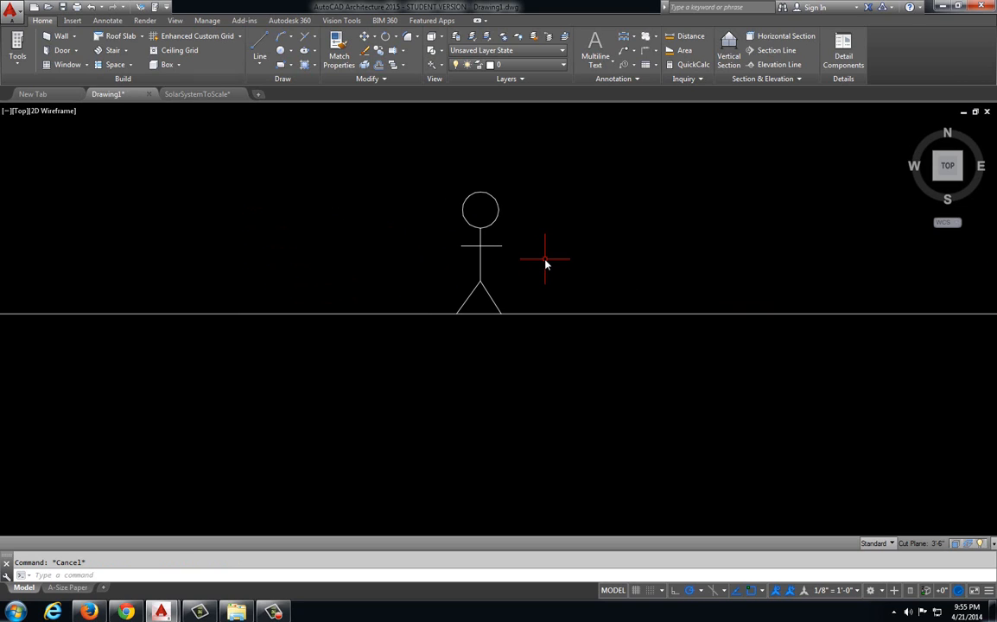
mouse_move(539, 261)
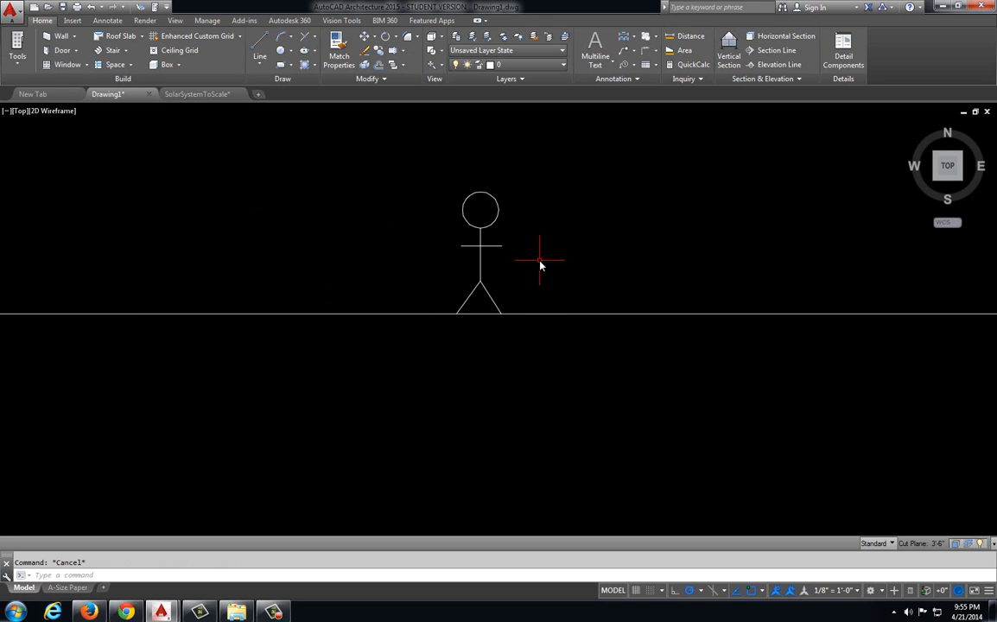
scroll(down, 3)
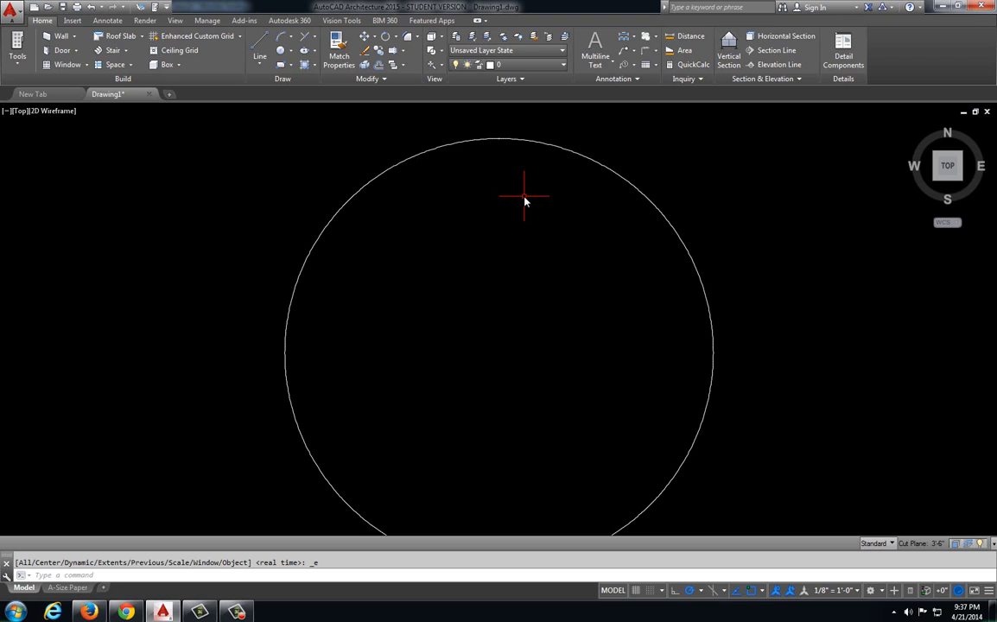
text(DIMStyle)
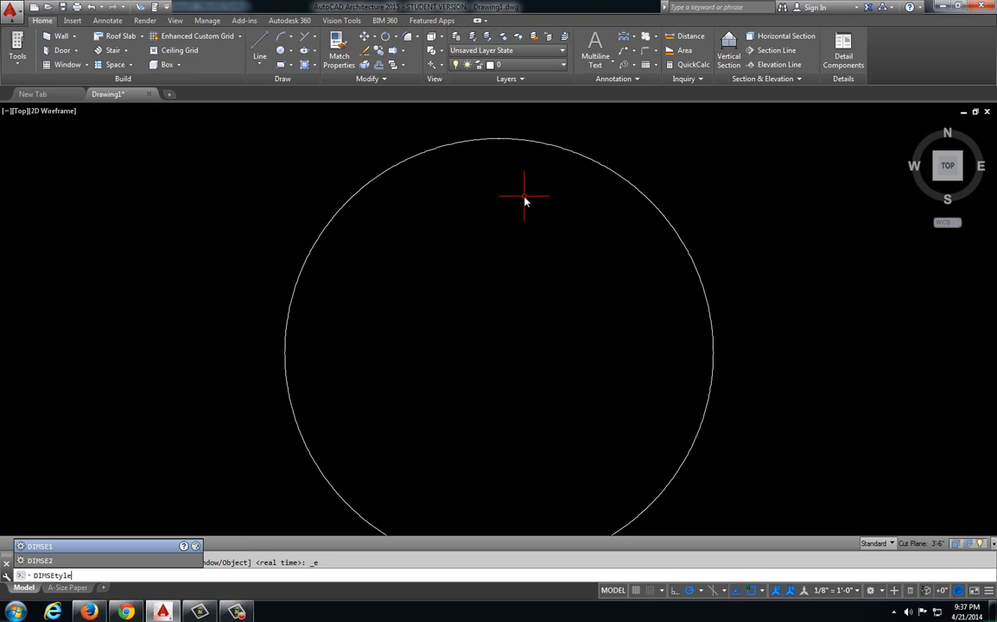
- Run DIMSTYLE and begin modifying the Standard dimension style
key(BackSpace)
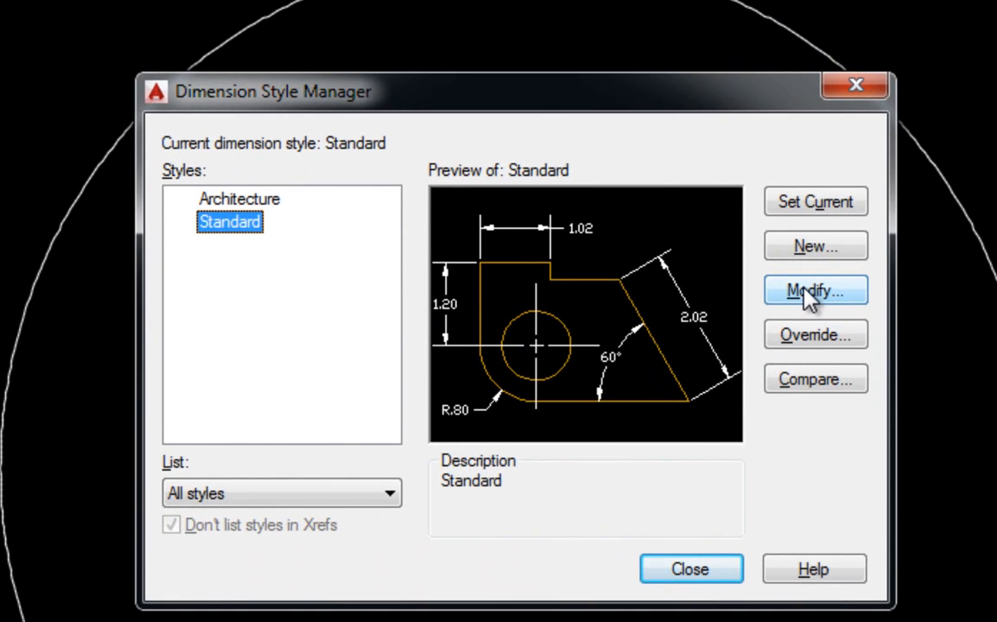
mouse_move(816, 291)
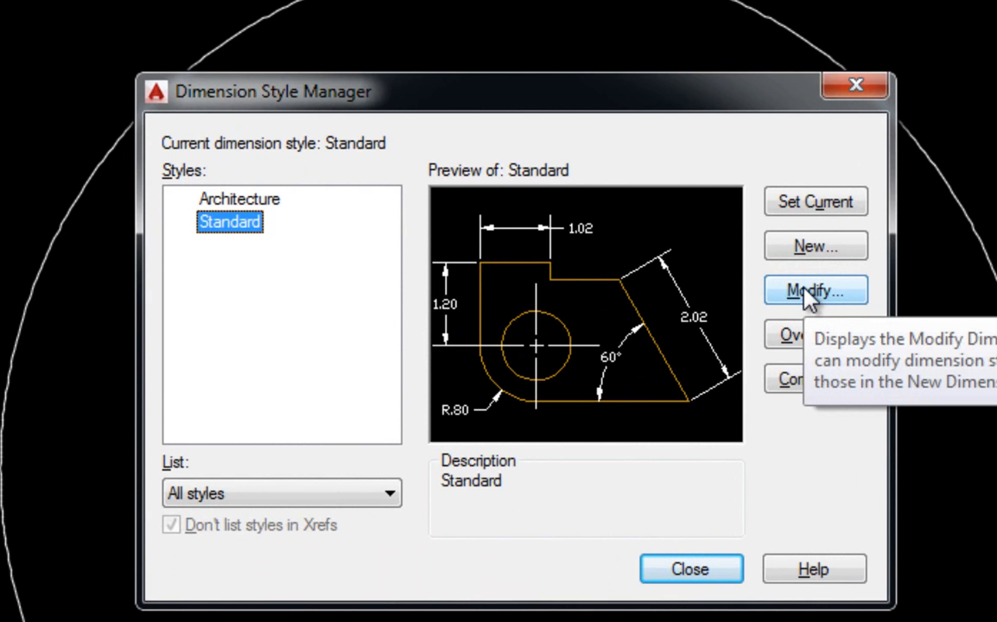
click(816, 291)
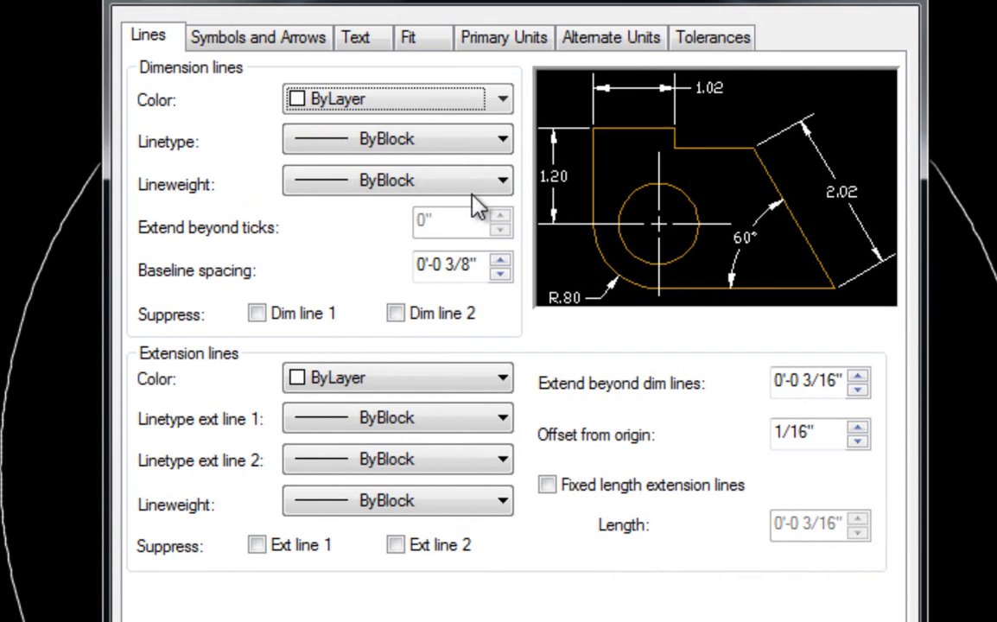
- Review the Primary Units precision options, leave it at 0.00 and close the Modify dialog
click(503, 38)
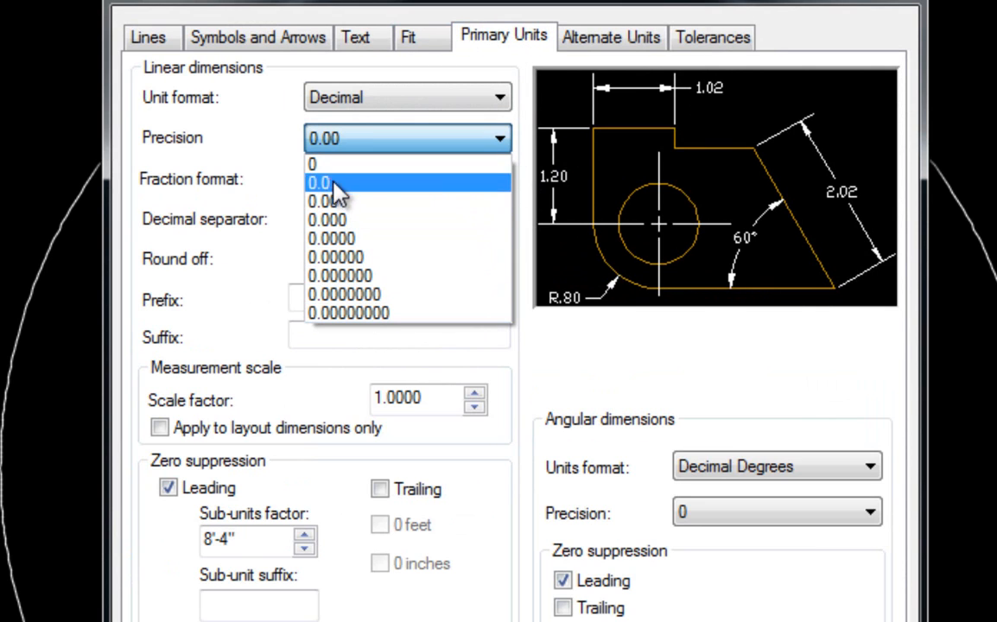
mouse_move(330, 238)
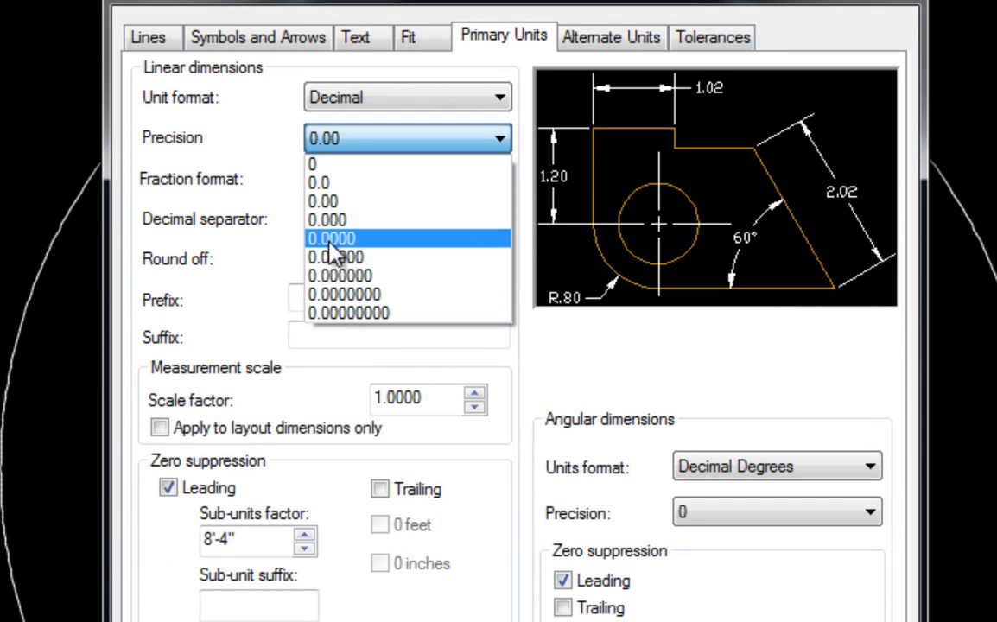
mouse_move(394, 315)
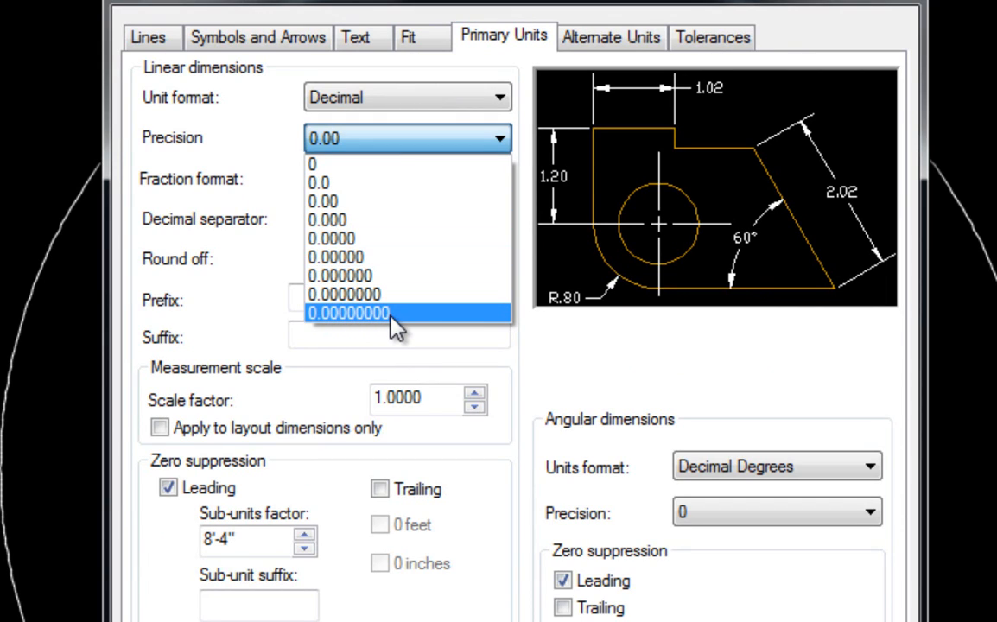
mouse_move(387, 331)
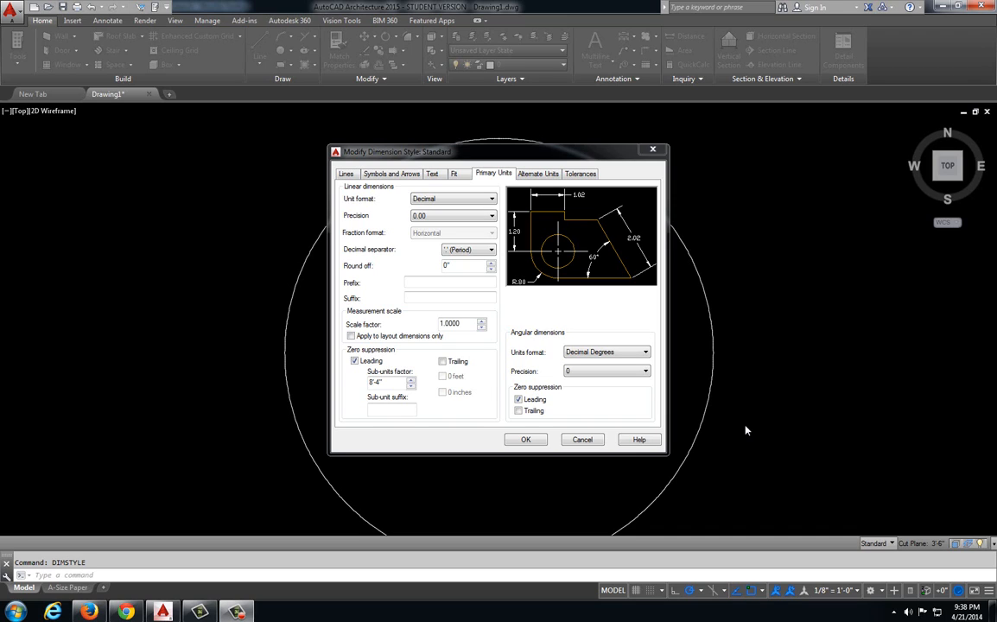
mouse_move(742, 387)
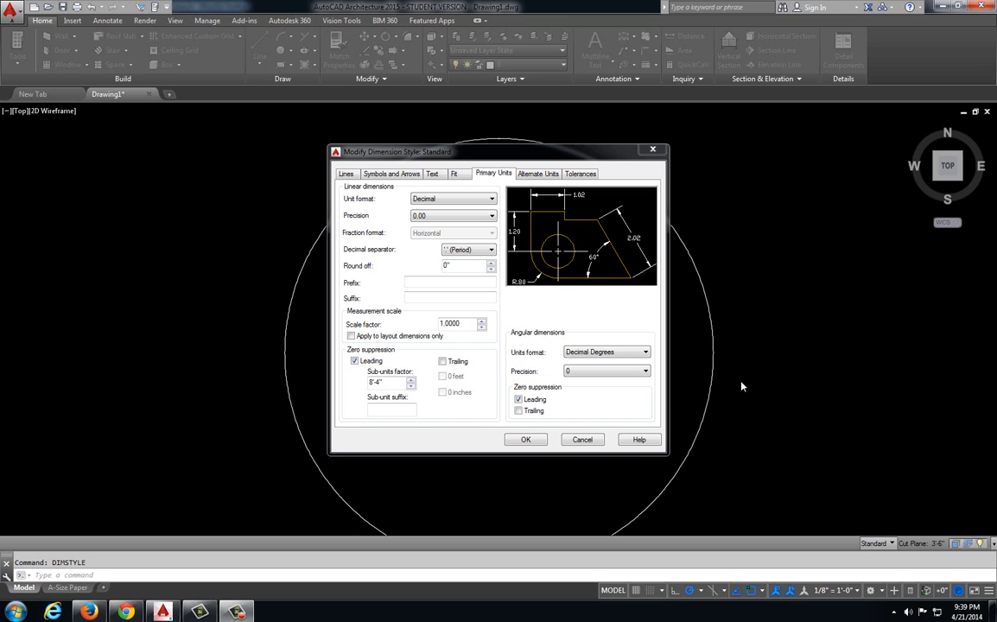
mouse_move(879, 339)
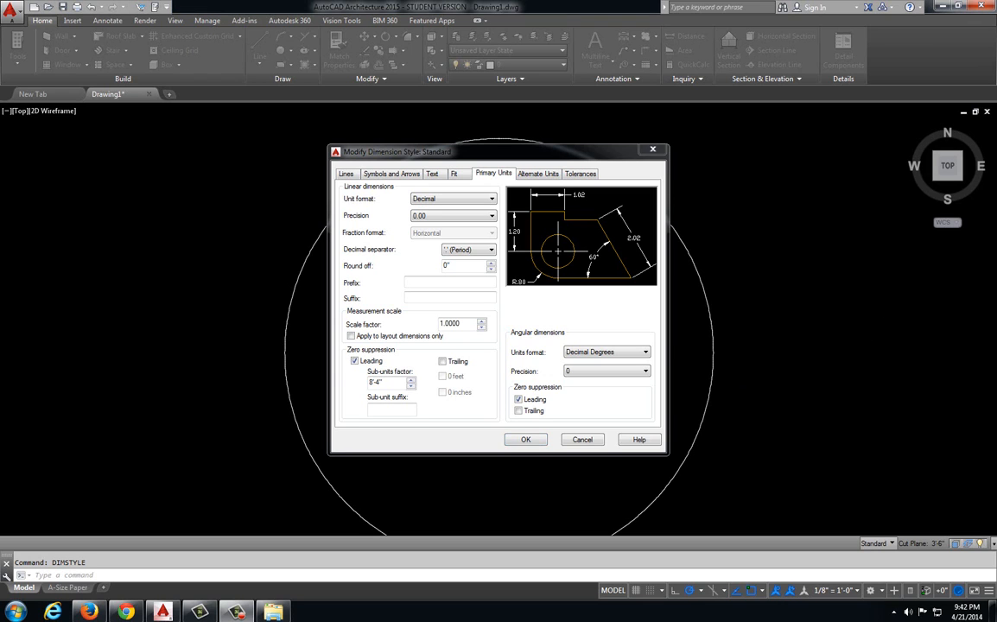
click(582, 439)
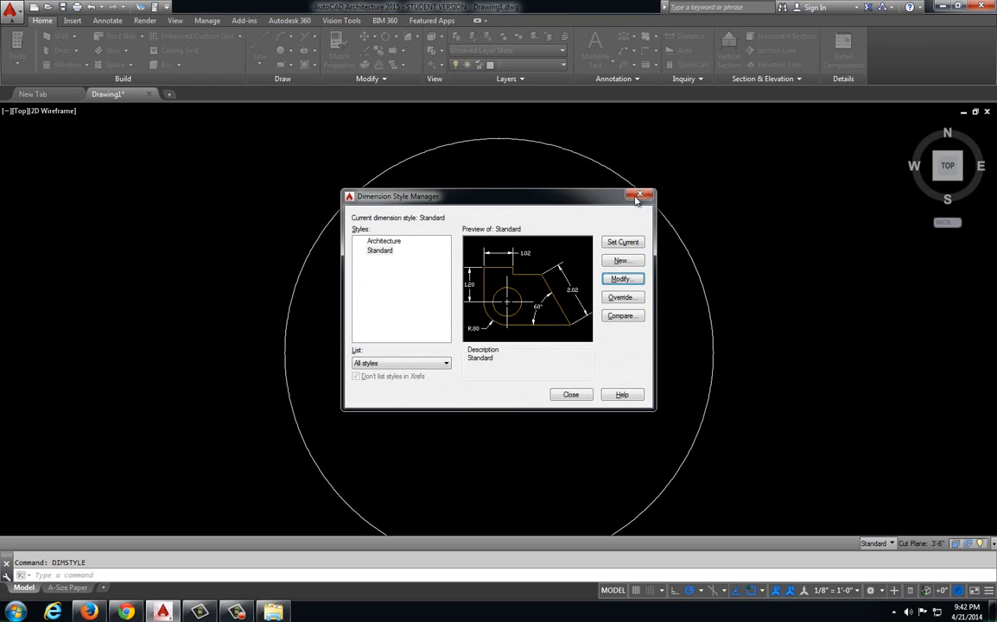
- Close the Dimension Style Manager and locate the Solar System To Scale link under Additional Activities
click(641, 195)
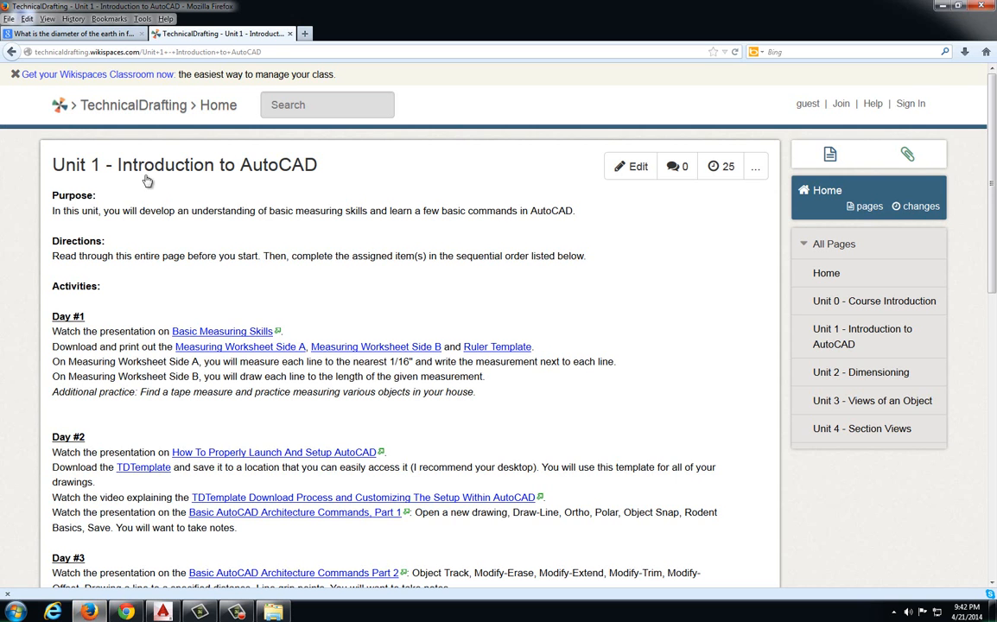
scroll(down, 3)
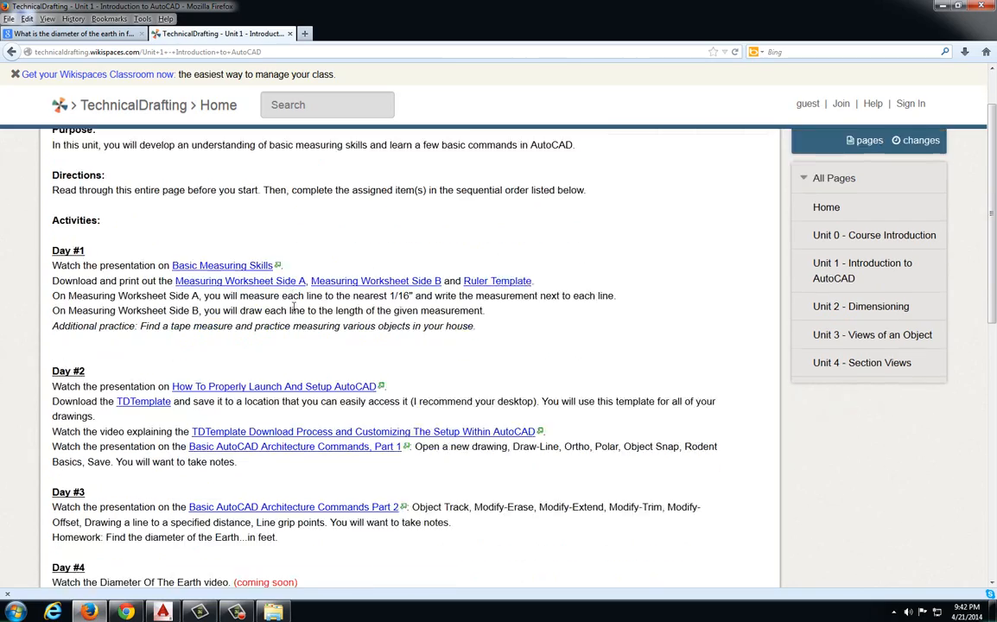
scroll(down, 3)
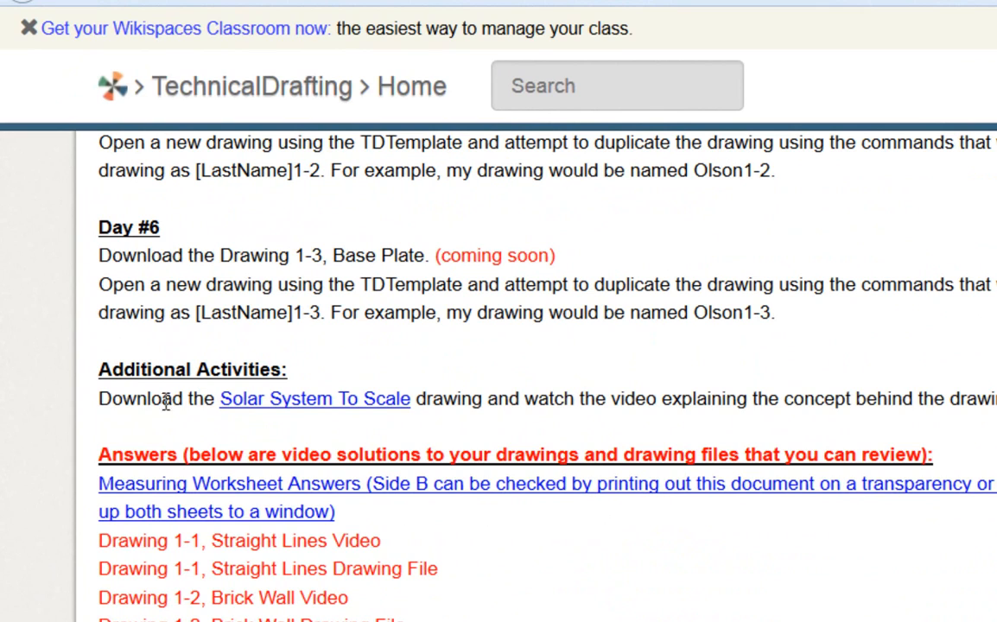
mouse_move(308, 412)
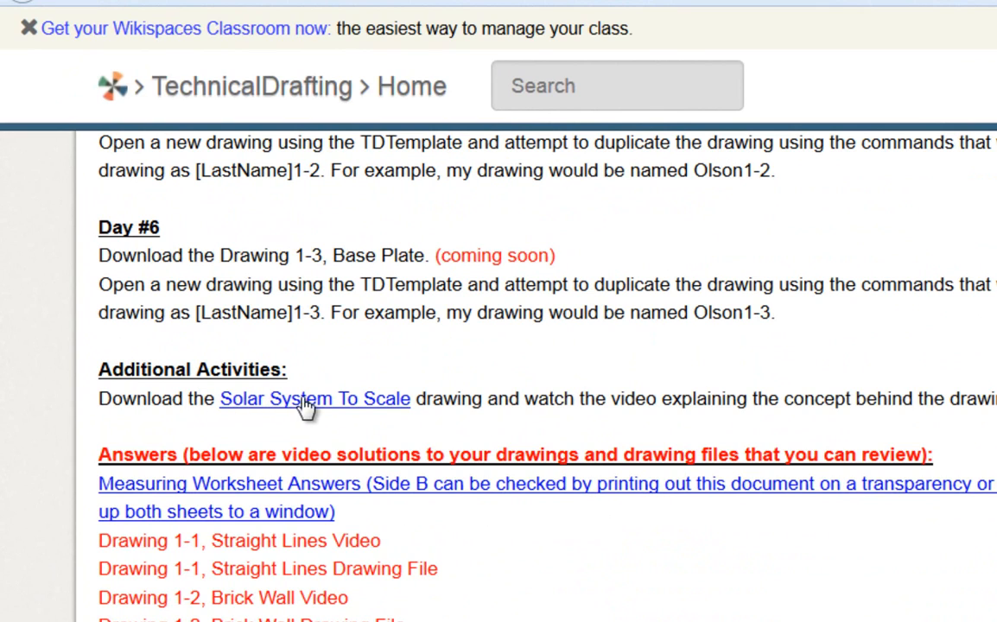
mouse_move(509, 401)
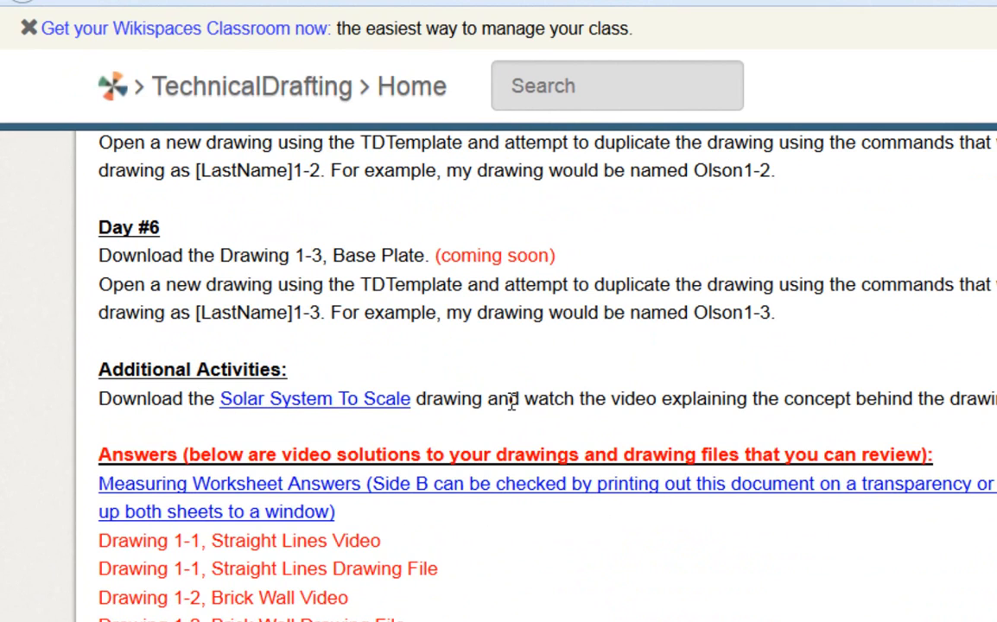
mouse_move(310, 411)
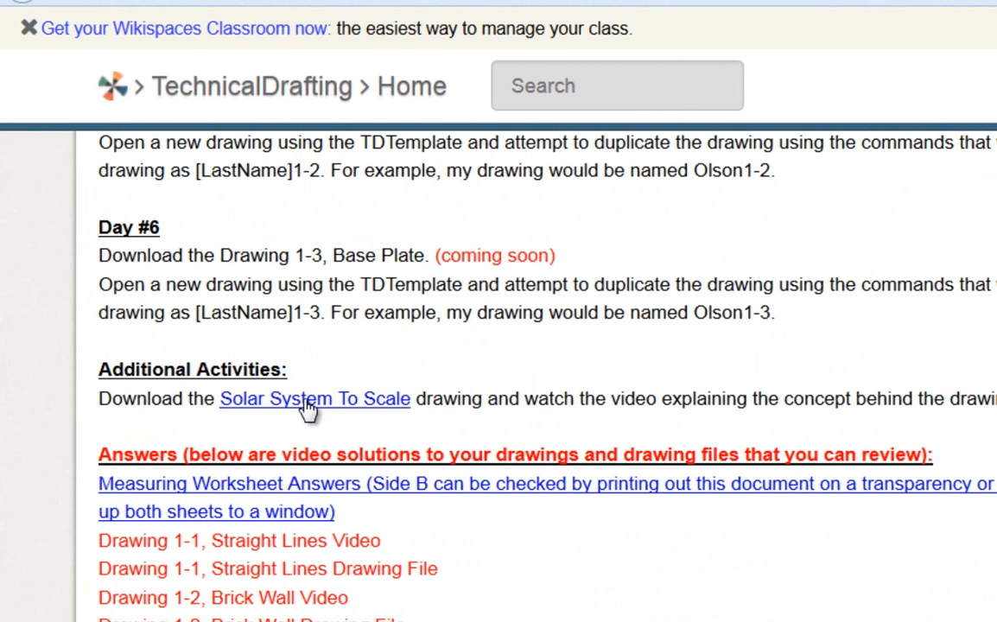
right_click(315, 398)
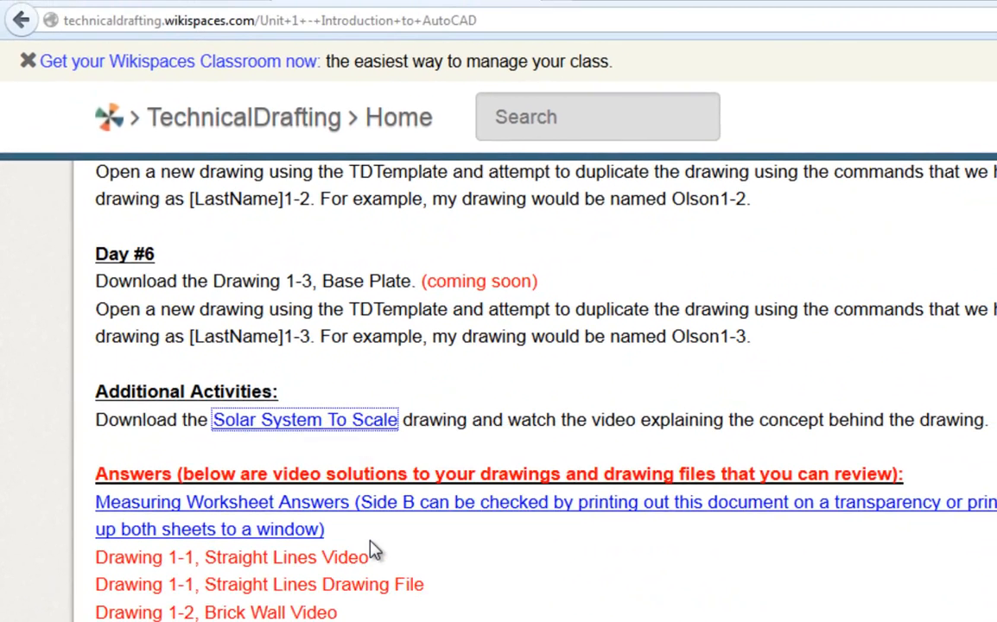
- Save the linked drawing as SolarSystemToScale.dwg into a Desktop folder
click(304, 419)
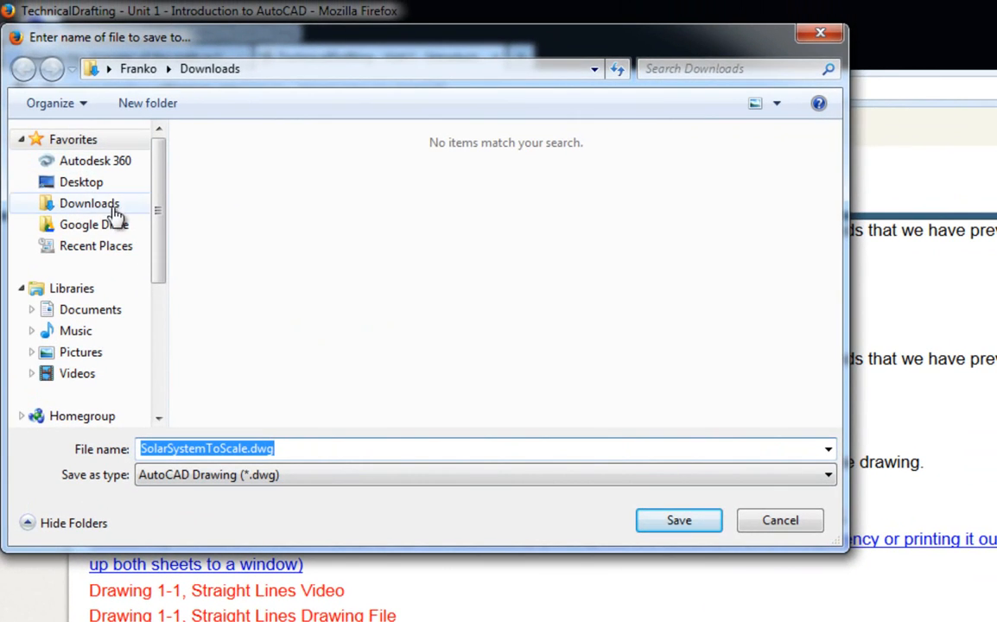
click(80, 181)
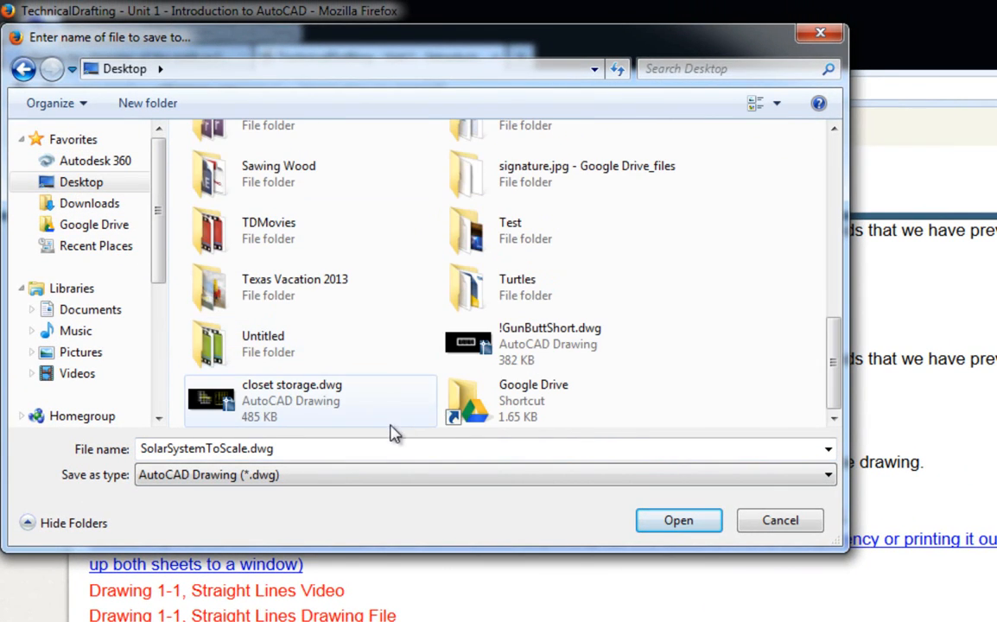
scroll(up, 3)
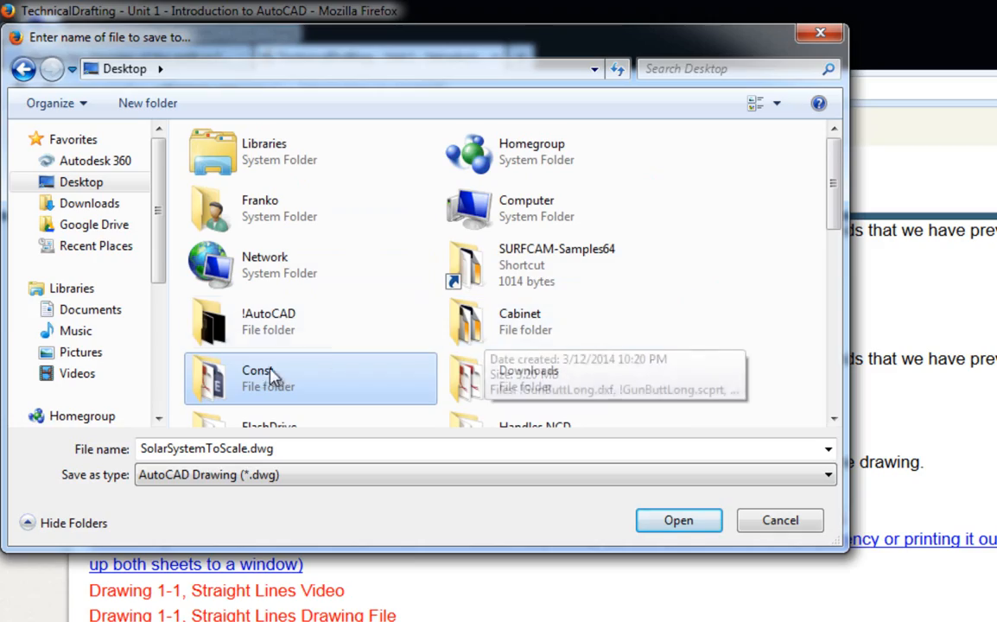
double_click(269, 321)
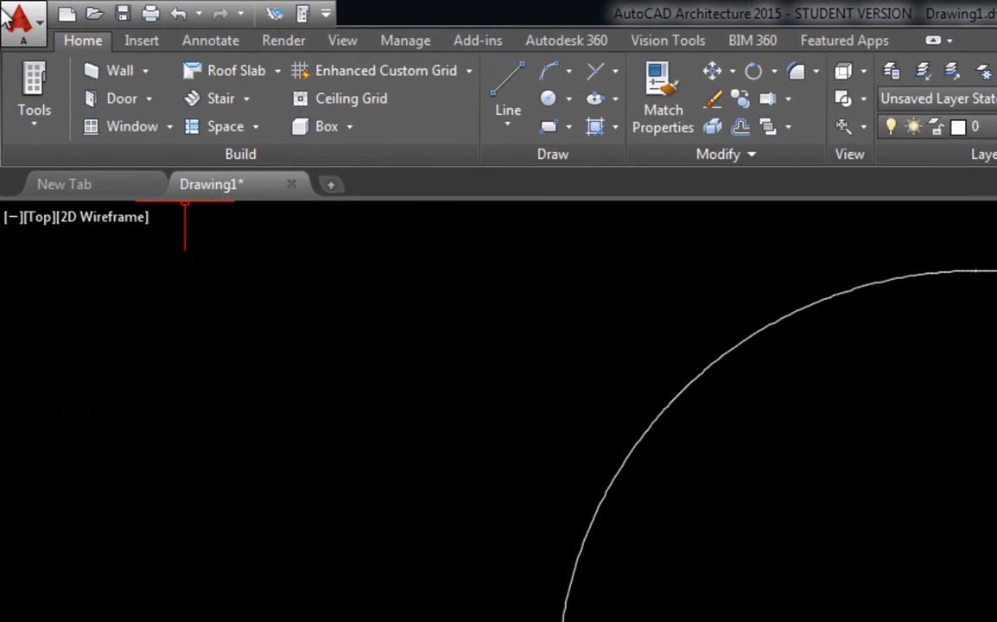
- Browse the Open dialog to the Desktop AutoCAD folder and list Drawing (*.dwg) files
click(21, 24)
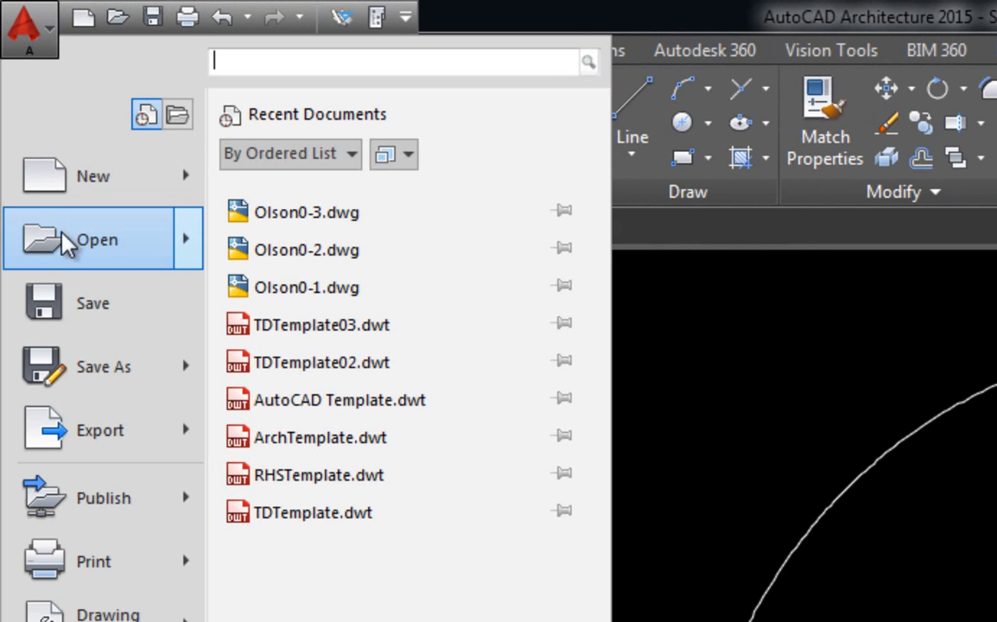
click(95, 238)
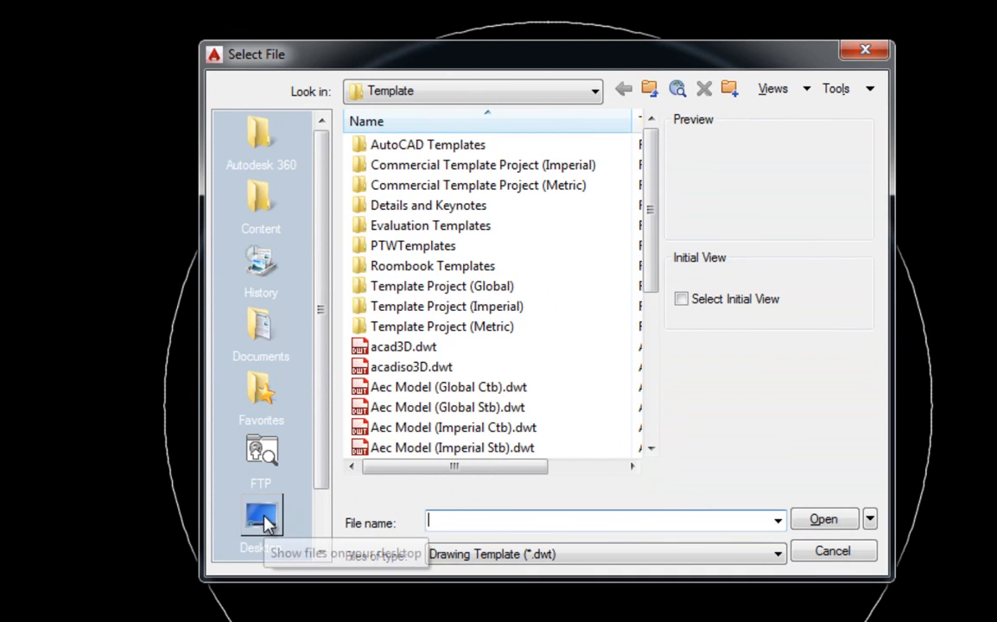
click(259, 518)
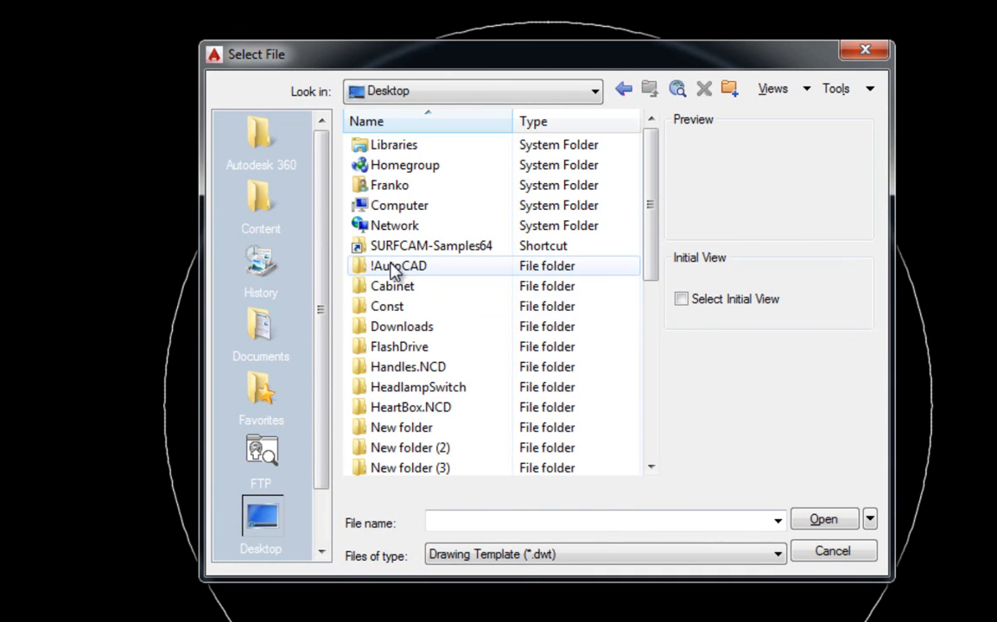
double_click(398, 266)
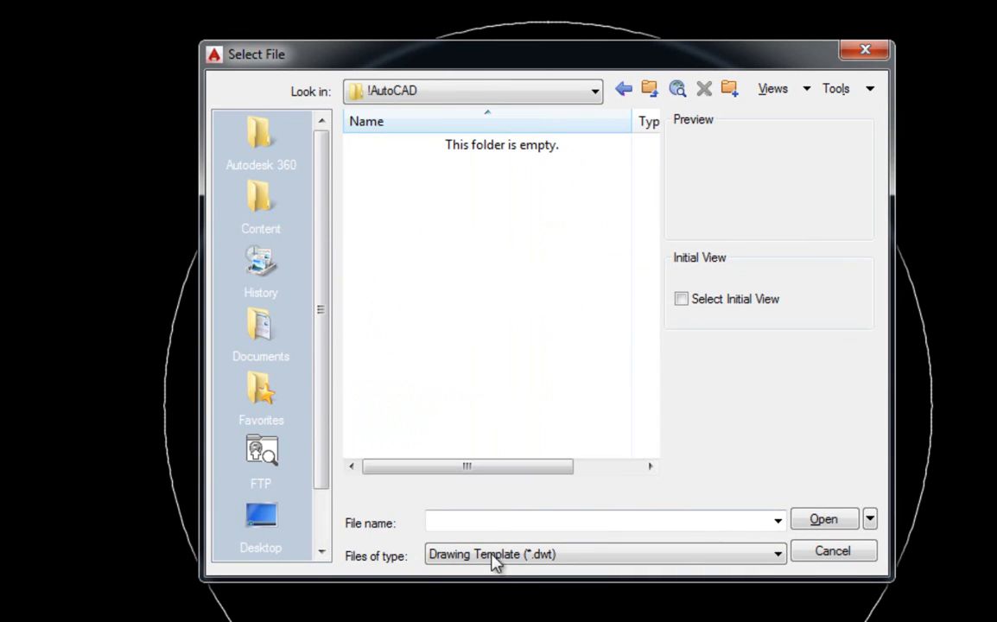
mouse_move(544, 553)
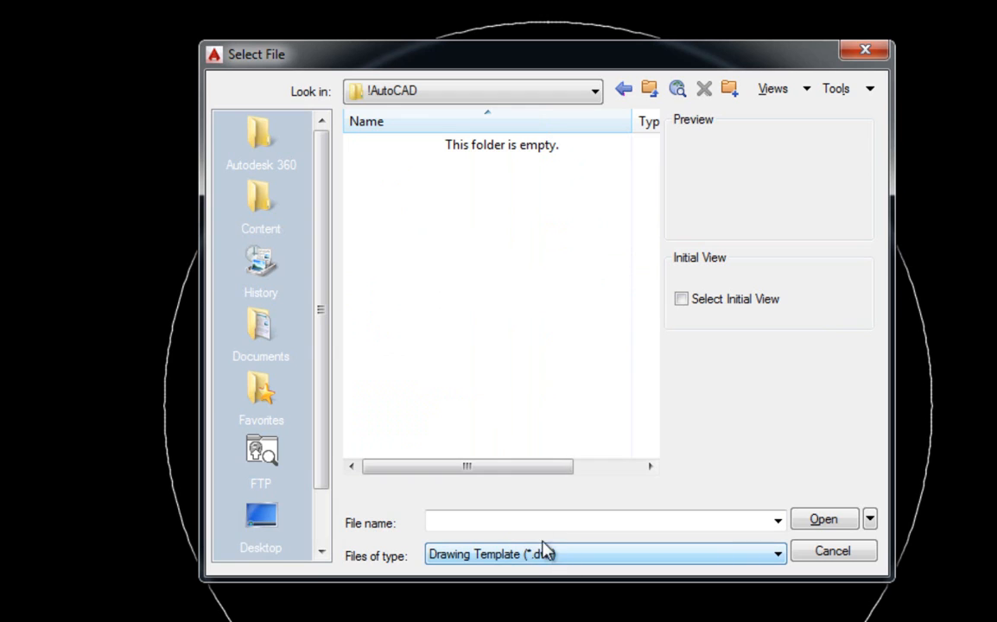
mouse_move(533, 567)
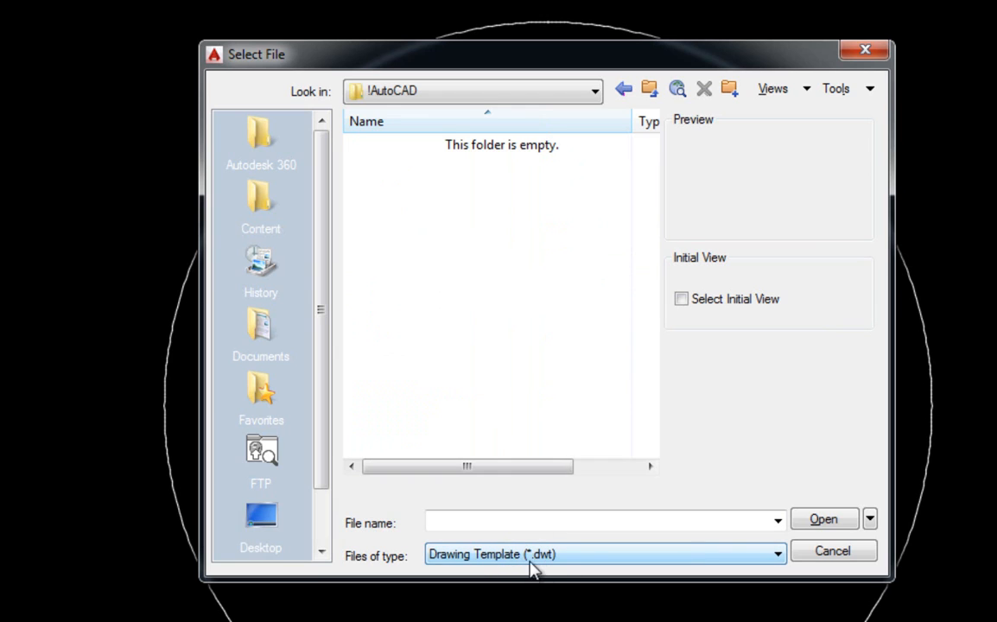
mouse_move(561, 579)
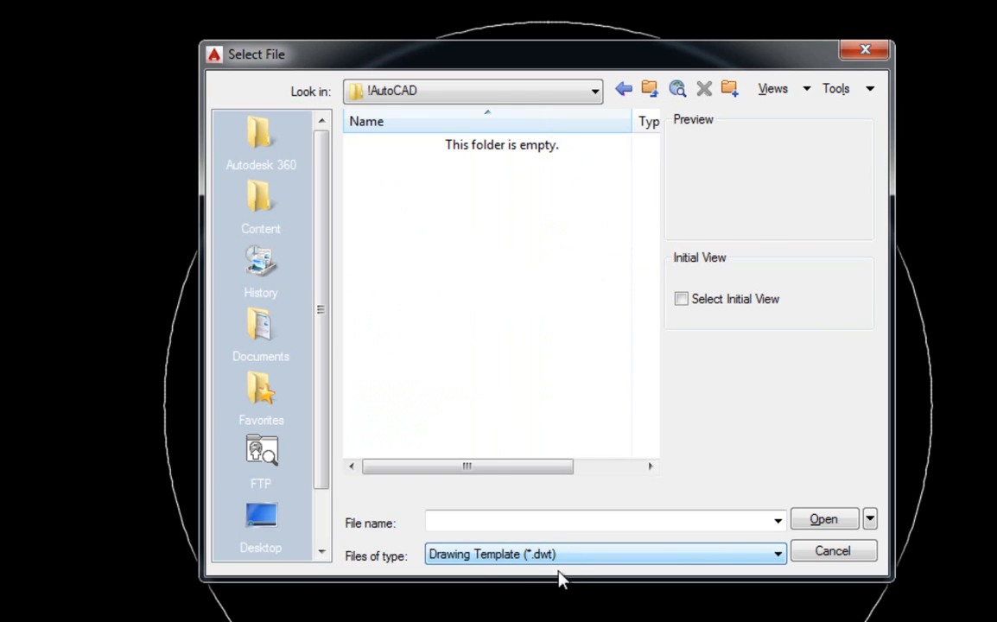
mouse_move(563, 566)
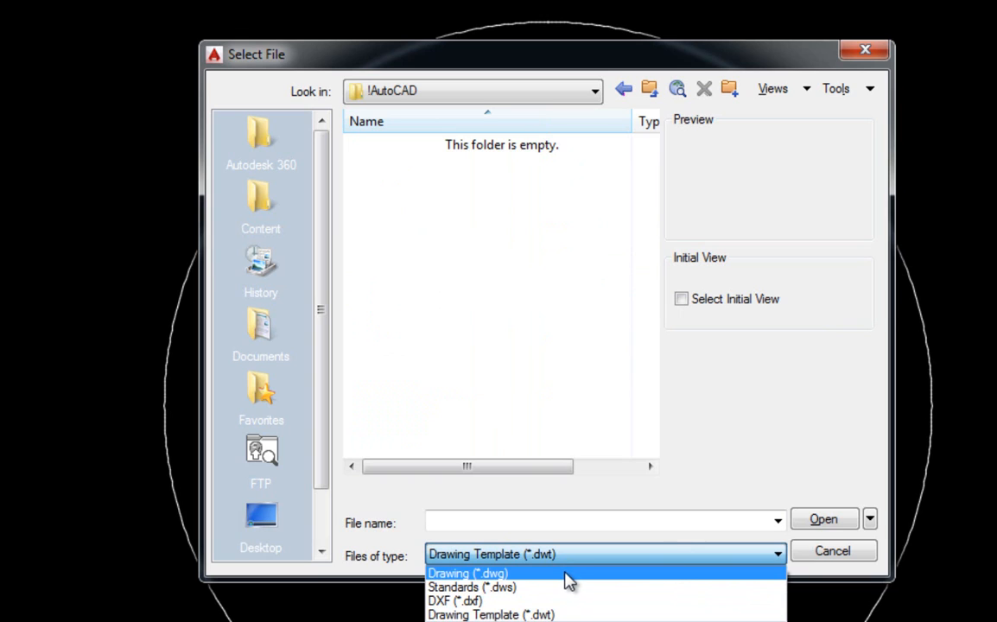
mouse_move(560, 579)
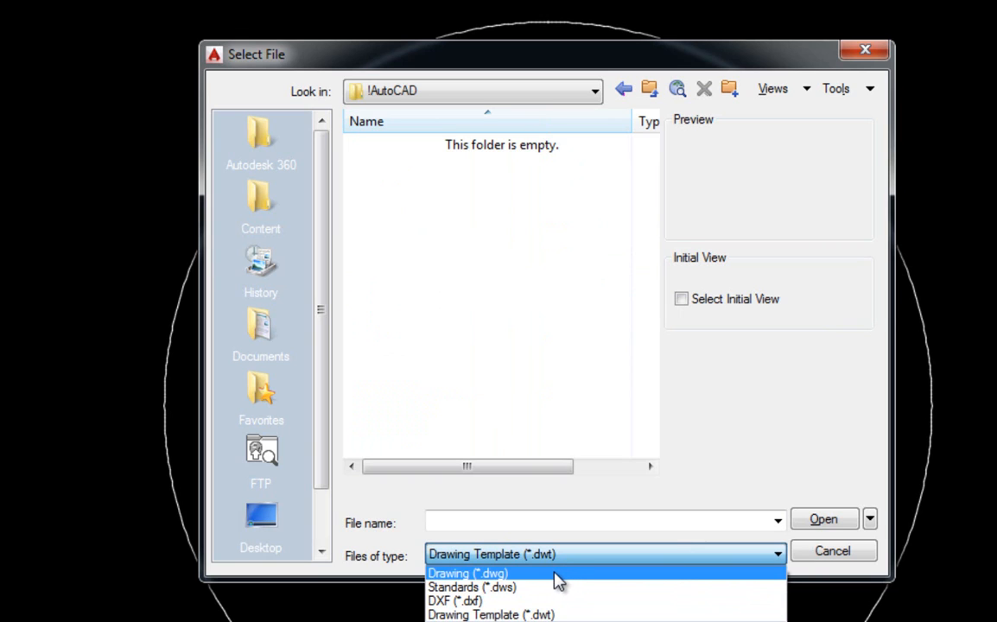
click(467, 574)
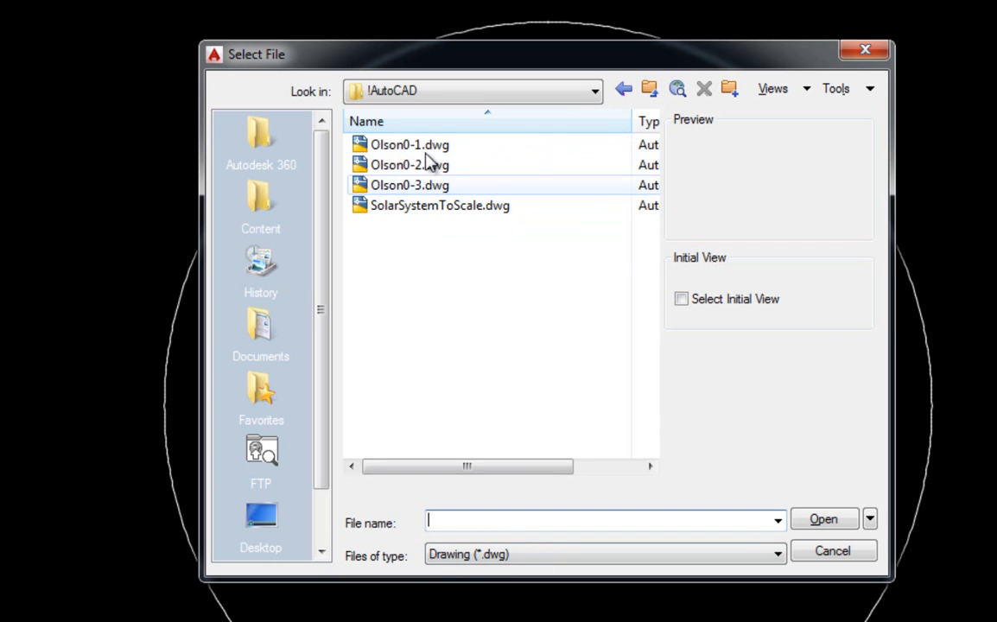
mouse_move(397, 210)
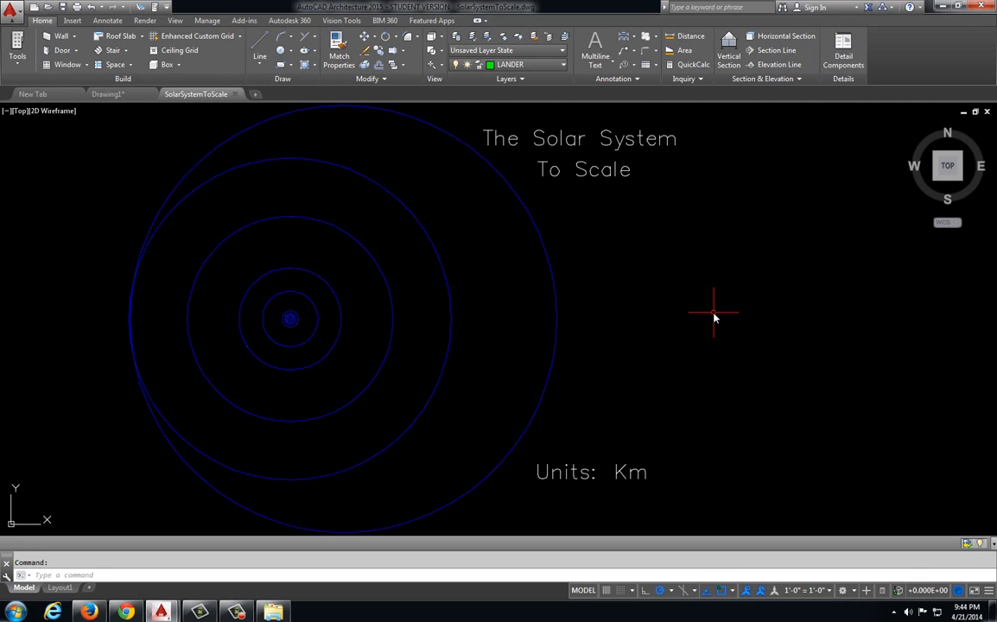
mouse_move(695, 307)
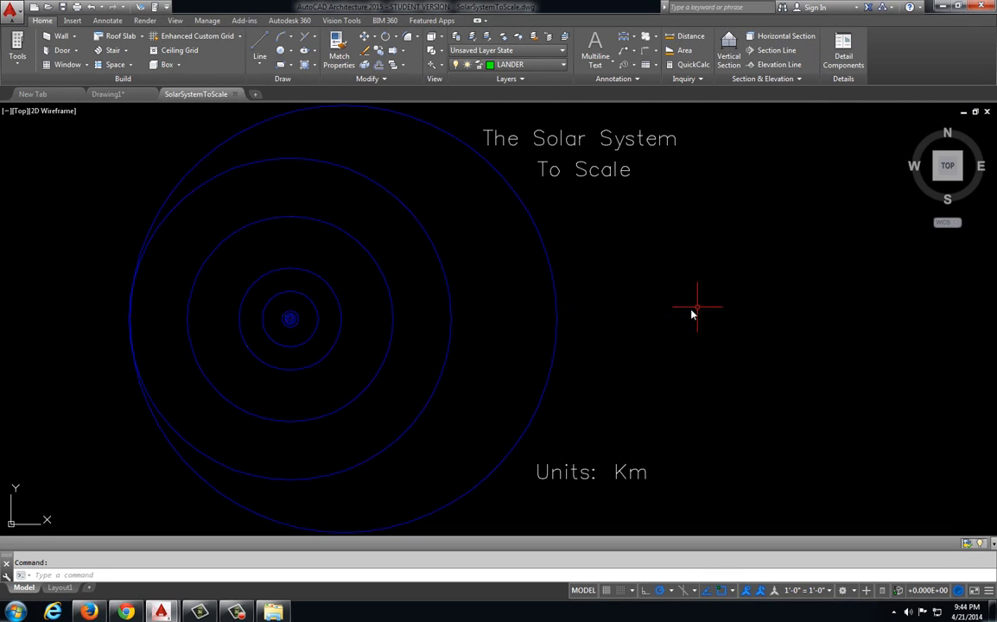
mouse_move(380, 177)
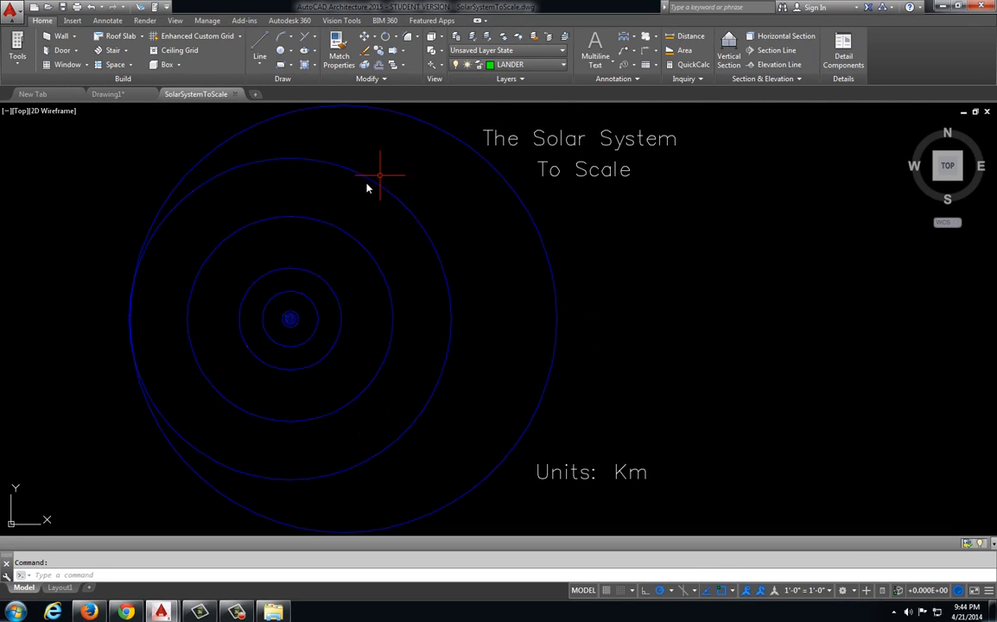
mouse_move(606, 332)
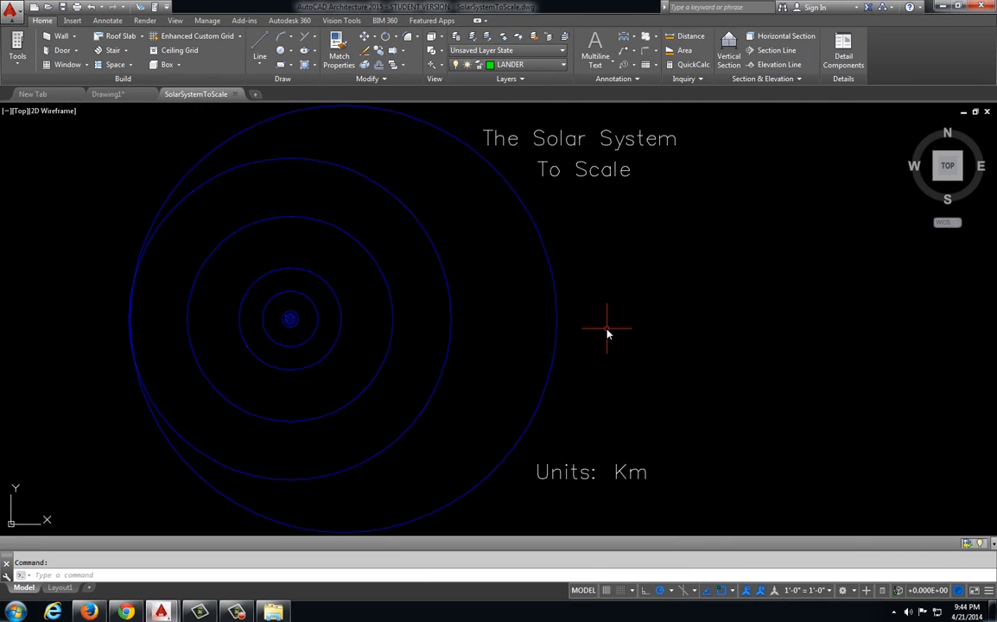
mouse_move(292, 363)
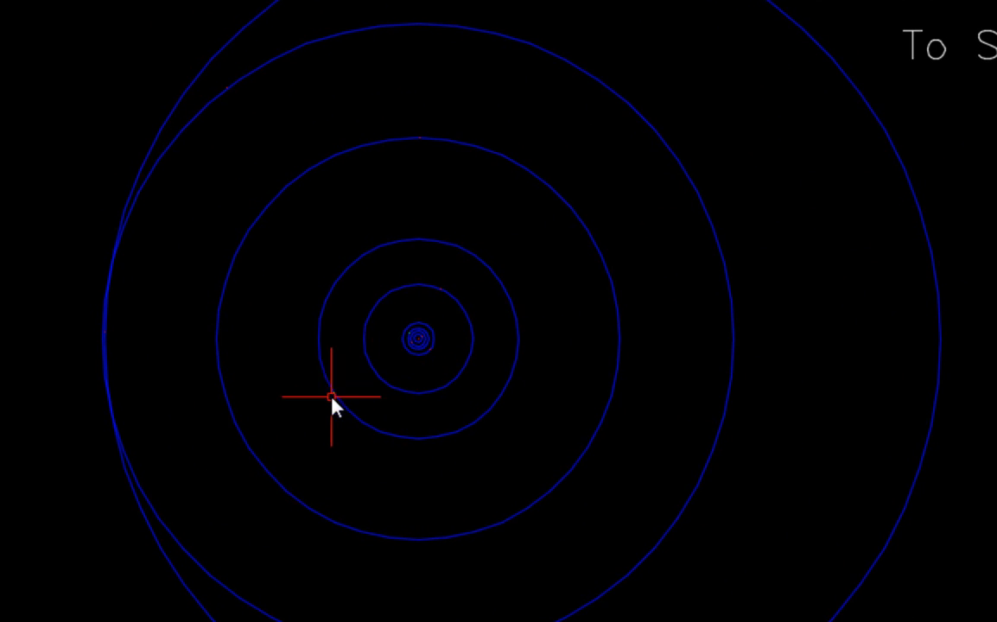
mouse_move(476, 439)
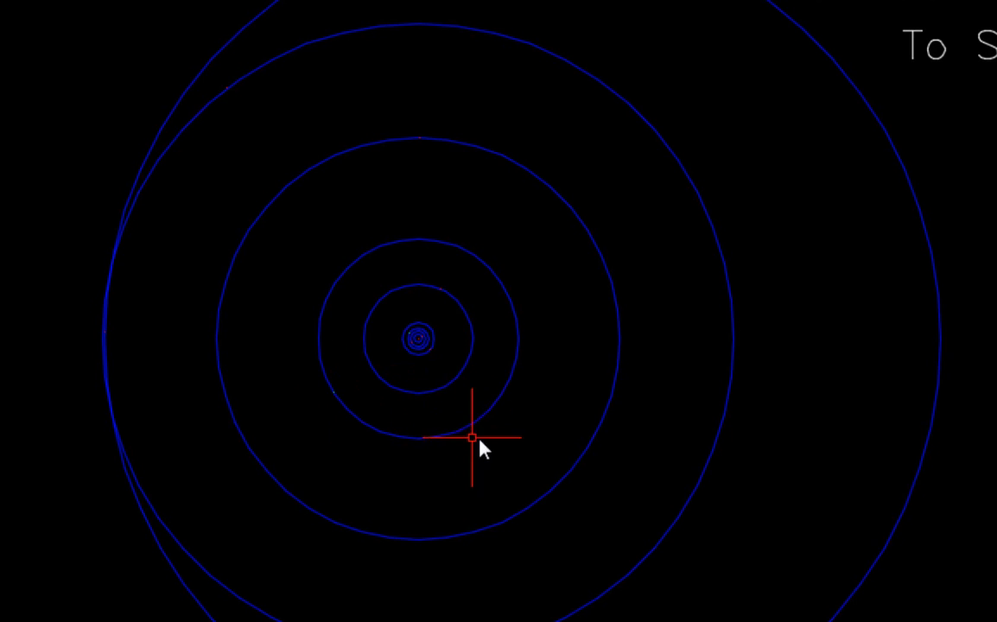
mouse_move(418, 355)
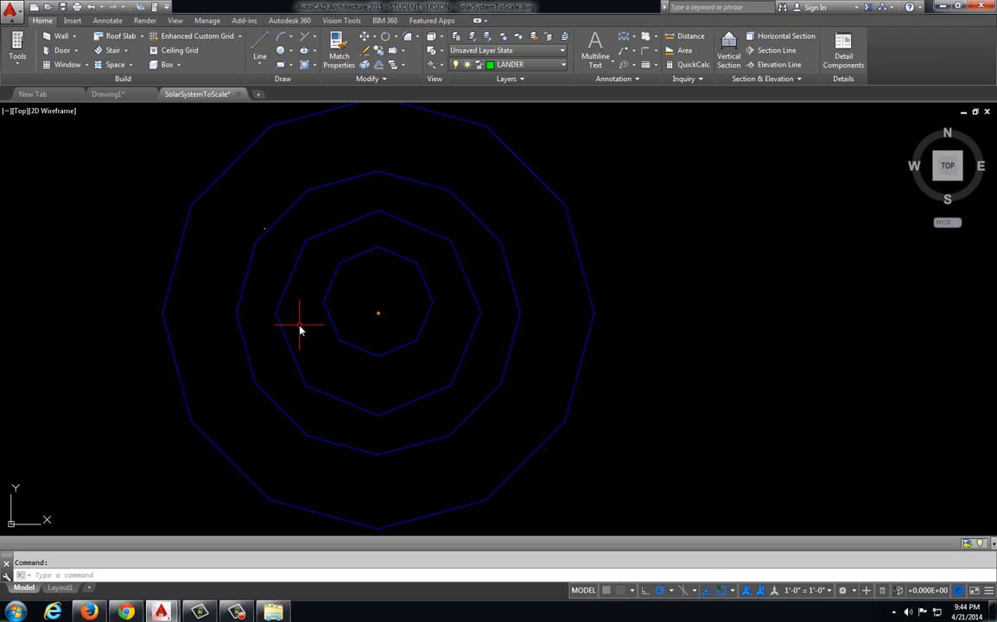
mouse_move(297, 311)
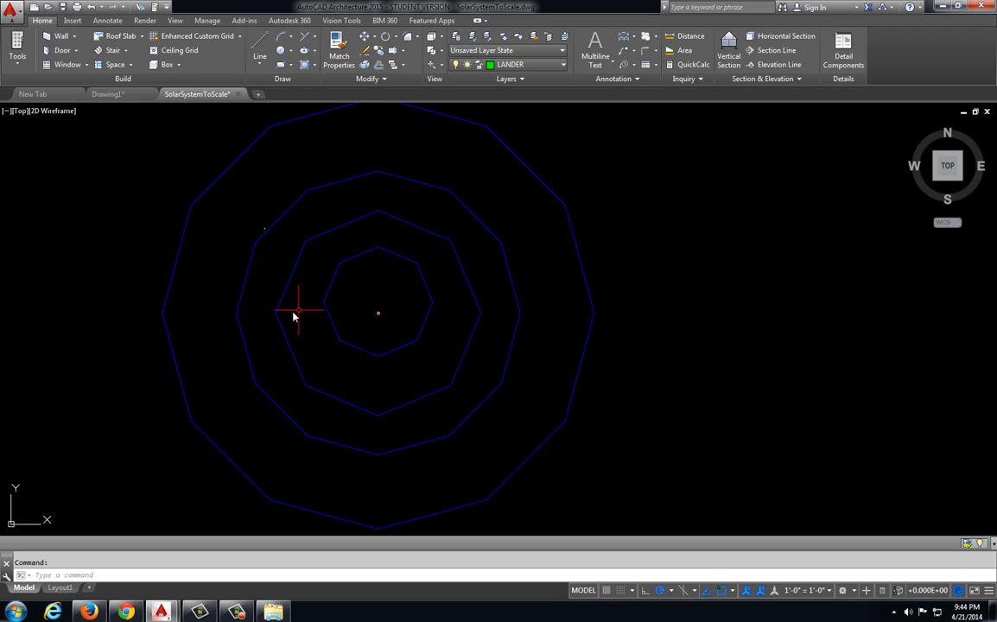
mouse_move(474, 290)
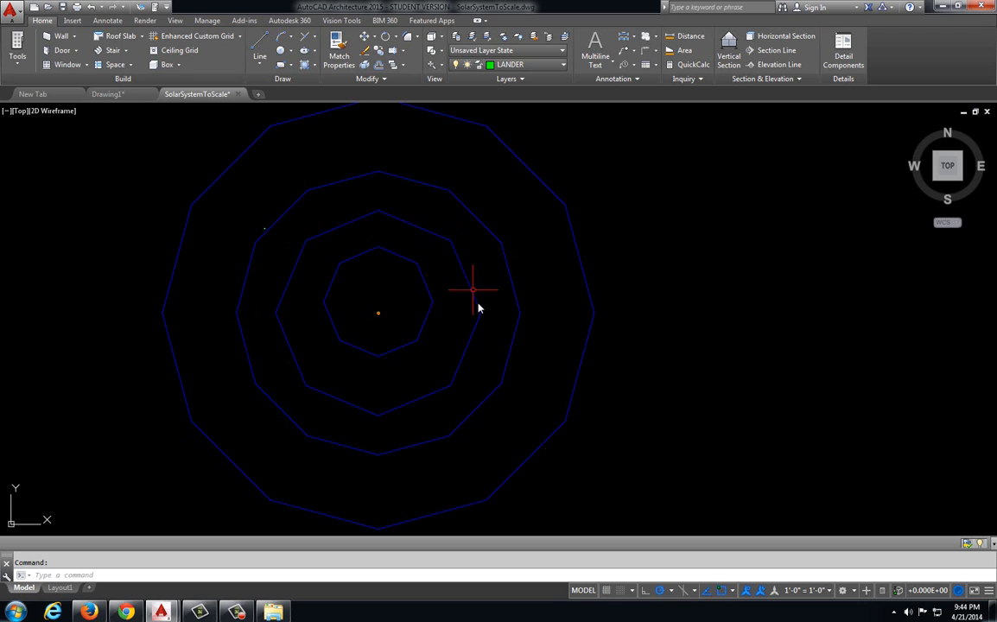
mouse_move(375, 242)
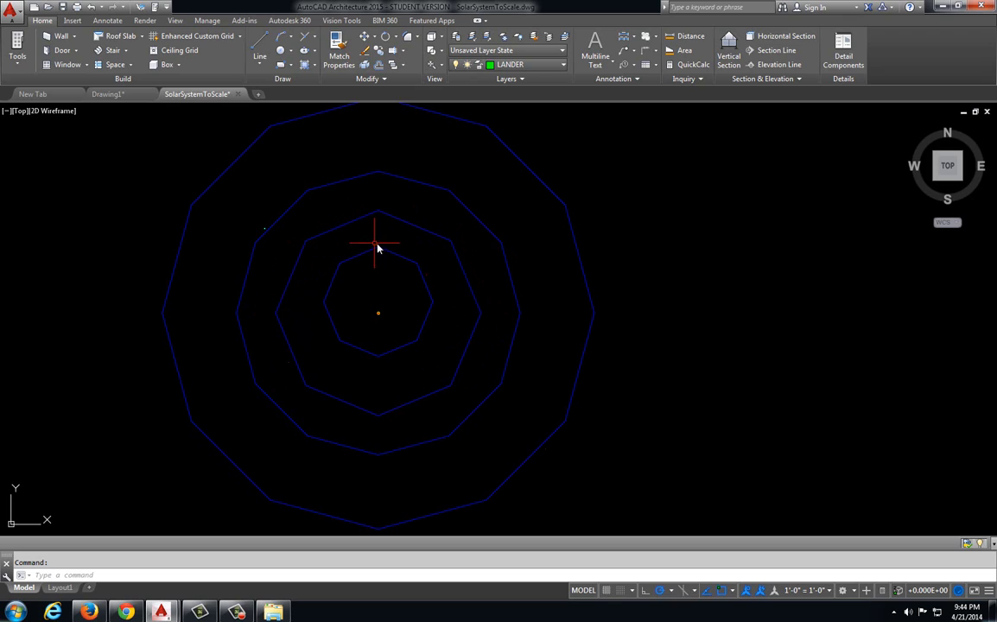
mouse_move(387, 314)
text(r)
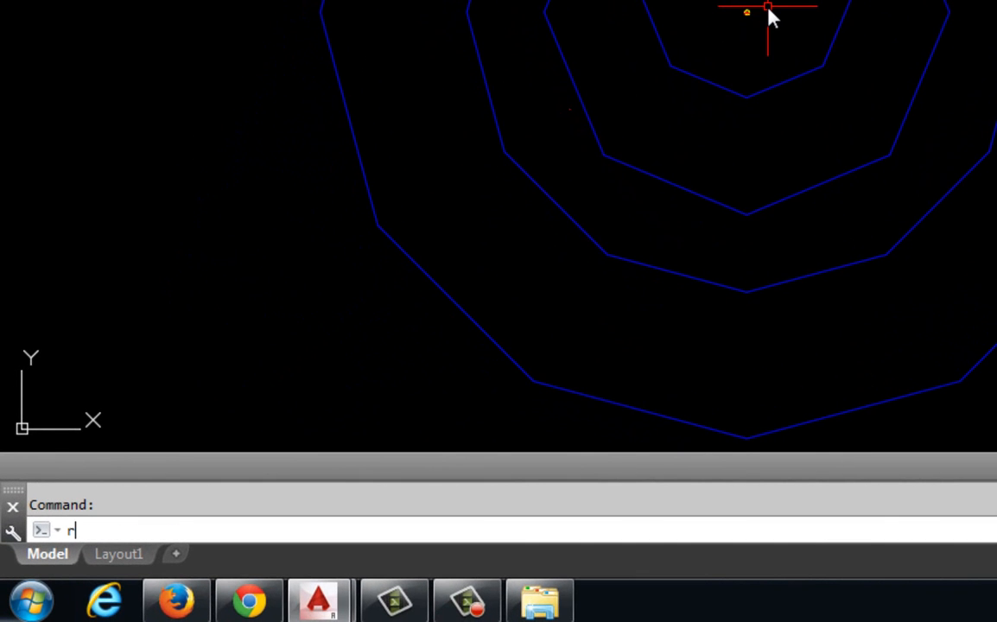
- Regenerate the drawing with REGEN so orbits become smooth circles and zoom toward the Moon
text(egen)
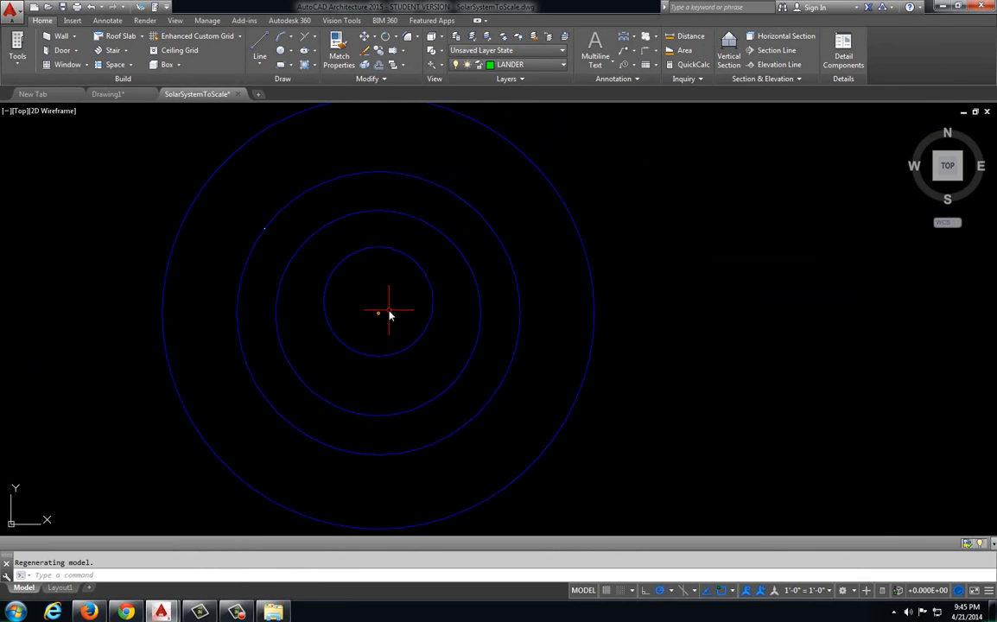
mouse_move(275, 297)
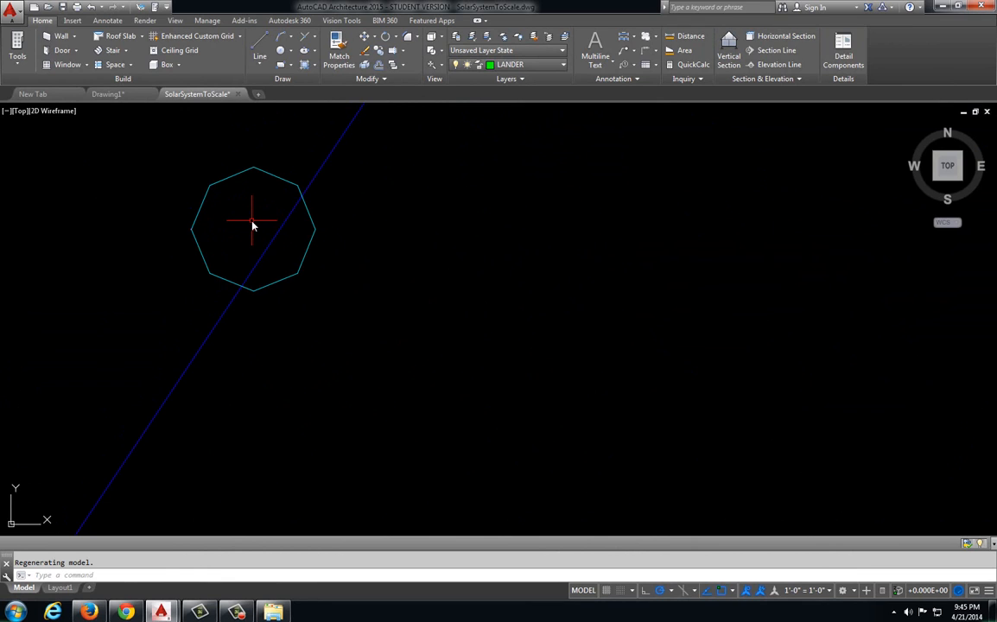
text(REGen)
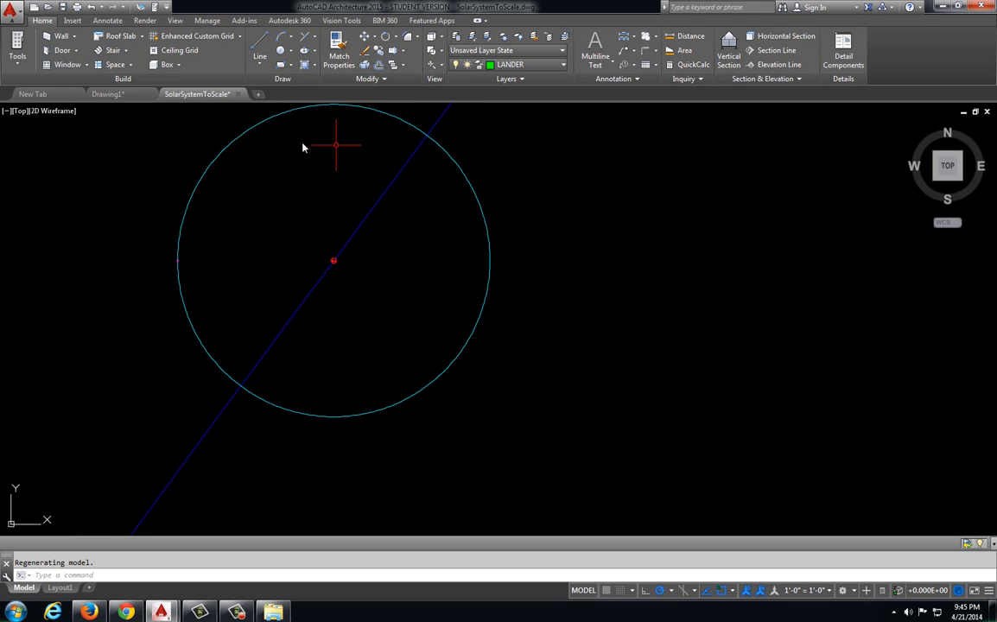
mouse_move(171, 263)
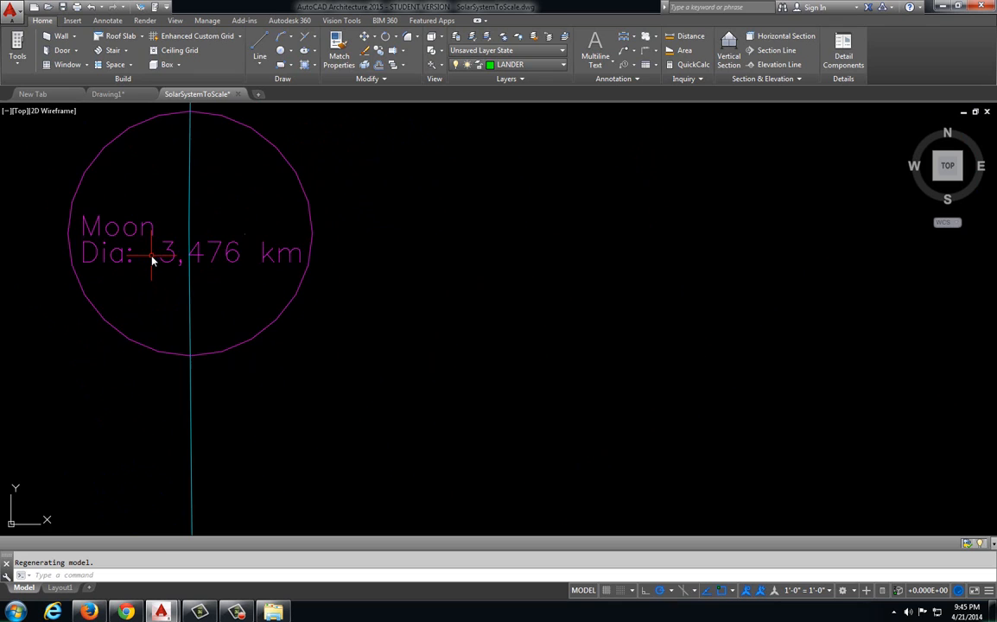
scroll(down, 3)
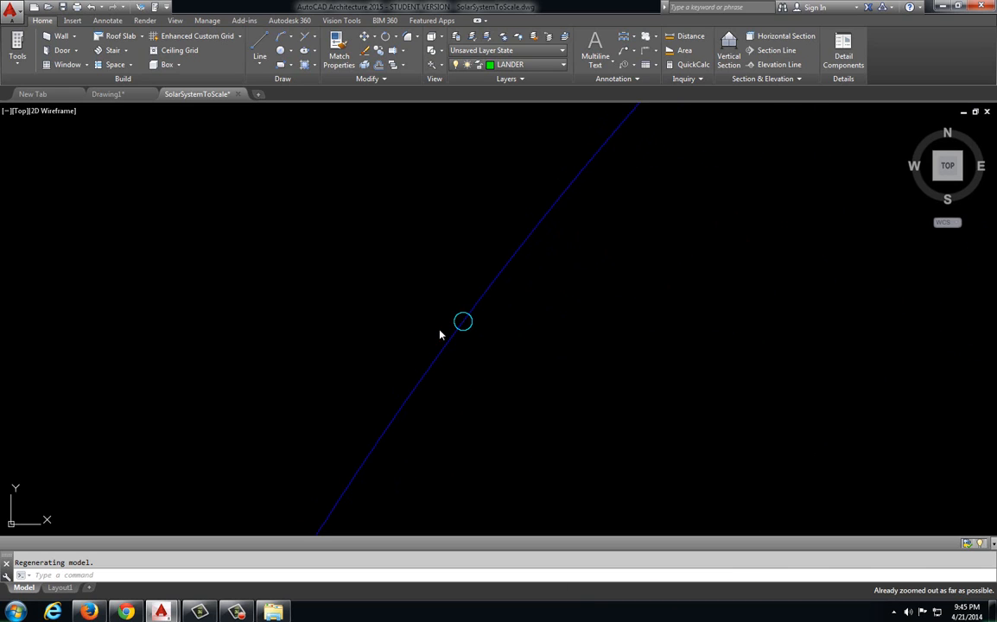
mouse_move(484, 336)
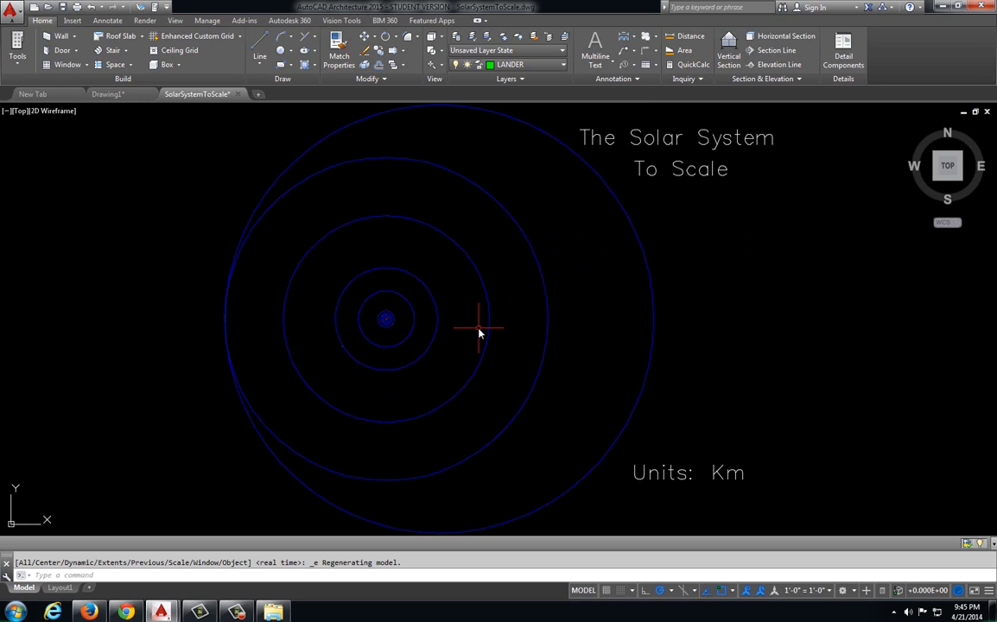
mouse_move(394, 308)
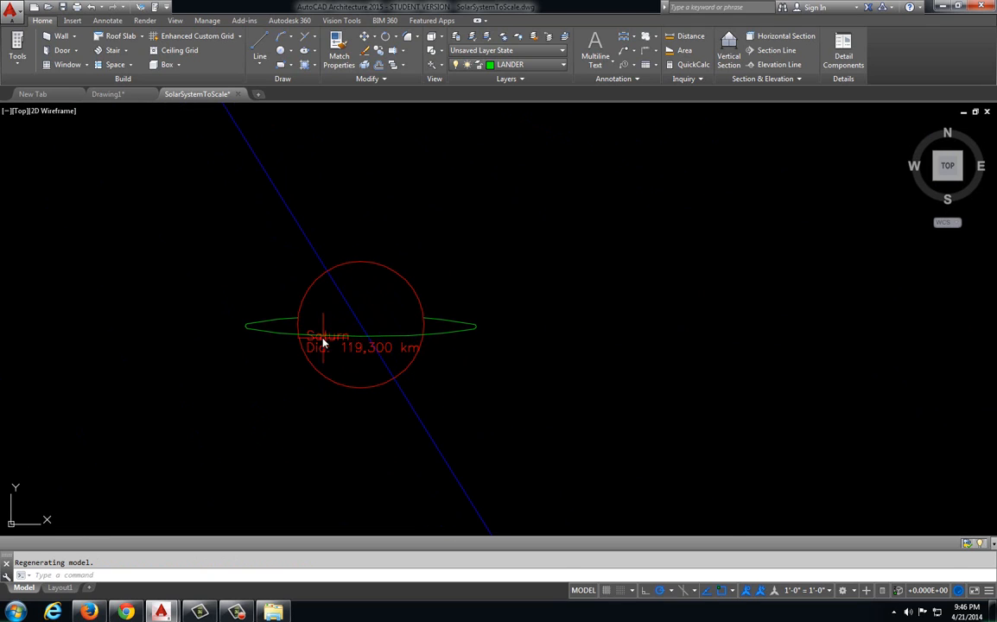
mouse_move(460, 338)
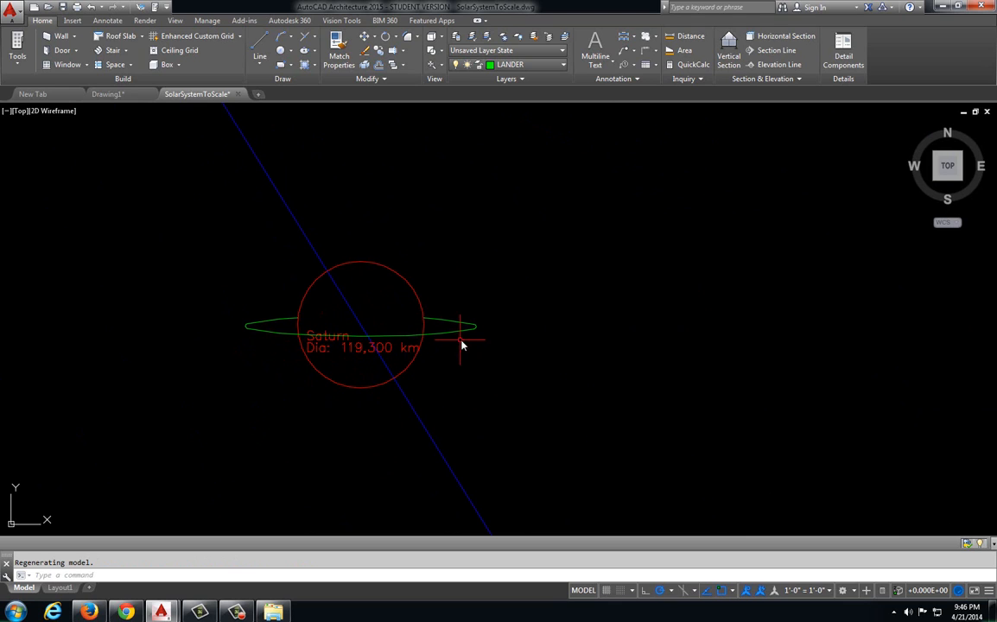
mouse_move(484, 339)
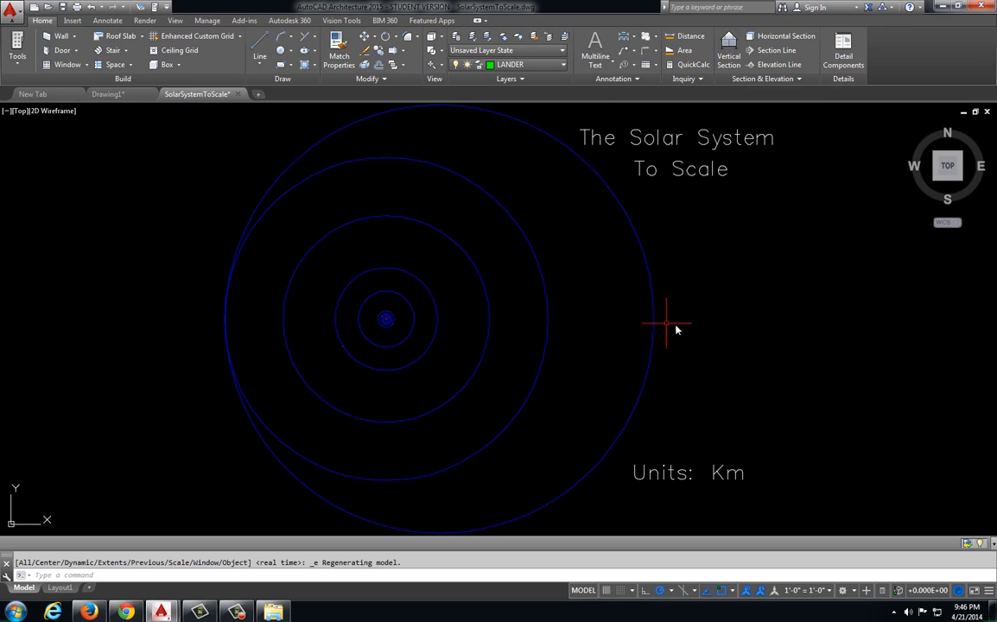
mouse_move(432, 328)
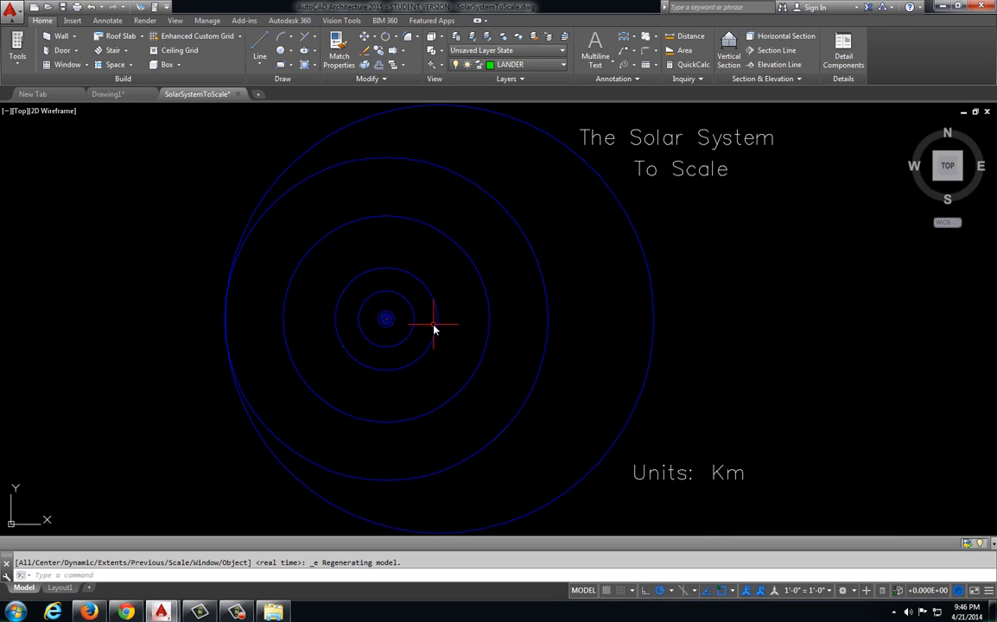
mouse_move(646, 214)
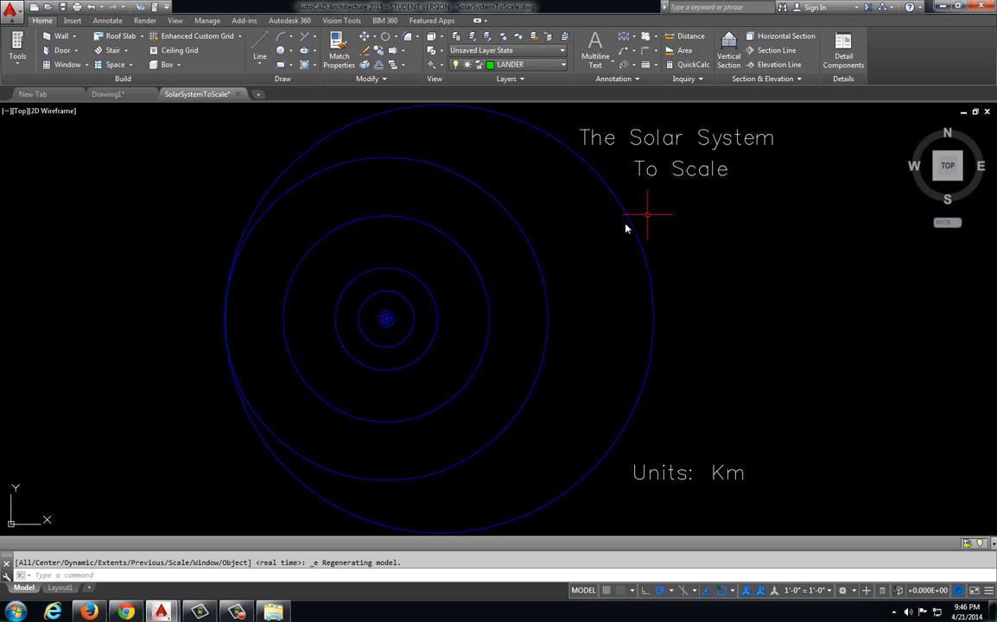
mouse_move(404, 233)
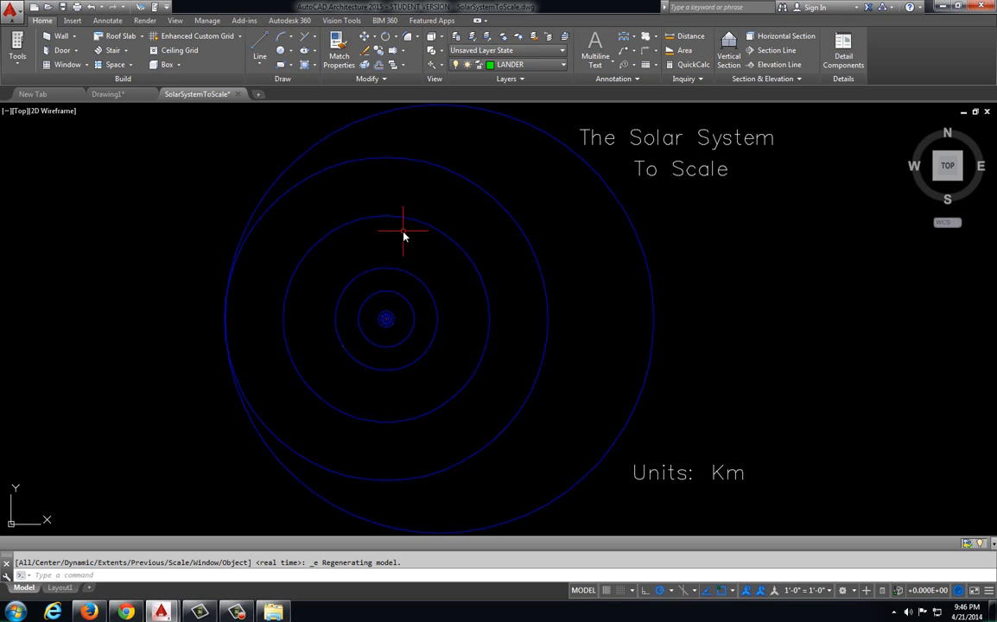